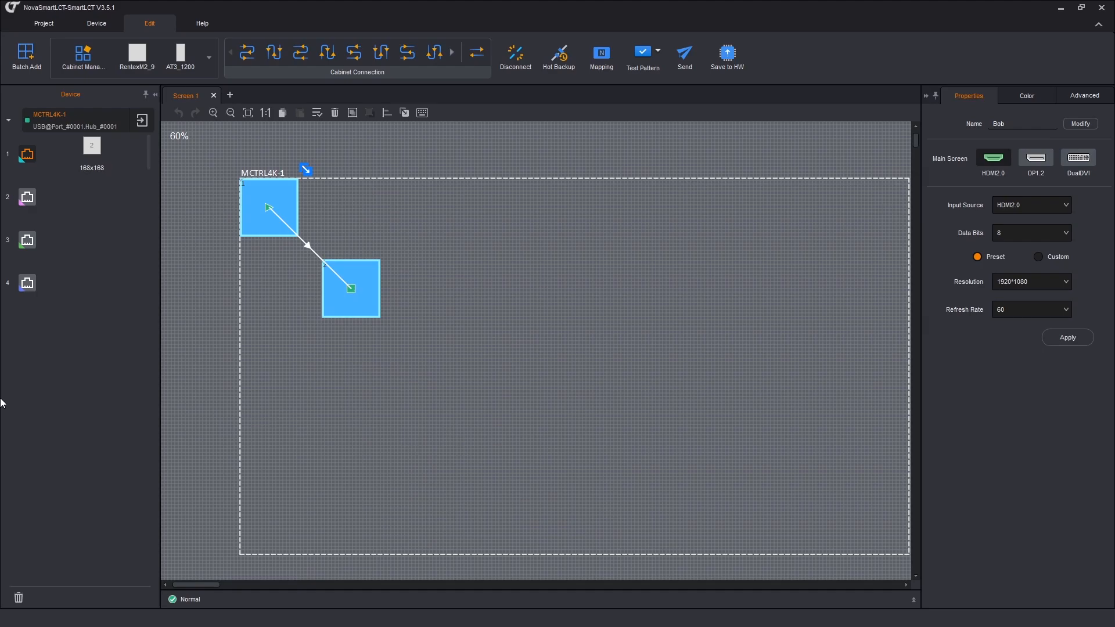
pyautogui.moveTo(33, 432)
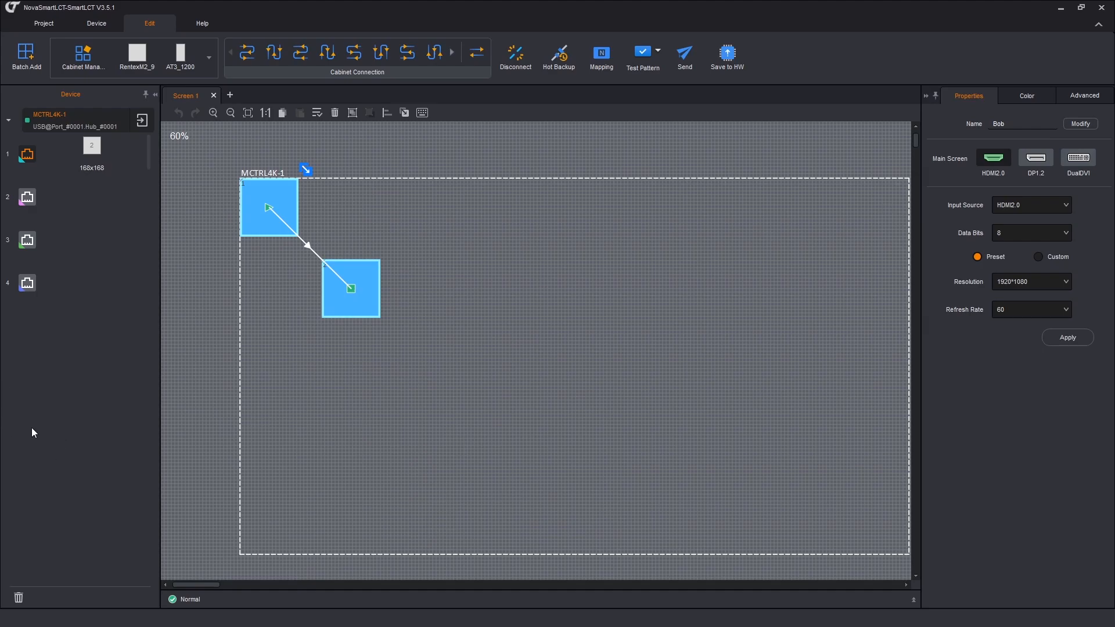
pyautogui.moveTo(229, 193)
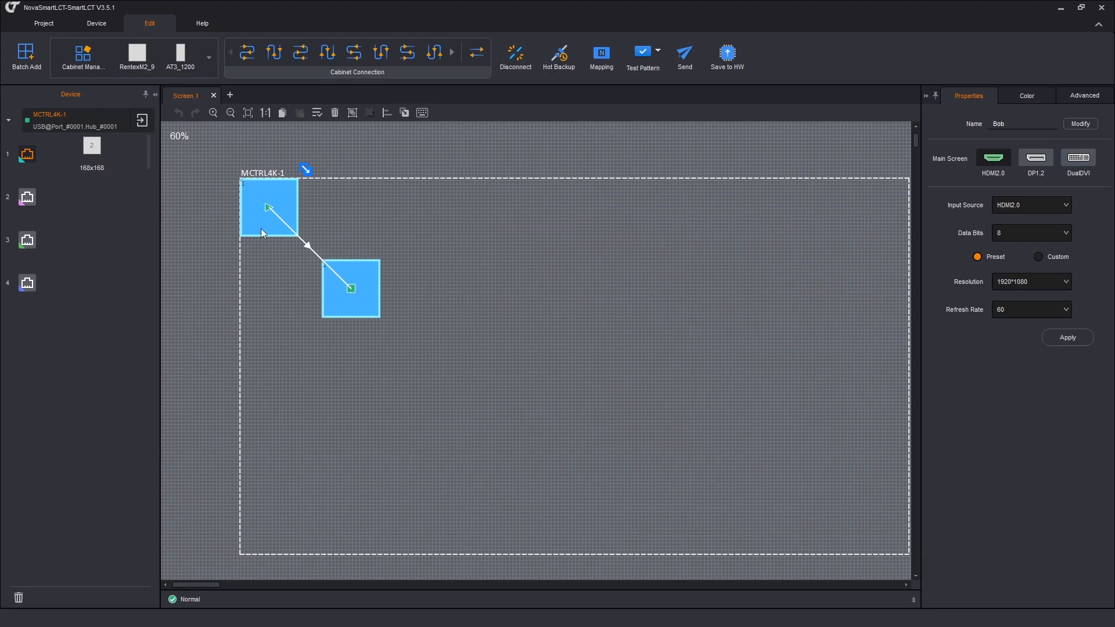
pyautogui.moveTo(152, 152)
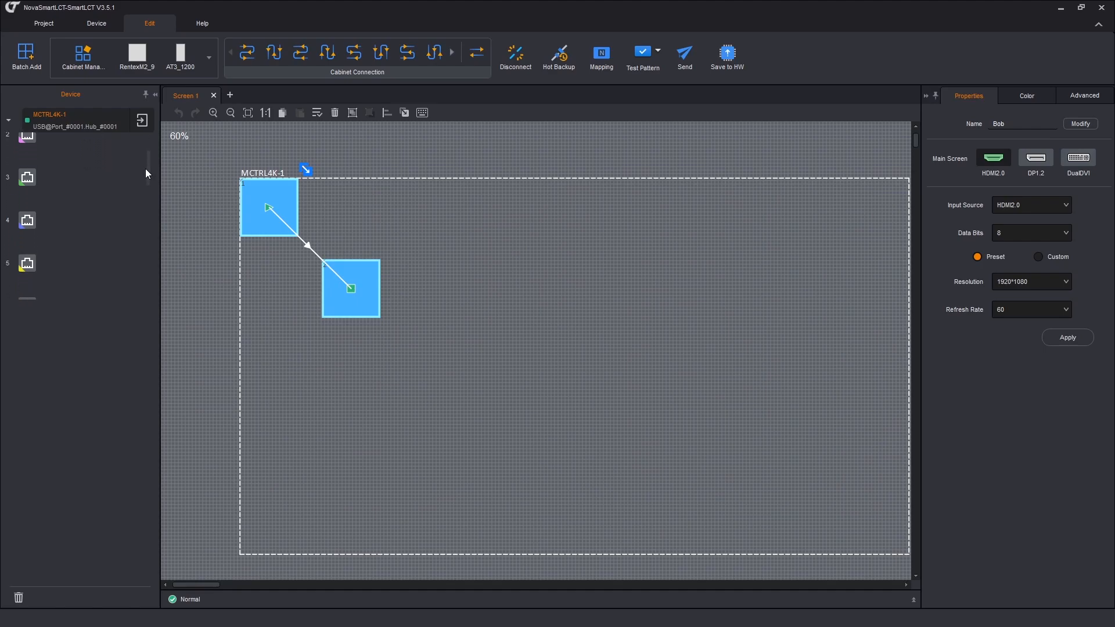
# - Send the two-cabinet configuration to the MCTRL4K controller, save it to hardware and acknowledge success
pyautogui.scroll(-3)
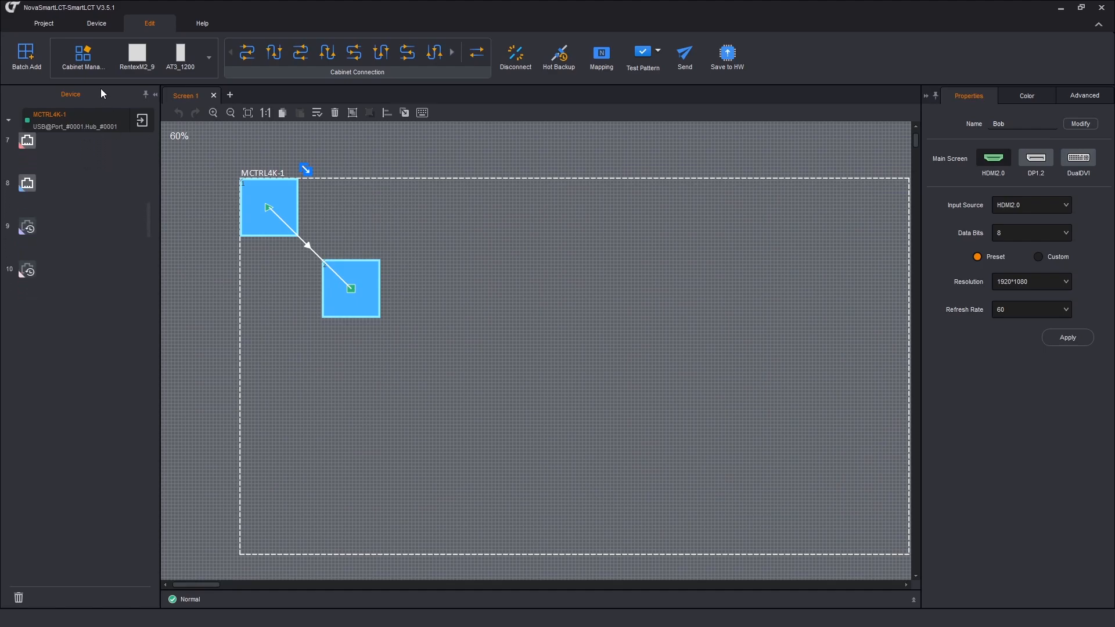
pyautogui.moveTo(24, 237)
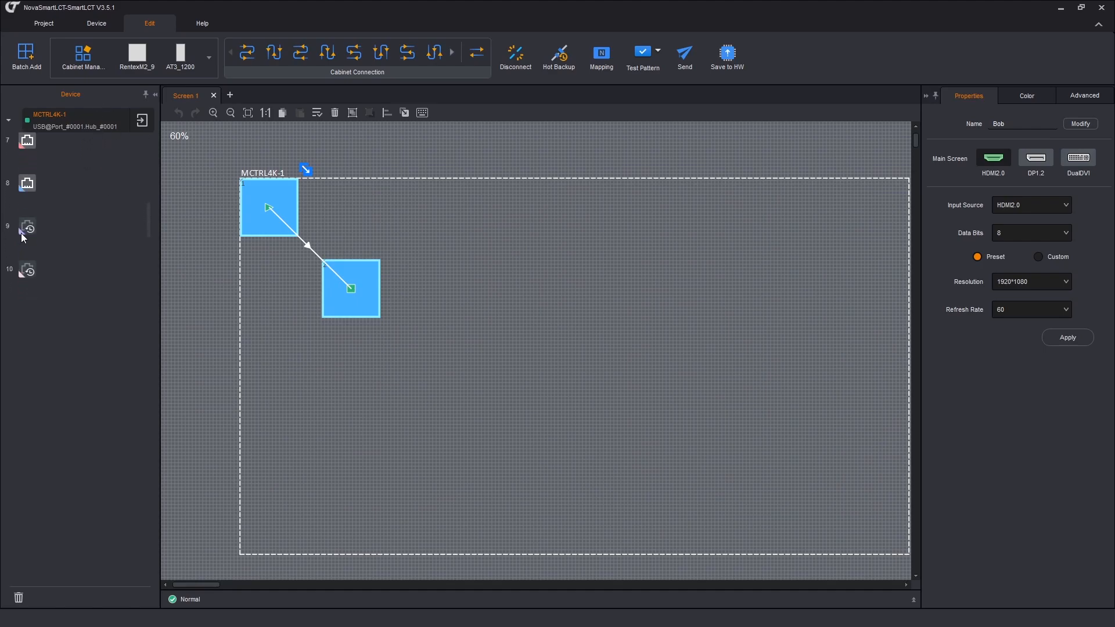
pyautogui.scroll(-3)
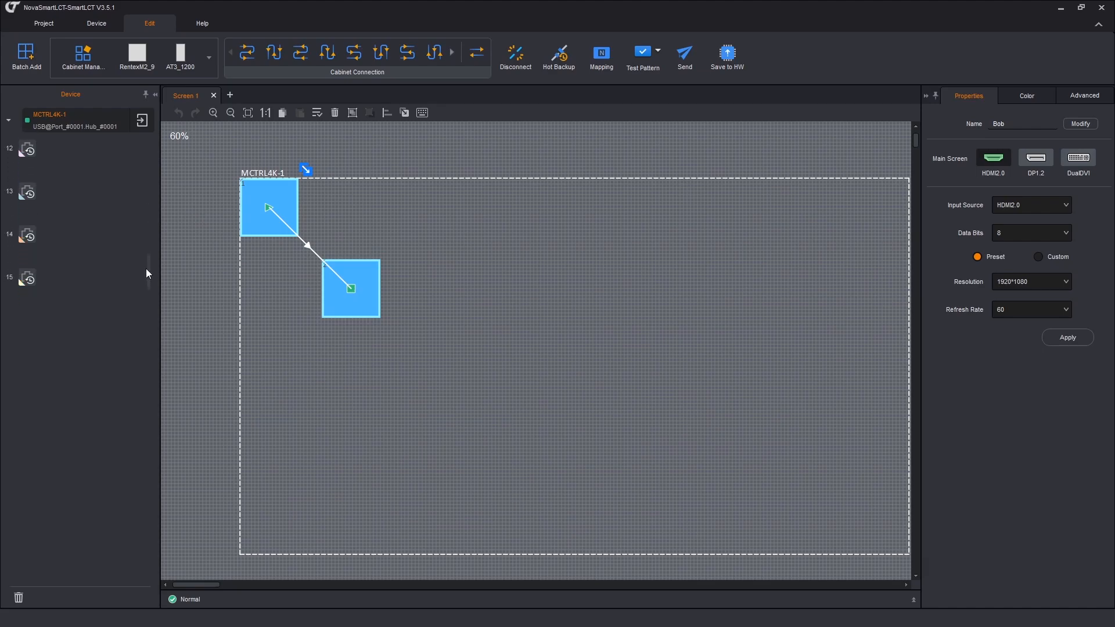
pyautogui.scroll(-3)
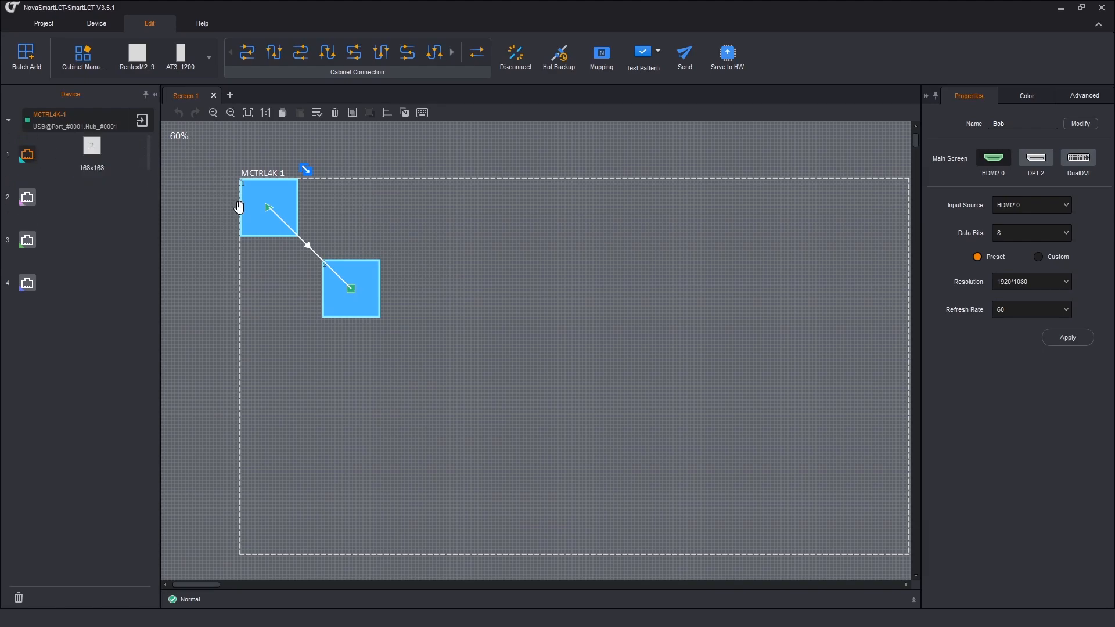
pyautogui.moveTo(133, 151)
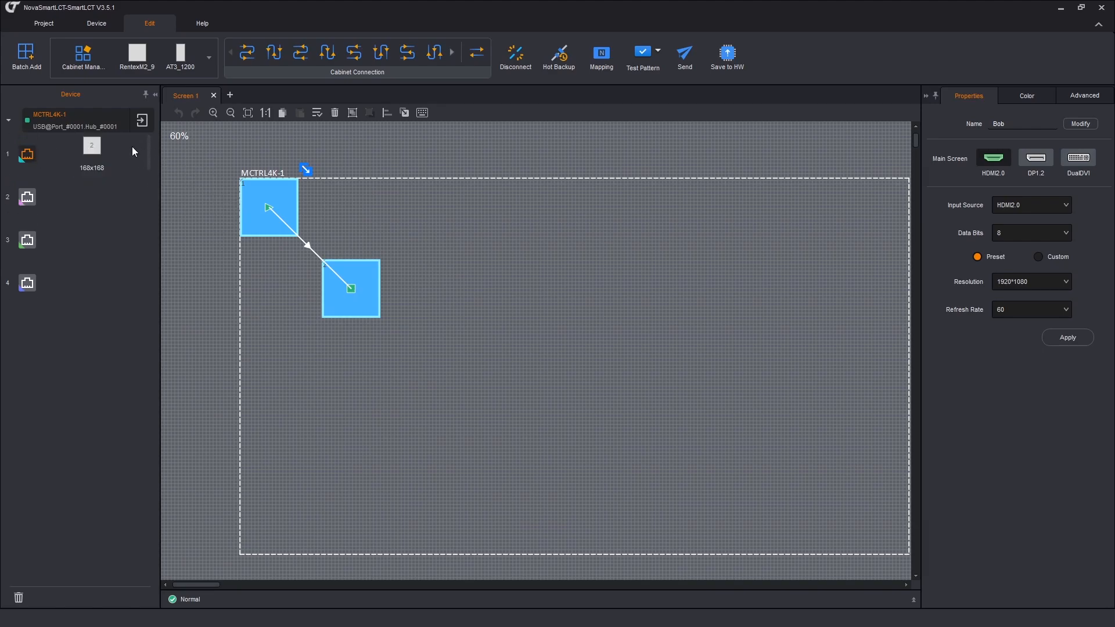
pyautogui.moveTo(767, 16)
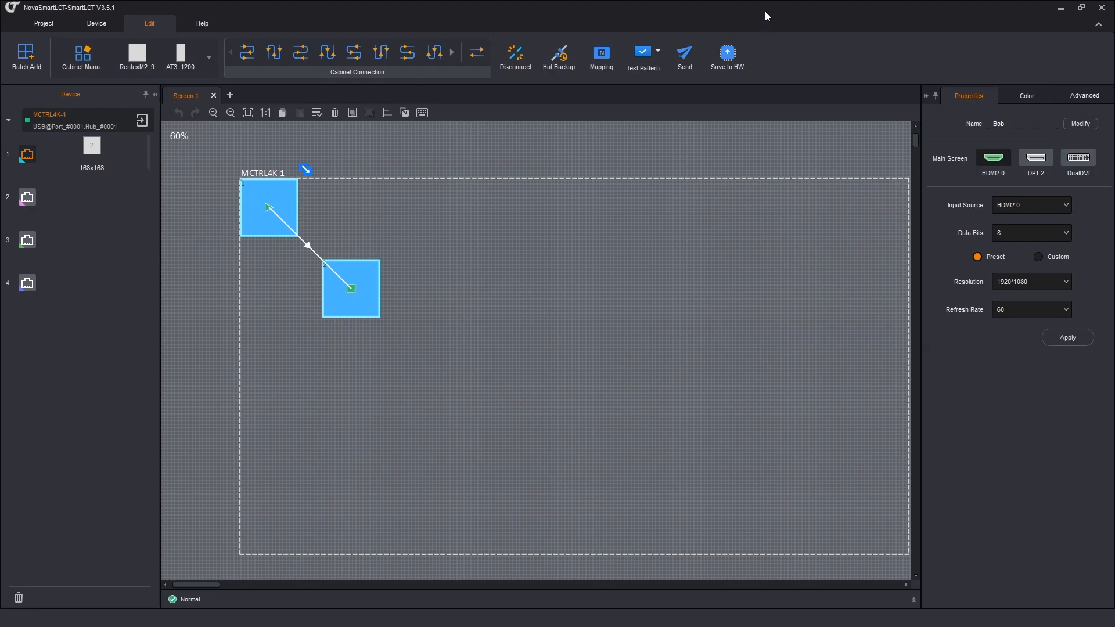
pyautogui.click(686, 52)
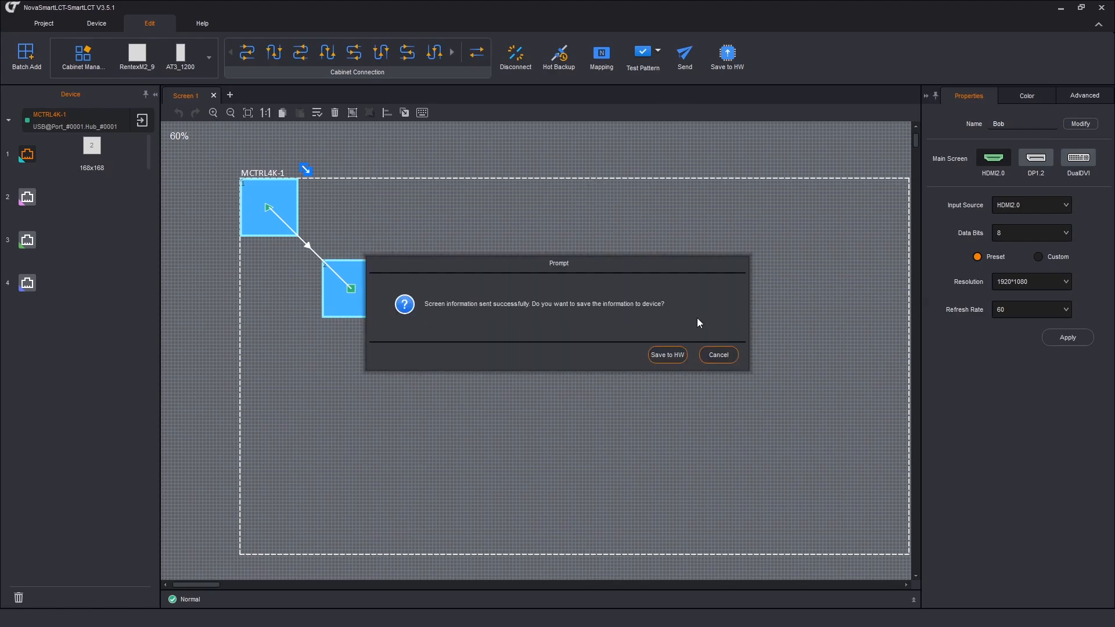
pyautogui.click(668, 356)
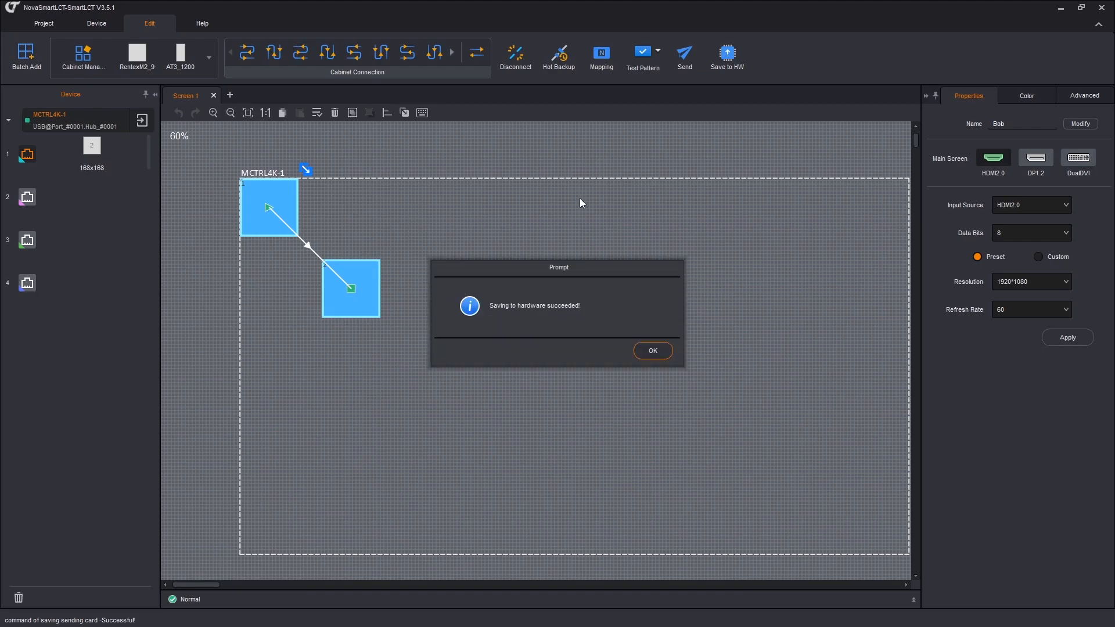
pyautogui.click(653, 351)
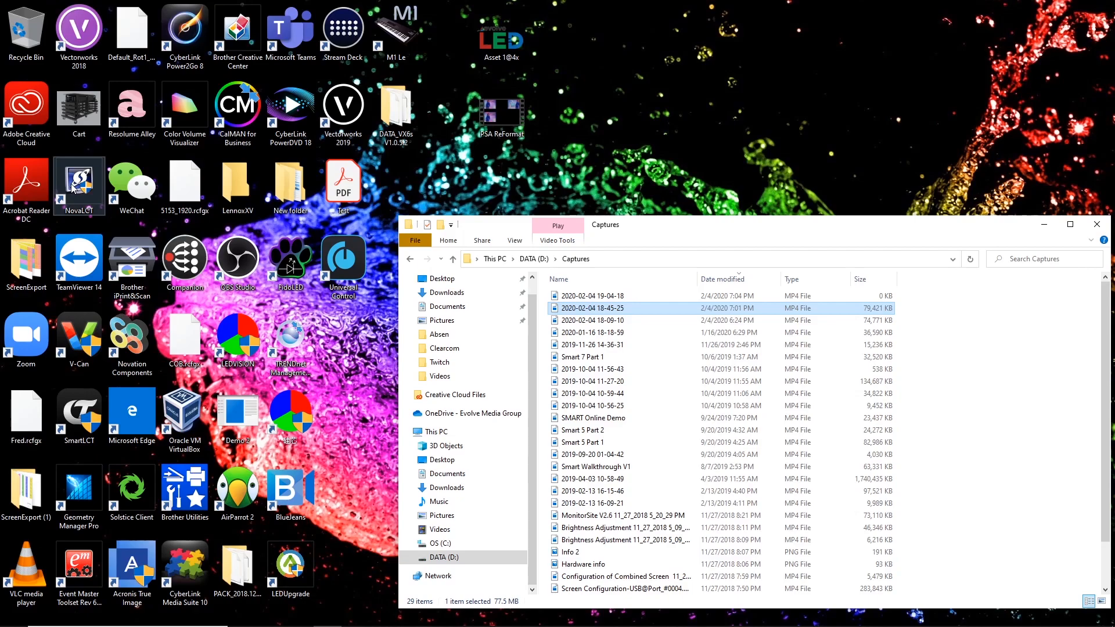
pyautogui.moveTo(92, 199)
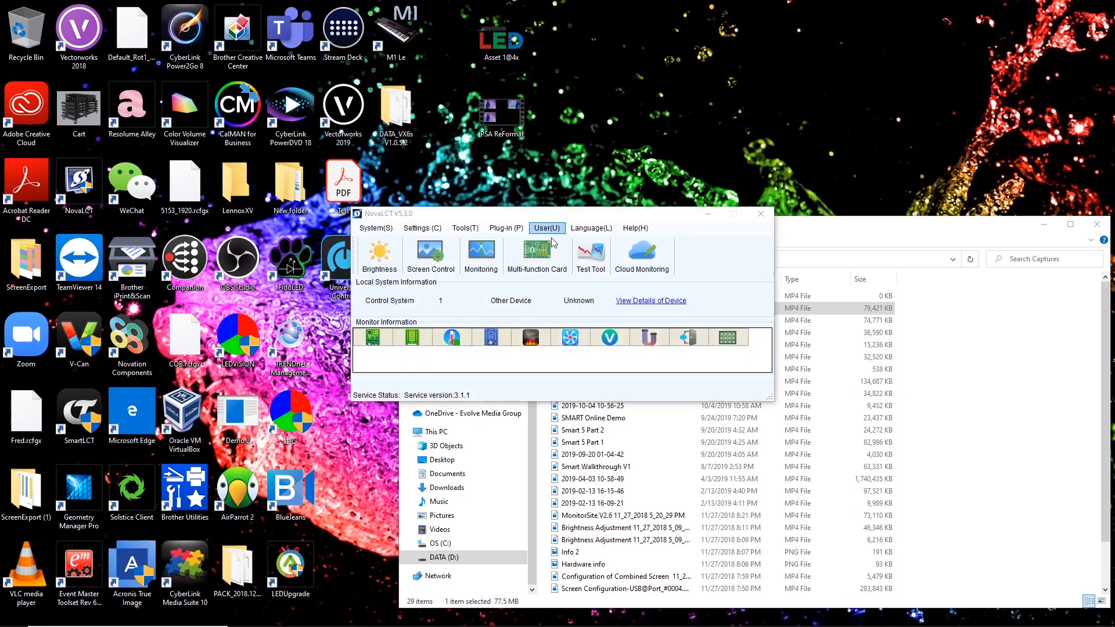
# - Log in as the Advanced Synchronous System User with the password
pyautogui.click(546, 227)
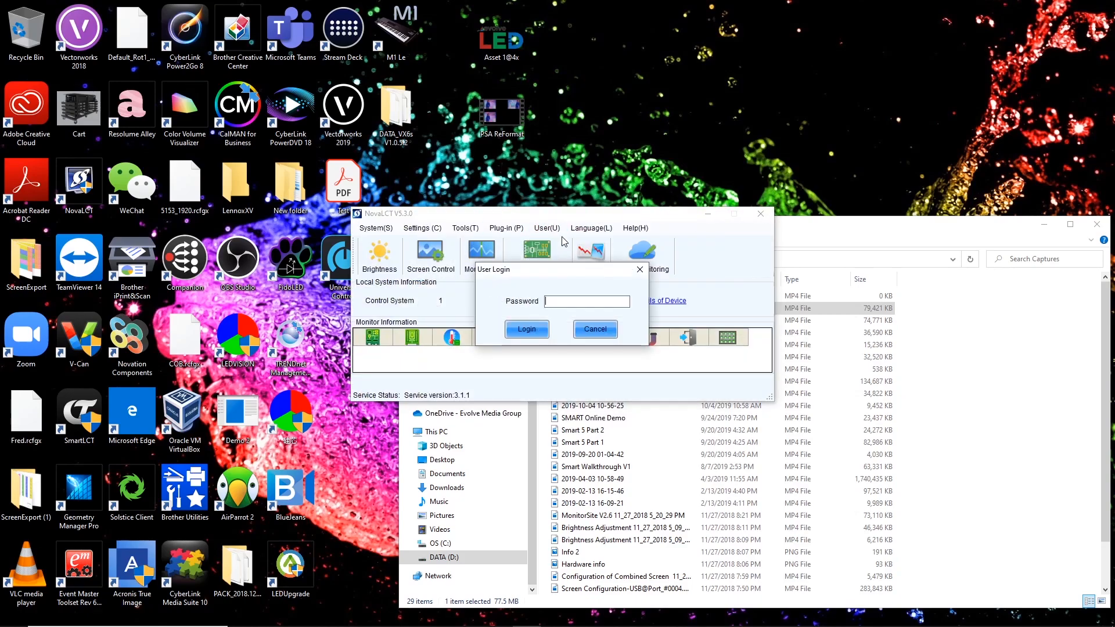
pyautogui.click(527, 328)
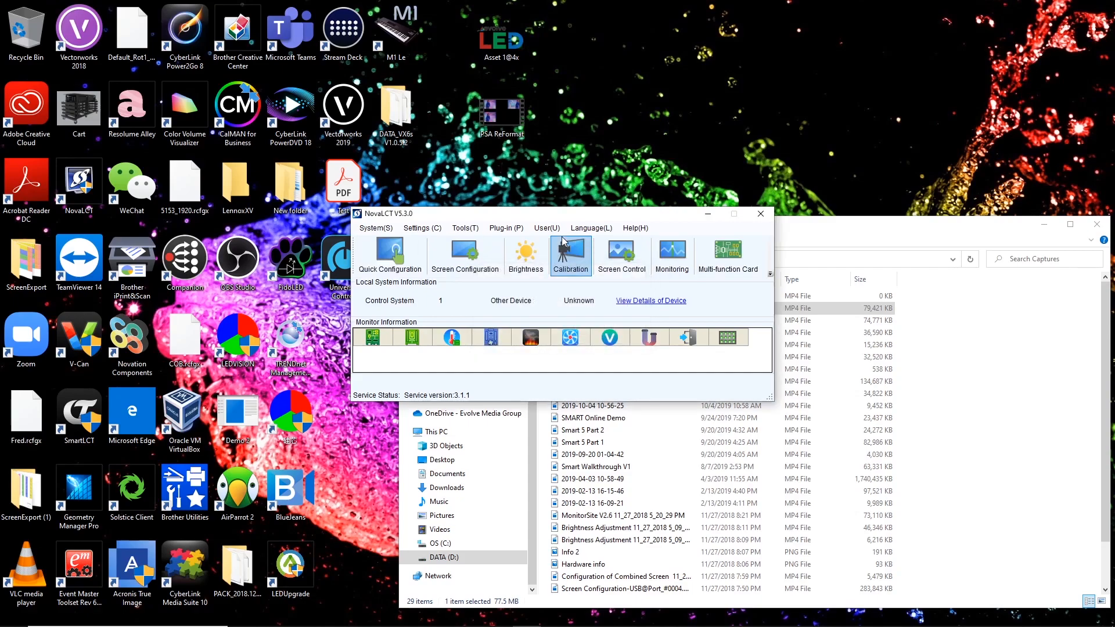
# - View the Screen Connection layout of the two receiving cards, then close Screen Configuration
pyautogui.click(464, 253)
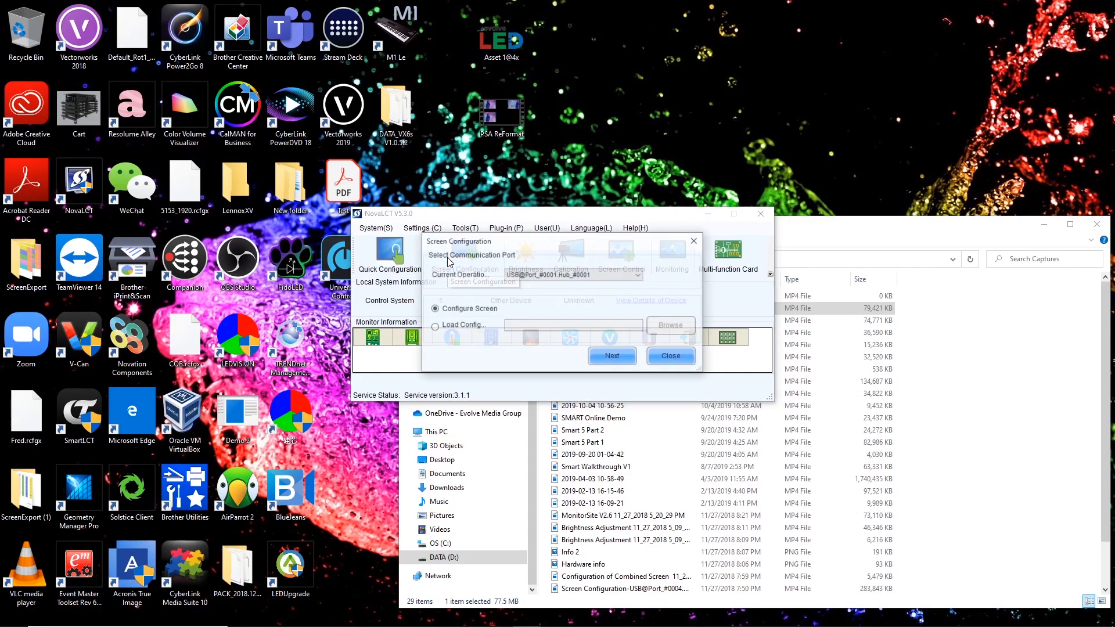
pyautogui.click(670, 356)
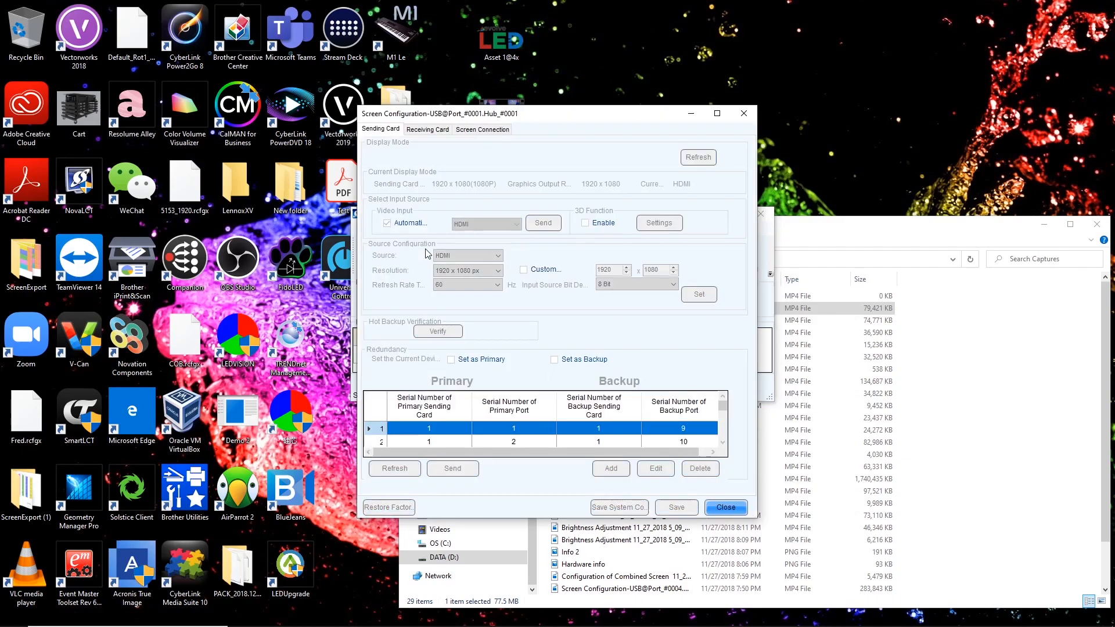
pyautogui.click(481, 130)
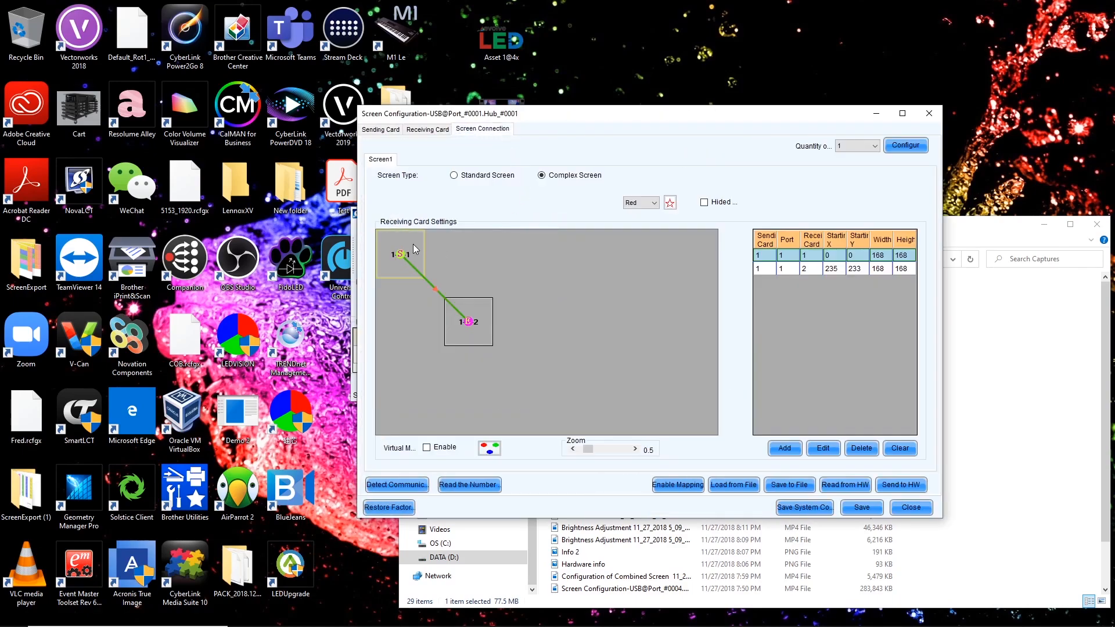
pyautogui.moveTo(831, 243)
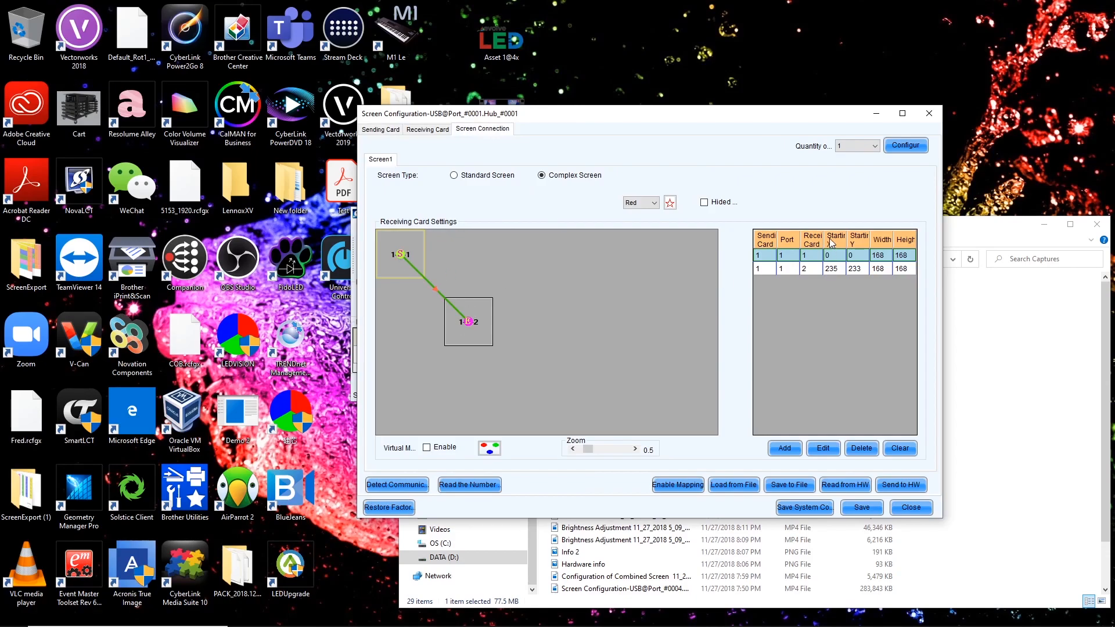
pyautogui.moveTo(852, 242)
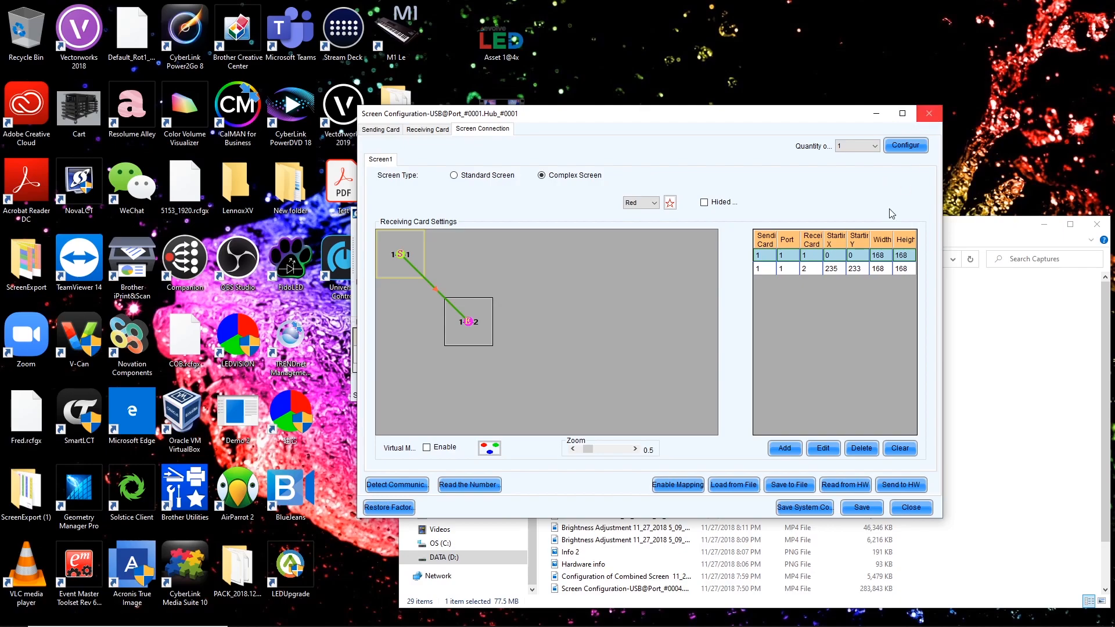
pyautogui.click(910, 507)
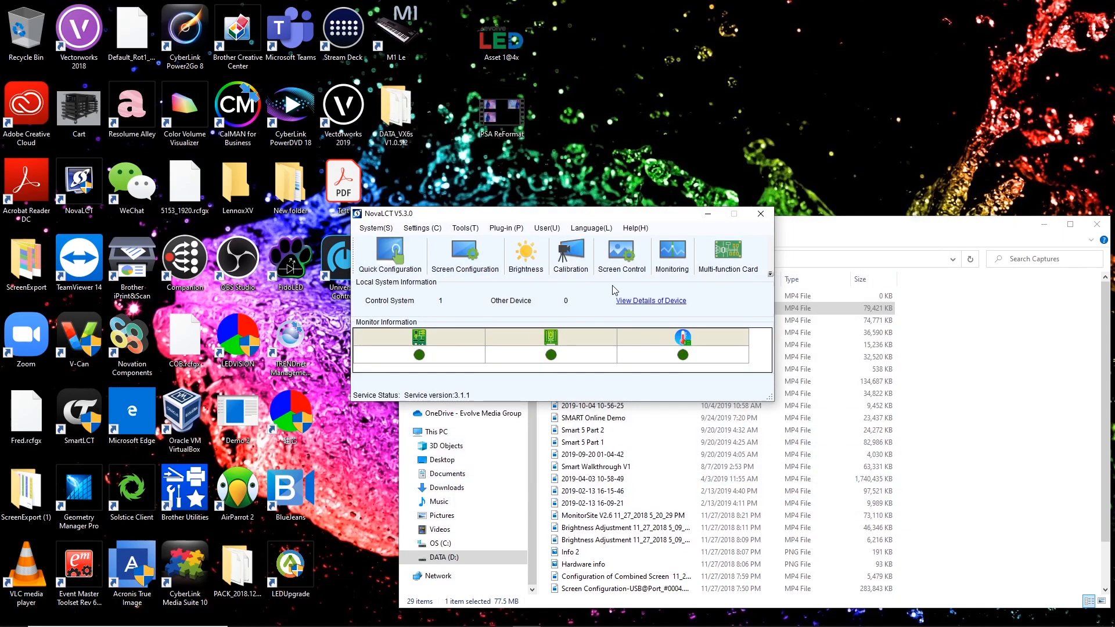
# - Launch MonitorSite on Screen1 and switch from the receiving-card table to the sending-card view
pyautogui.click(671, 251)
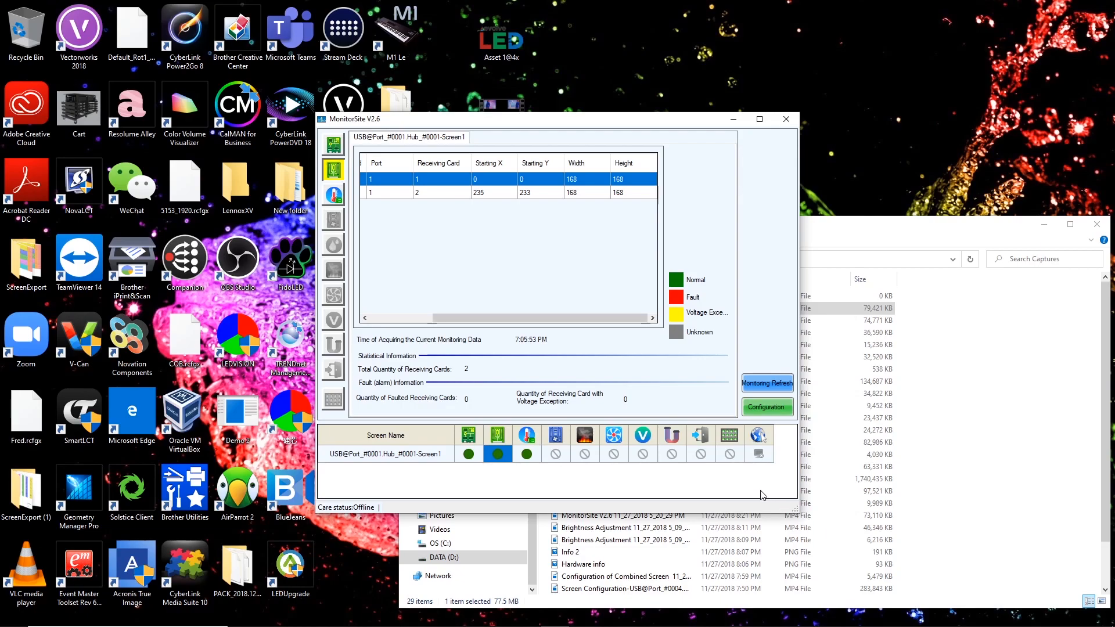
pyautogui.moveTo(509, 314)
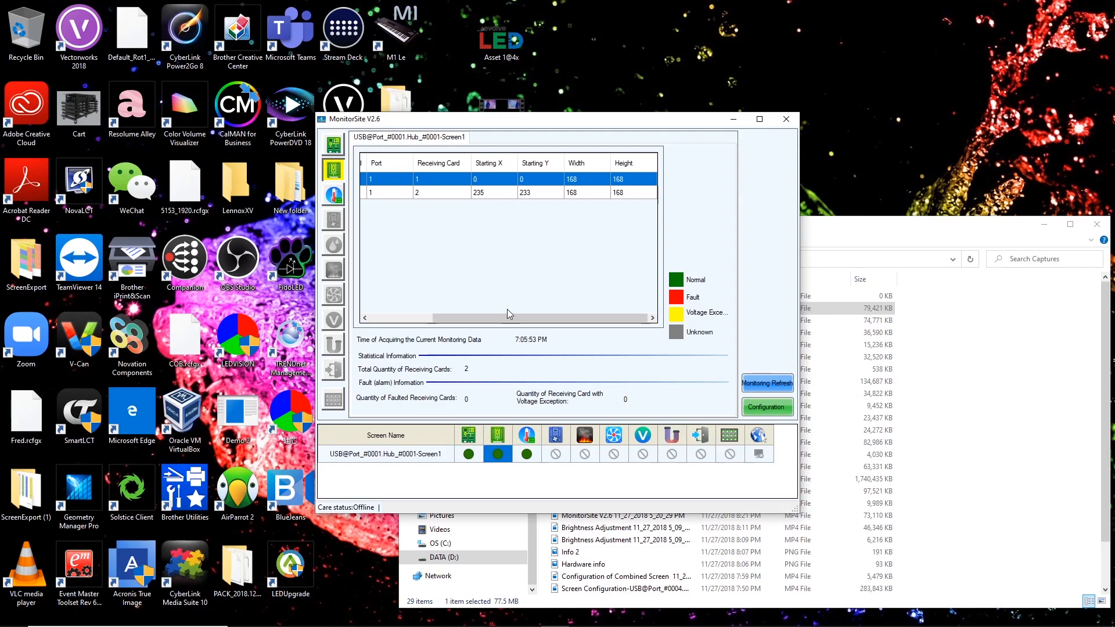
pyautogui.click(332, 144)
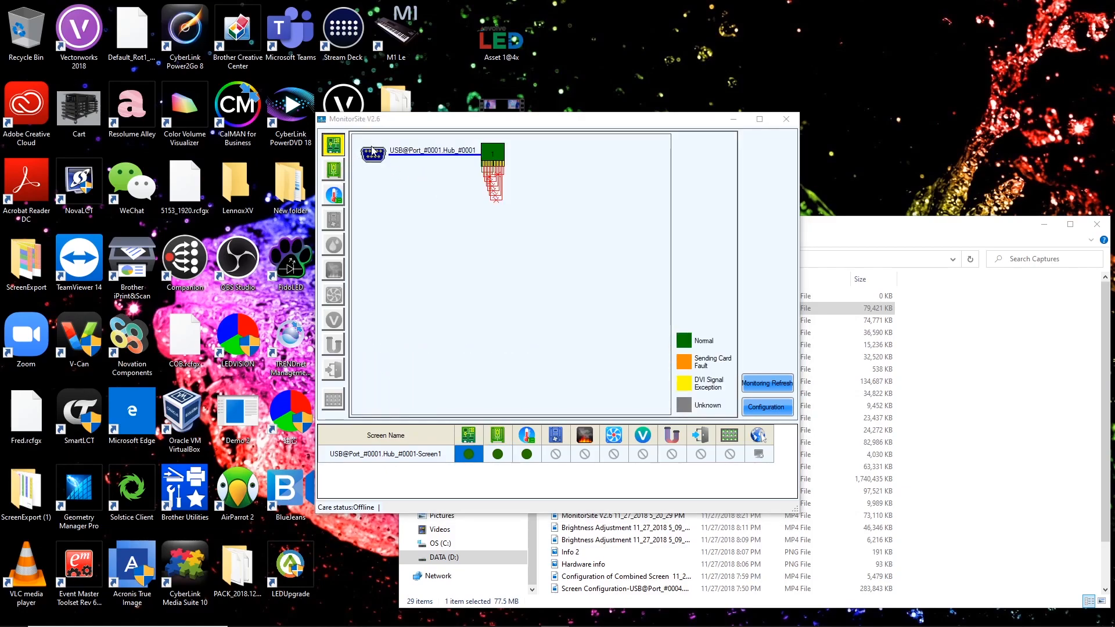
pyautogui.moveTo(492, 153)
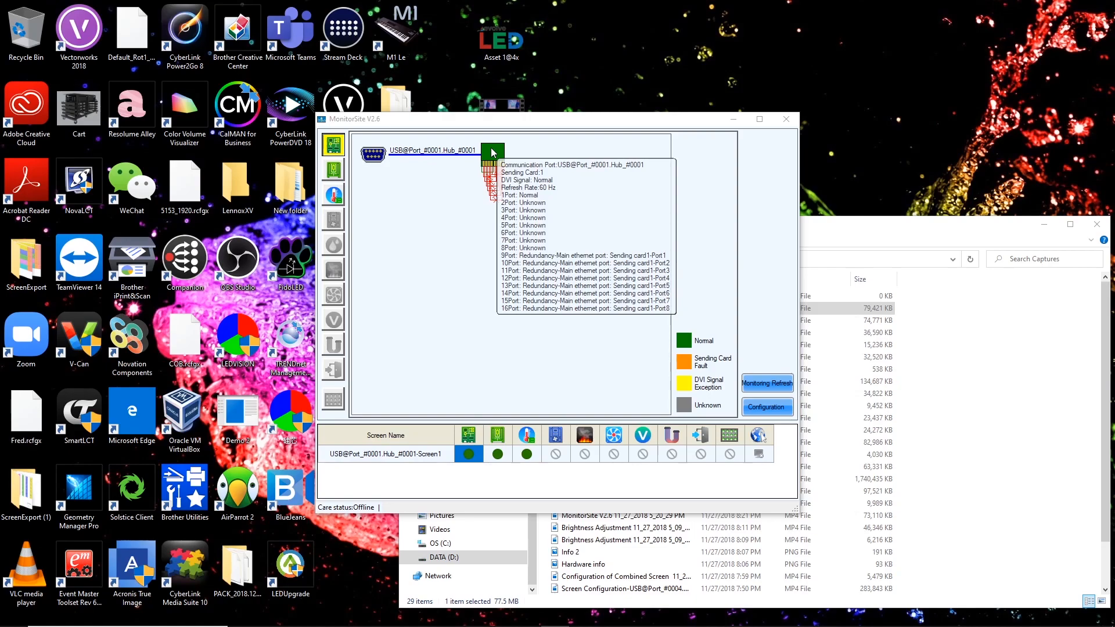
pyautogui.moveTo(441, 260)
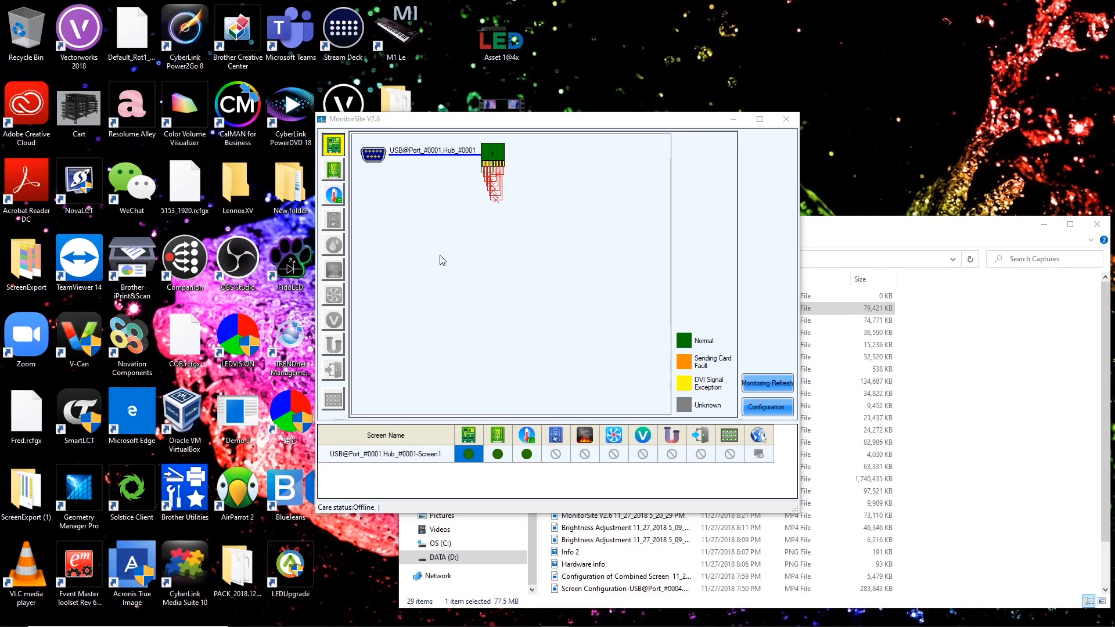
pyautogui.moveTo(434, 257)
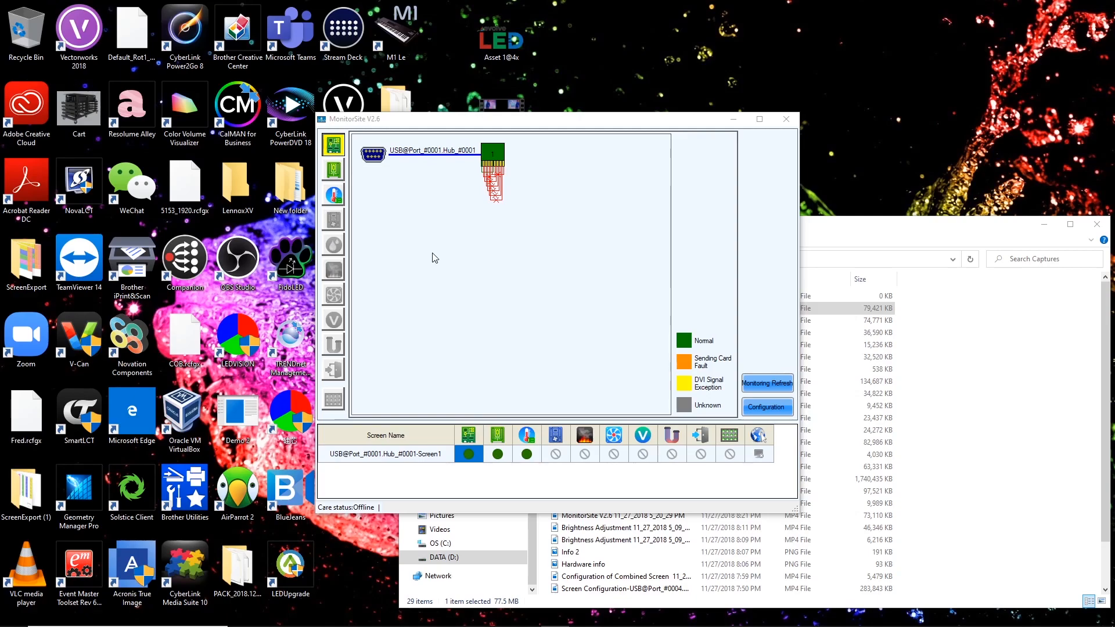
# - Show the receiving card monitoring table for Screen1 again
pyautogui.click(332, 169)
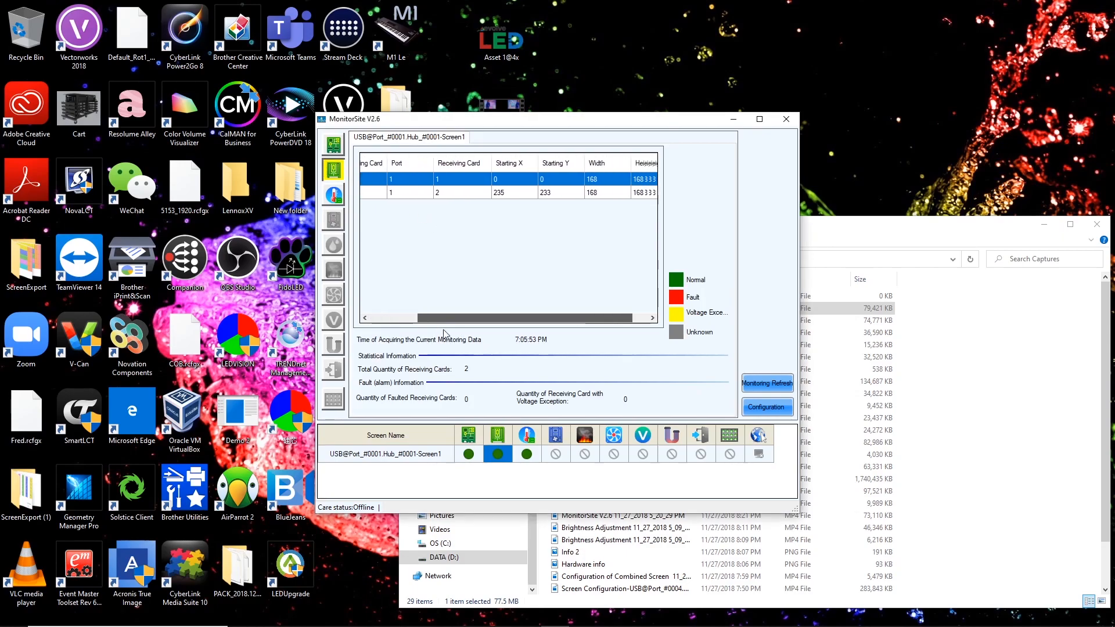
pyautogui.moveTo(377, 193)
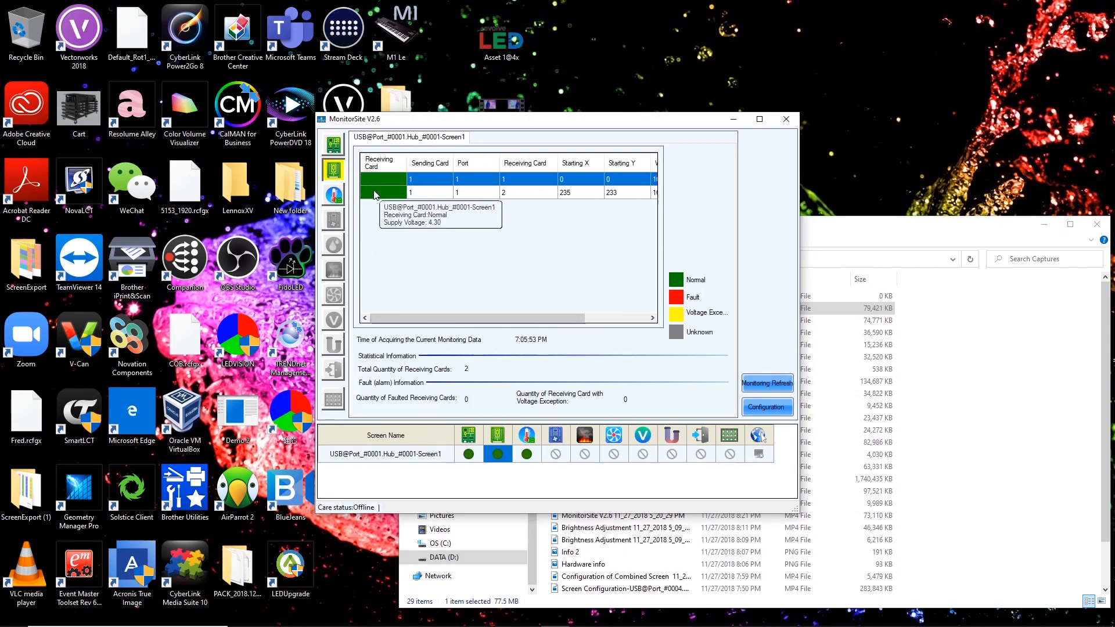
pyautogui.moveTo(509, 237)
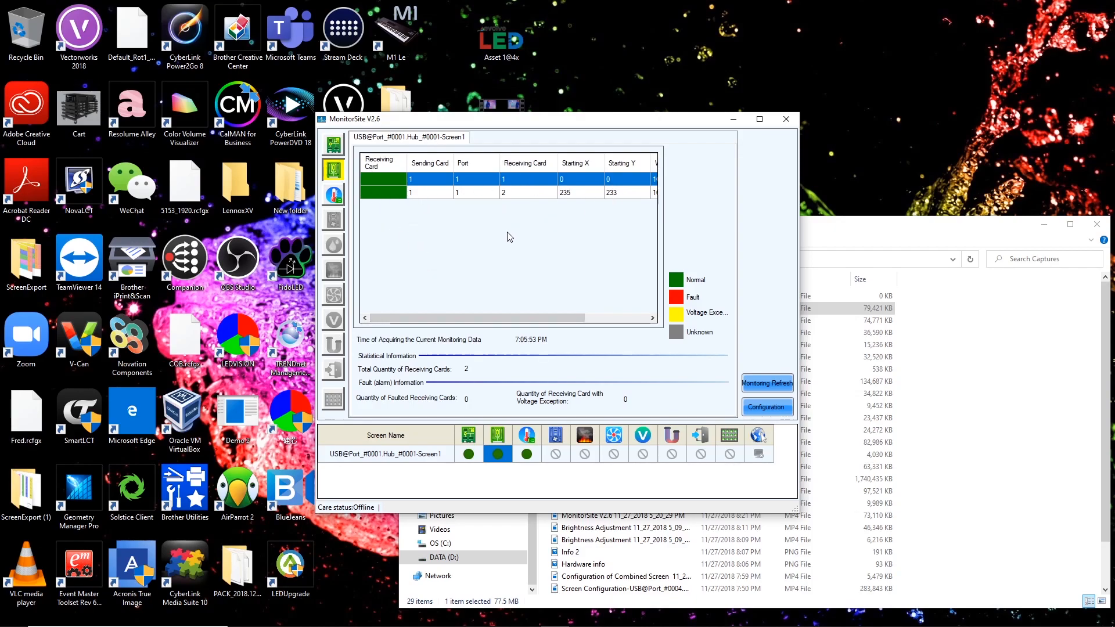
pyautogui.moveTo(757, 302)
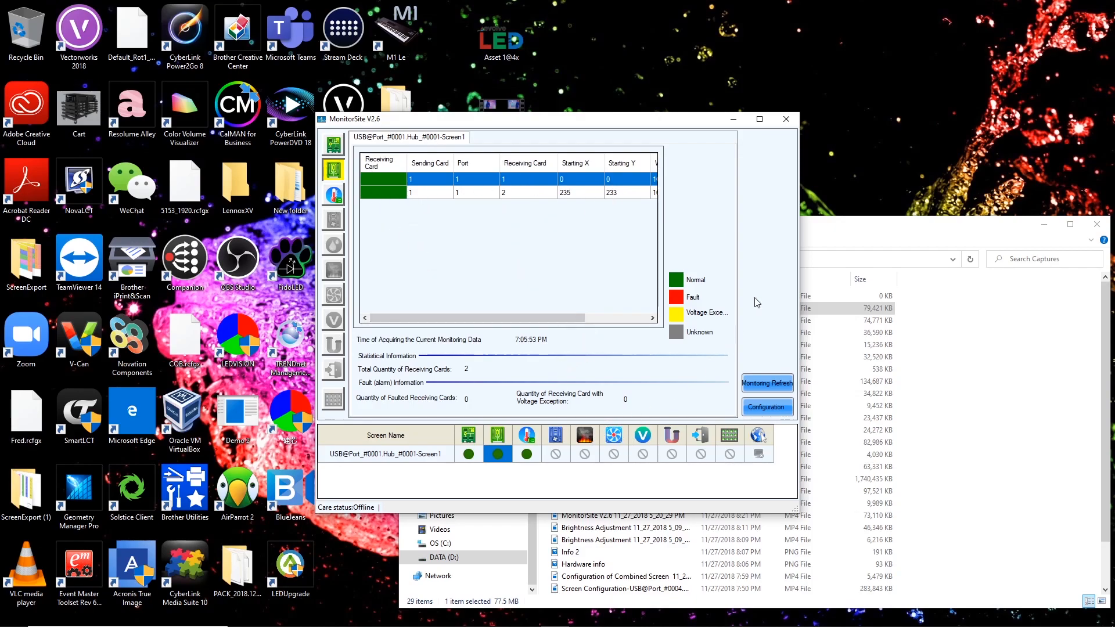
pyautogui.moveTo(785, 118)
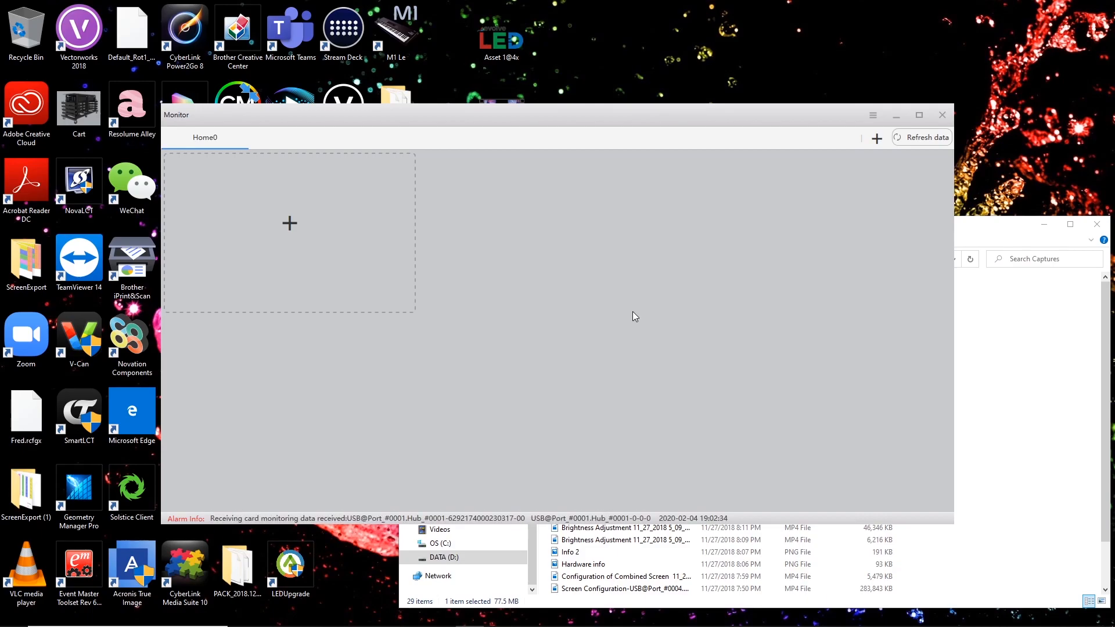
pyautogui.moveTo(815, 256)
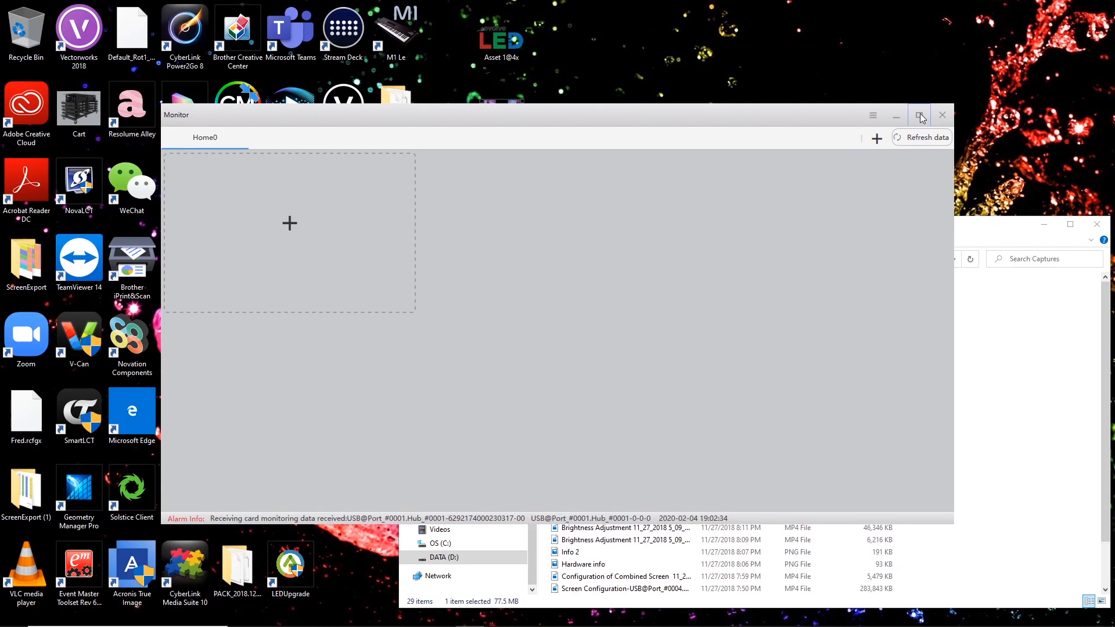
# - Maximize the NovaLCT Monitor window showing the empty Home0 page
pyautogui.click(920, 115)
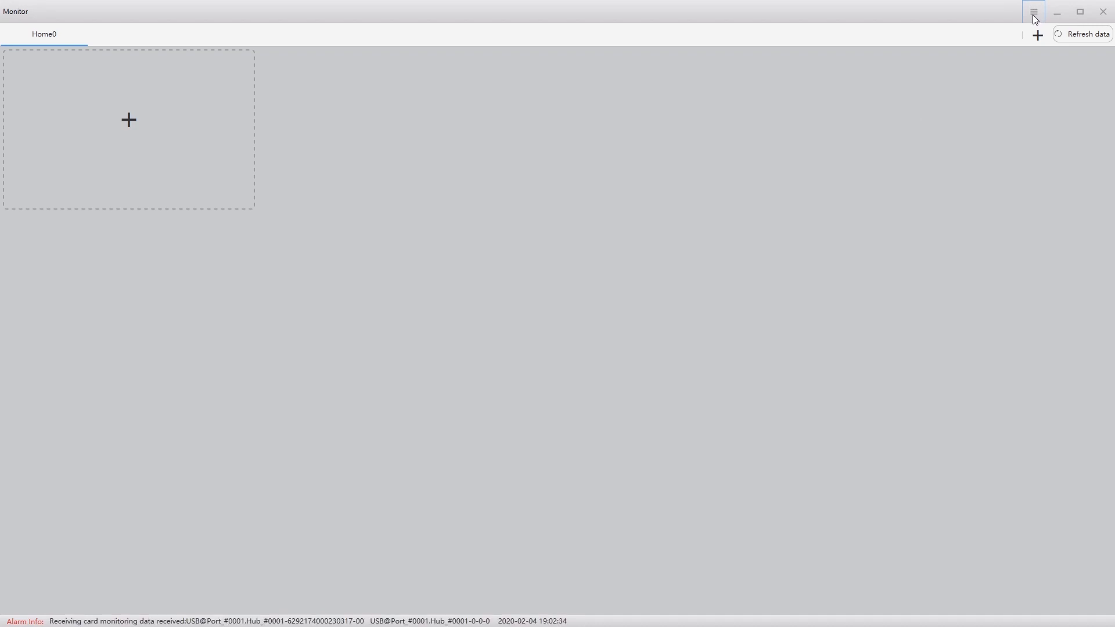
# - In Monitoring Configuration, try manual and scheduled refresh, then keep periodic refresh every 30 seconds
pyautogui.click(1034, 11)
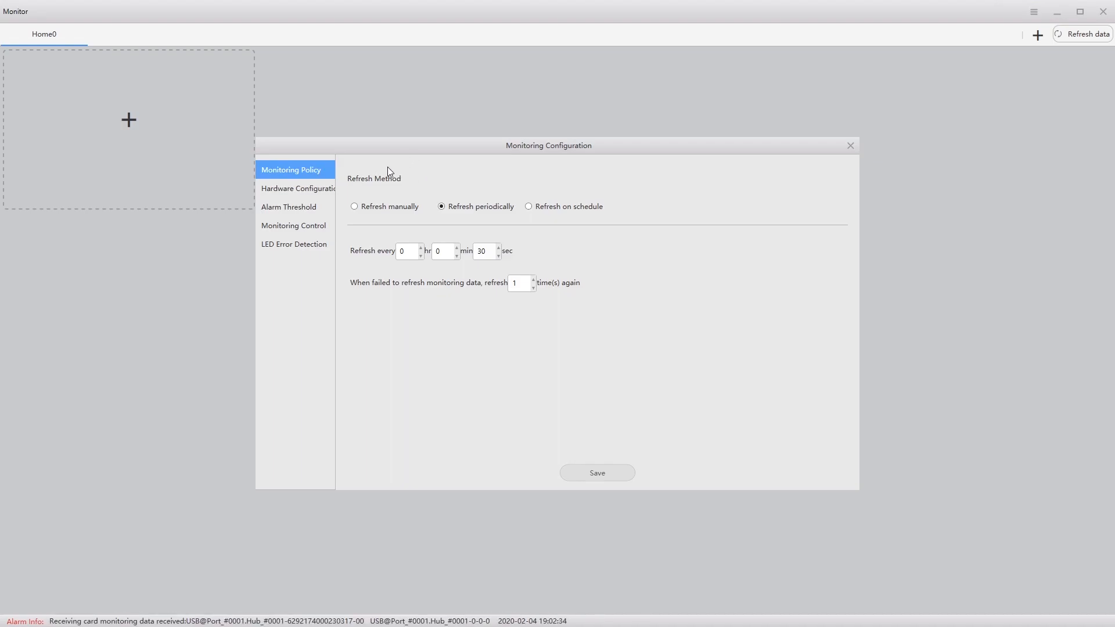
pyautogui.moveTo(514, 153)
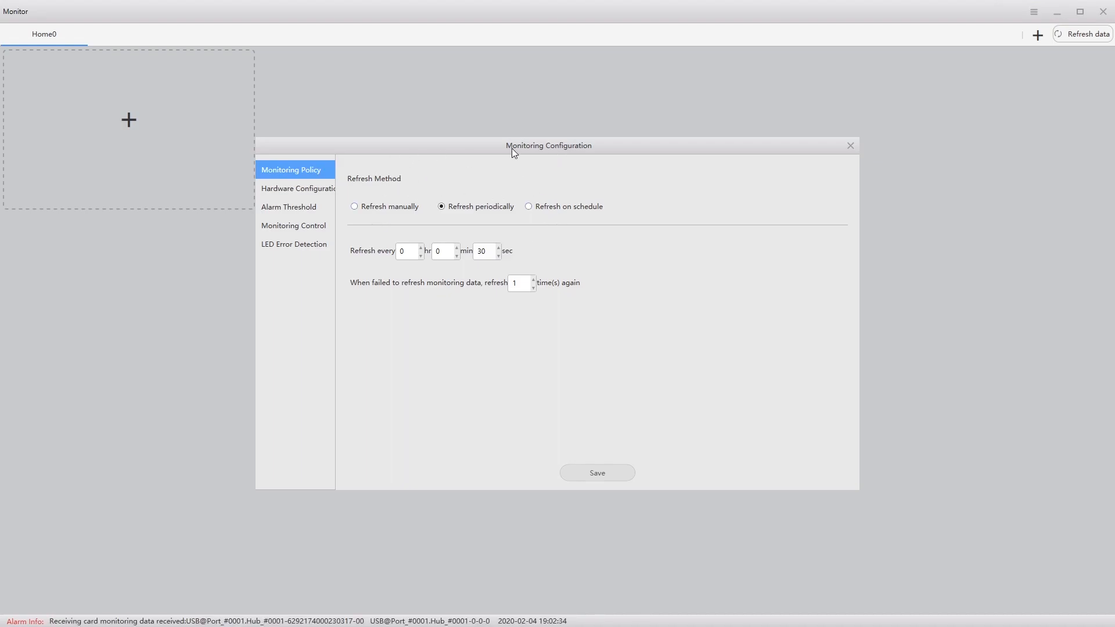
pyautogui.click(354, 206)
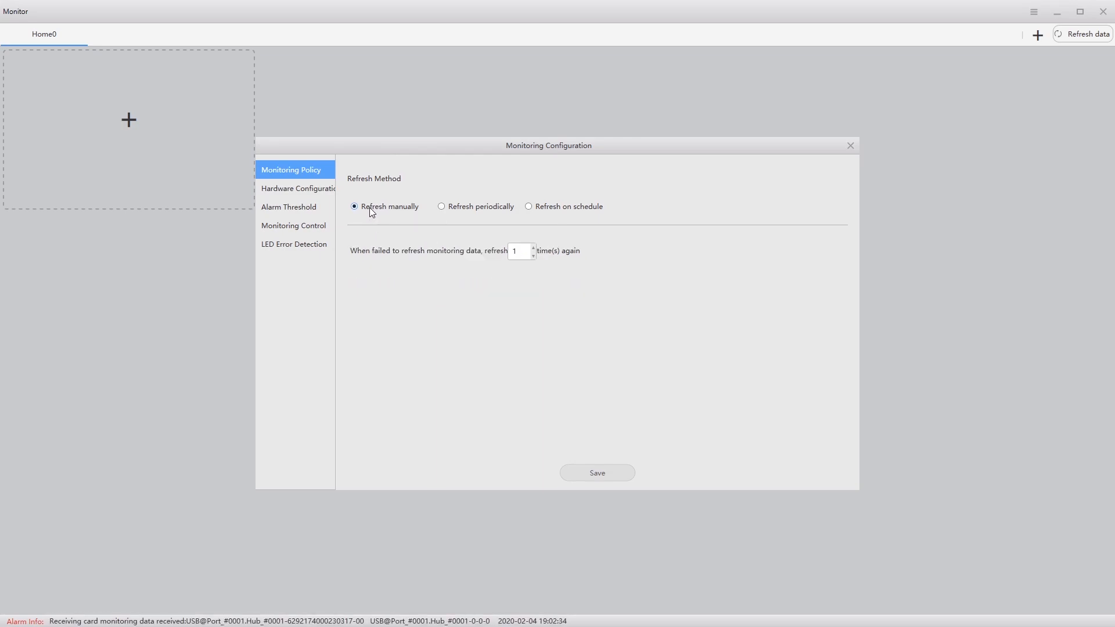
pyautogui.click(441, 207)
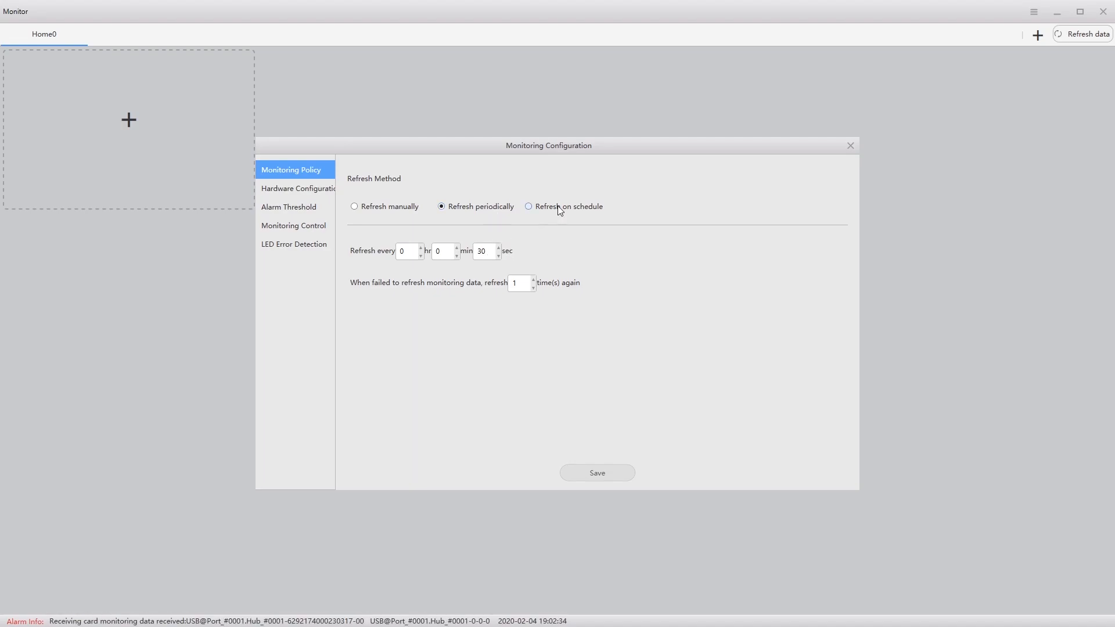
pyautogui.click(527, 207)
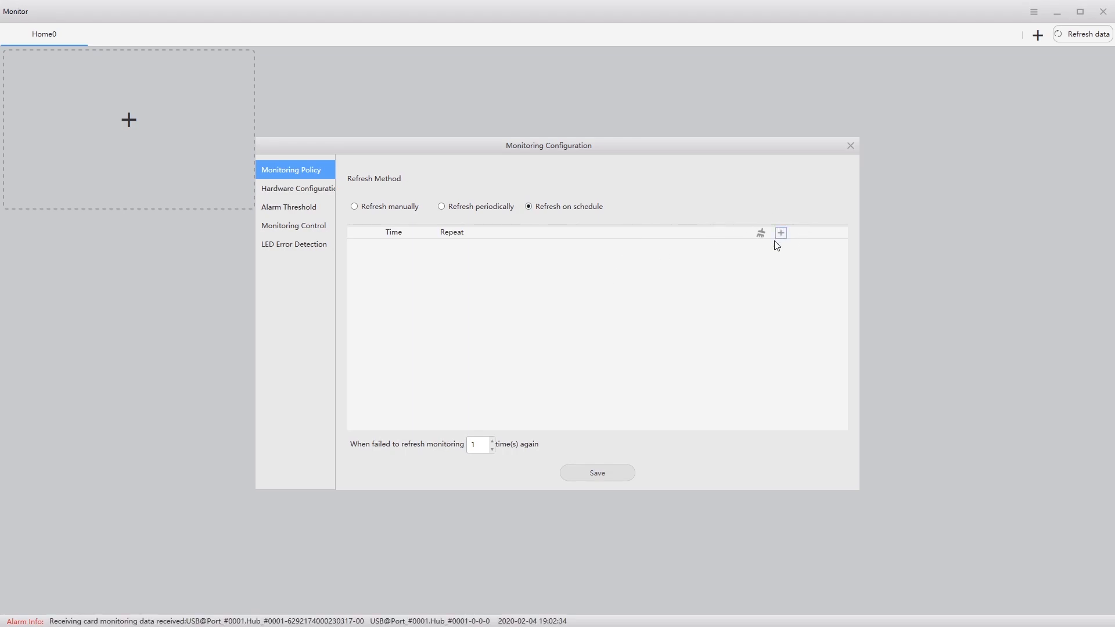
pyautogui.click(442, 207)
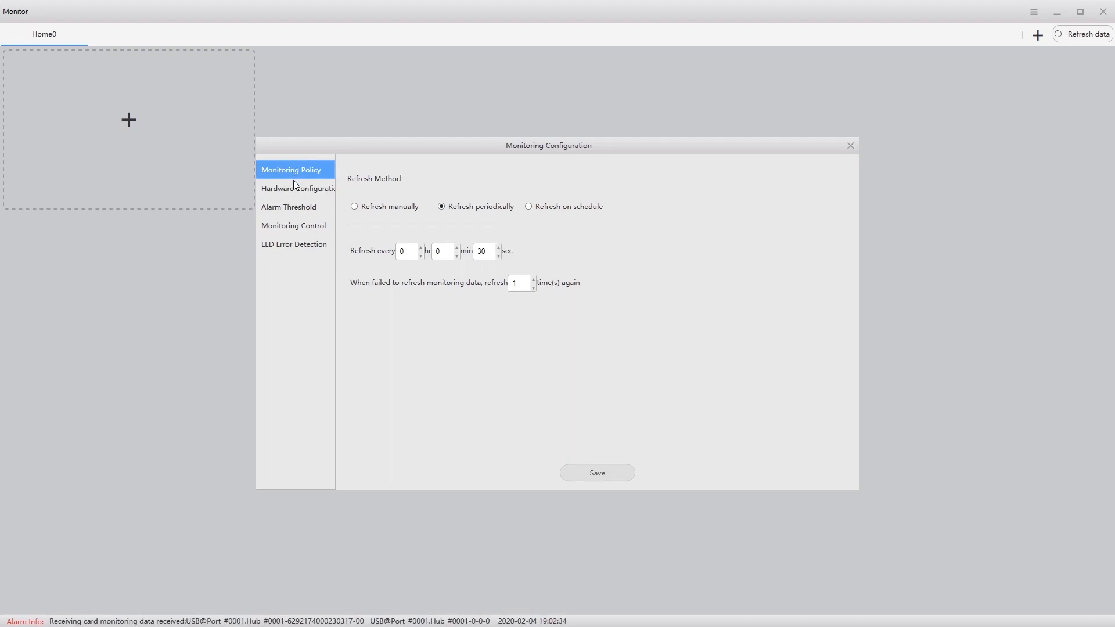
pyautogui.moveTo(295, 188)
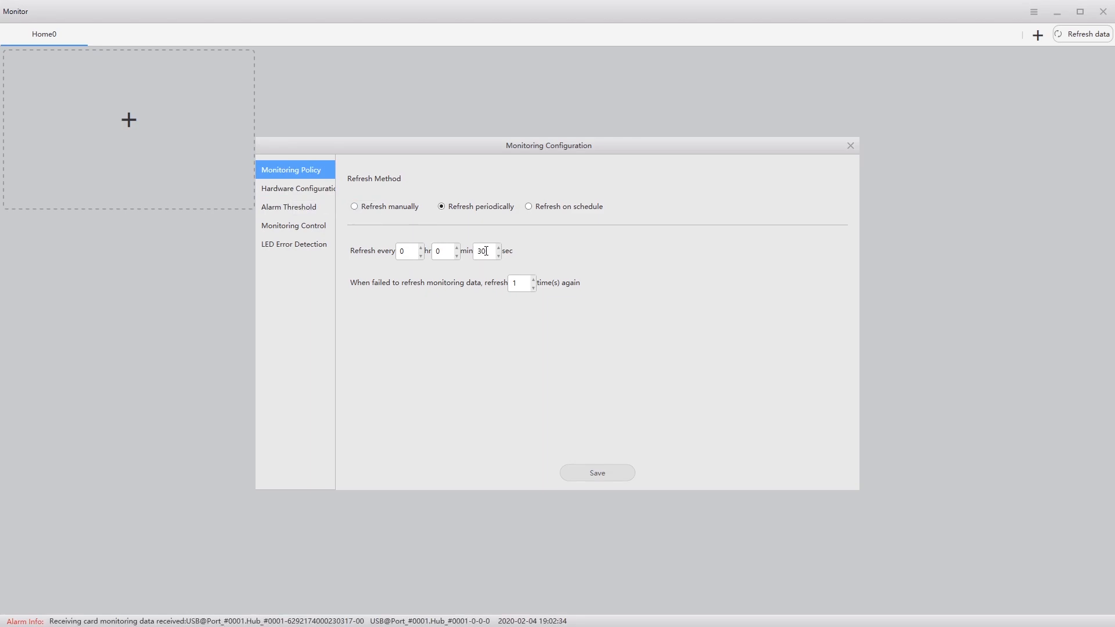
pyautogui.moveTo(312, 190)
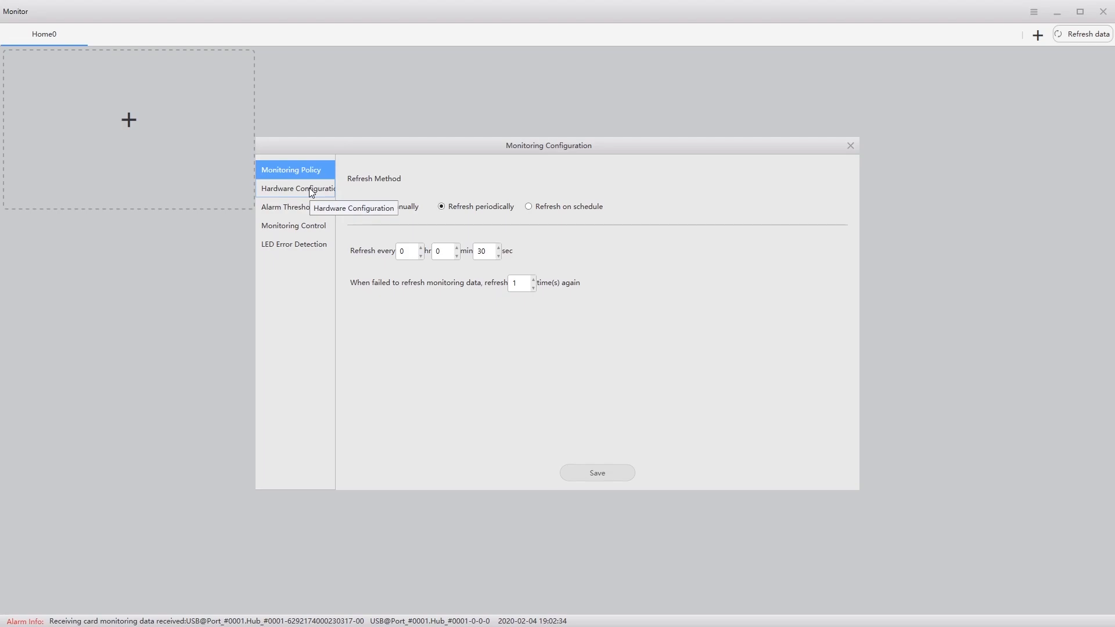
# - Review Hardware Configuration and Alarm Threshold, then apply Level 2 LED Error Detection to all screens
pyautogui.click(296, 188)
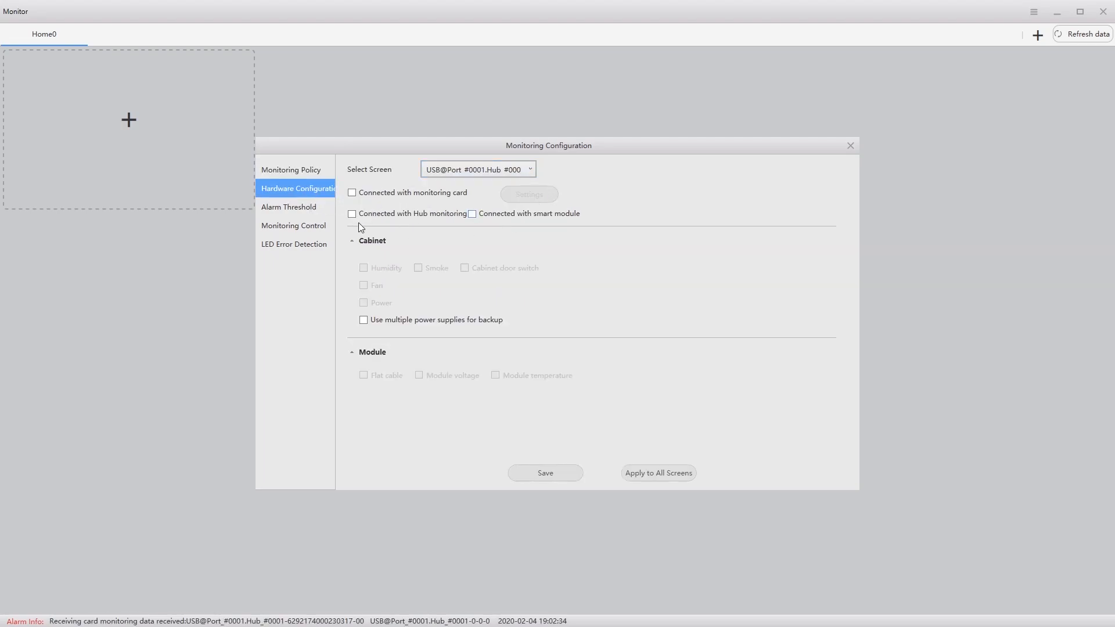
pyautogui.moveTo(400, 197)
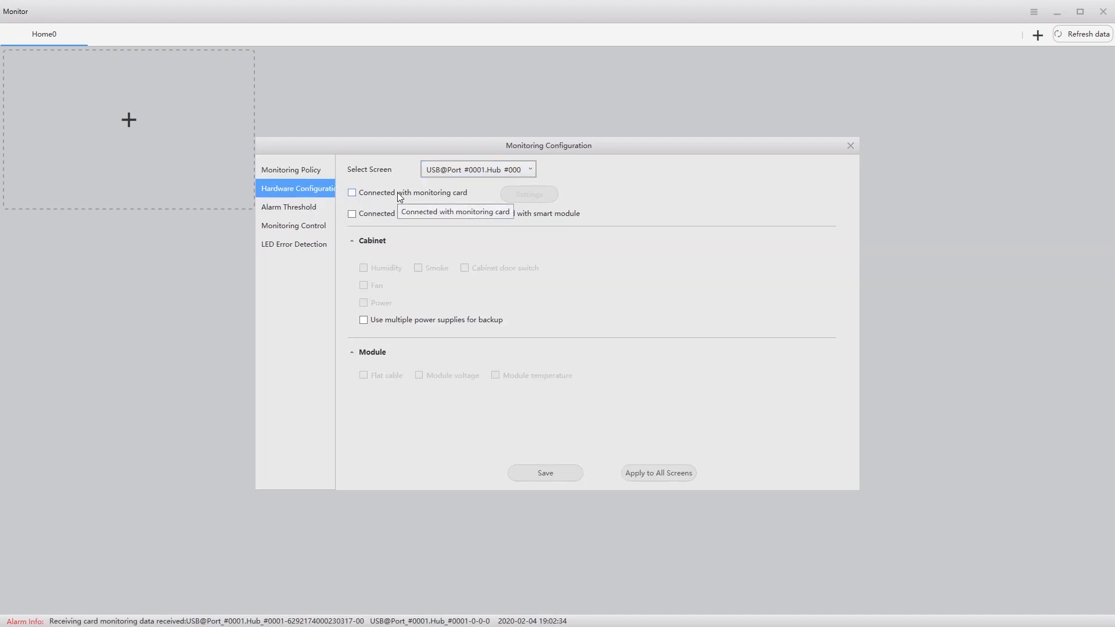
pyautogui.moveTo(419, 218)
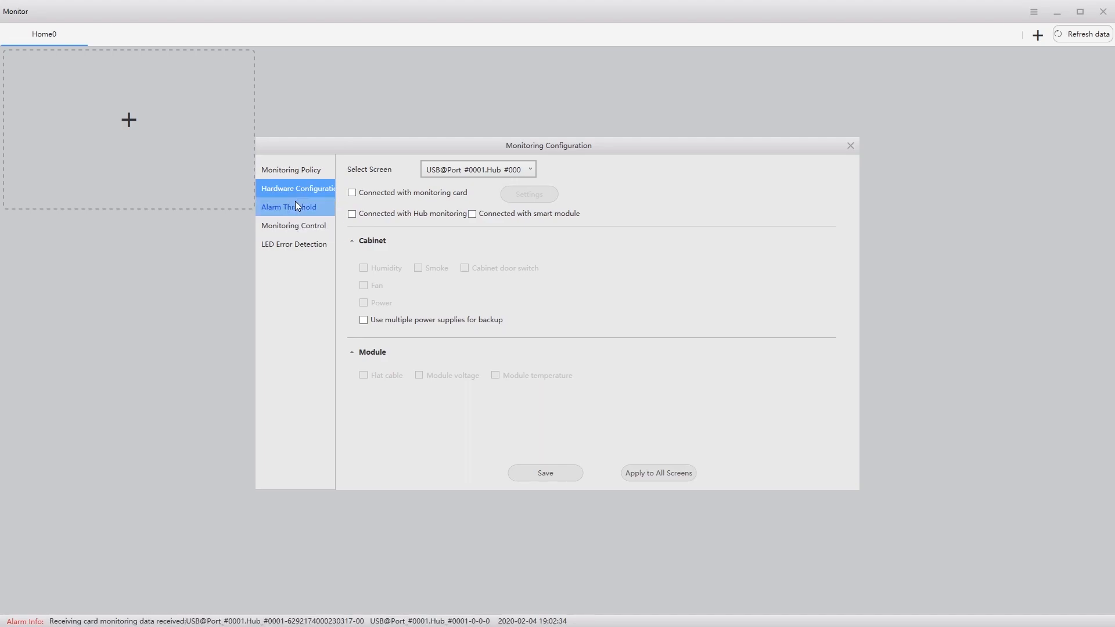
pyautogui.click(289, 207)
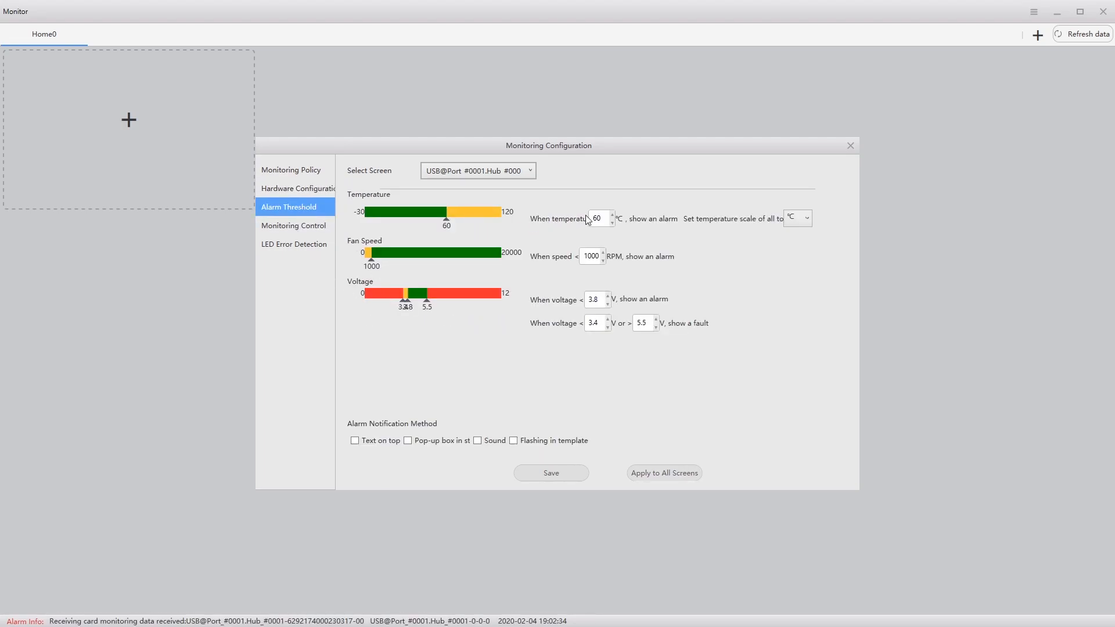
pyautogui.moveTo(353, 290)
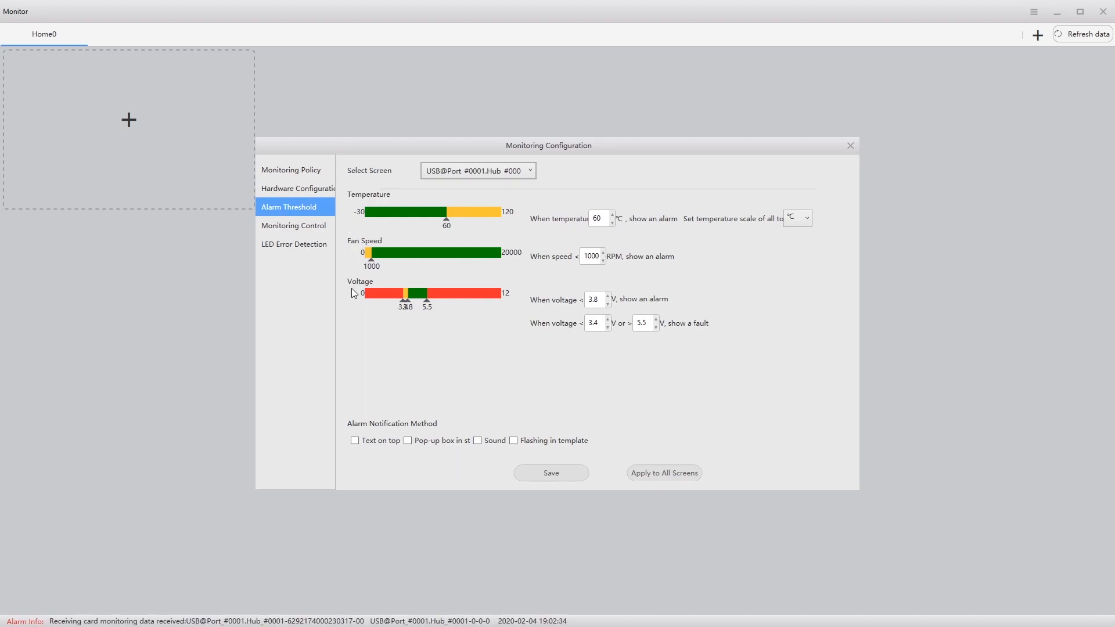
pyautogui.moveTo(297, 251)
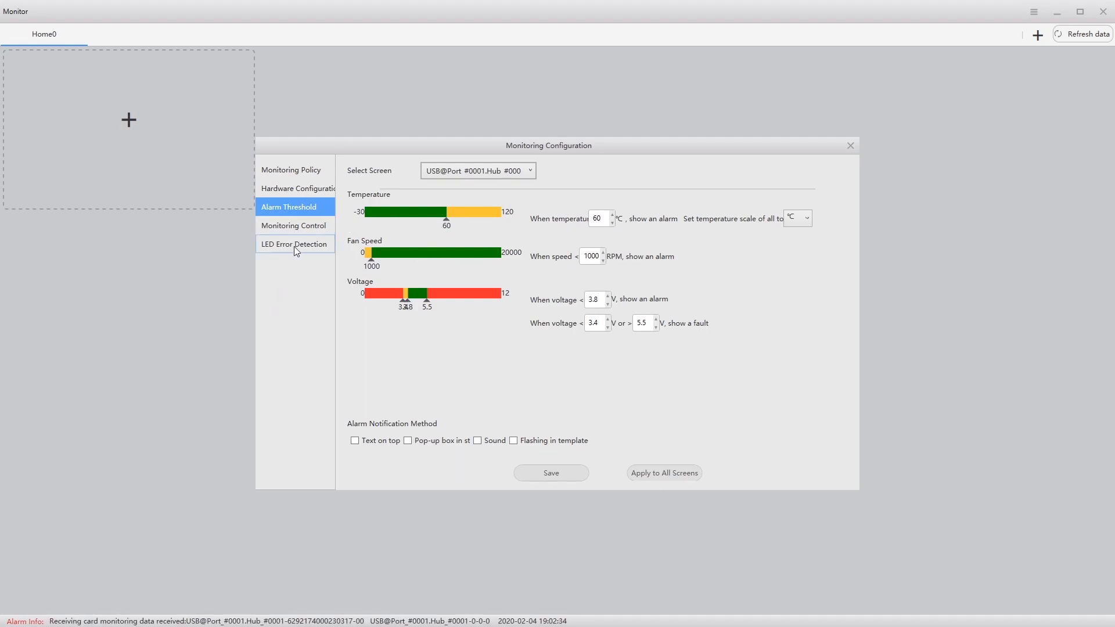
pyautogui.click(295, 244)
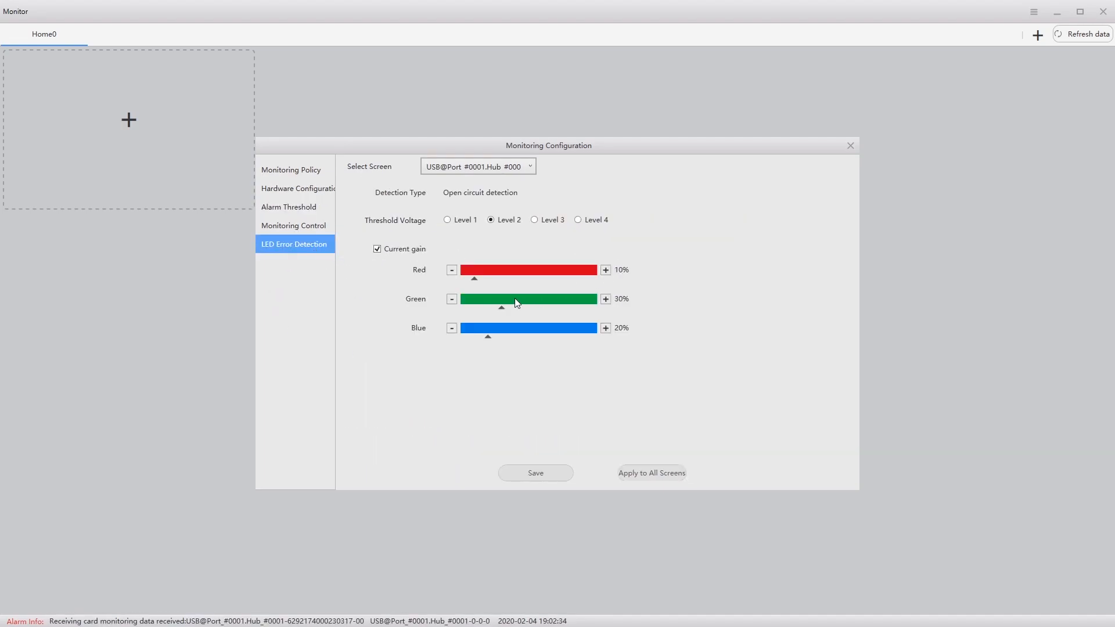
pyautogui.moveTo(520, 334)
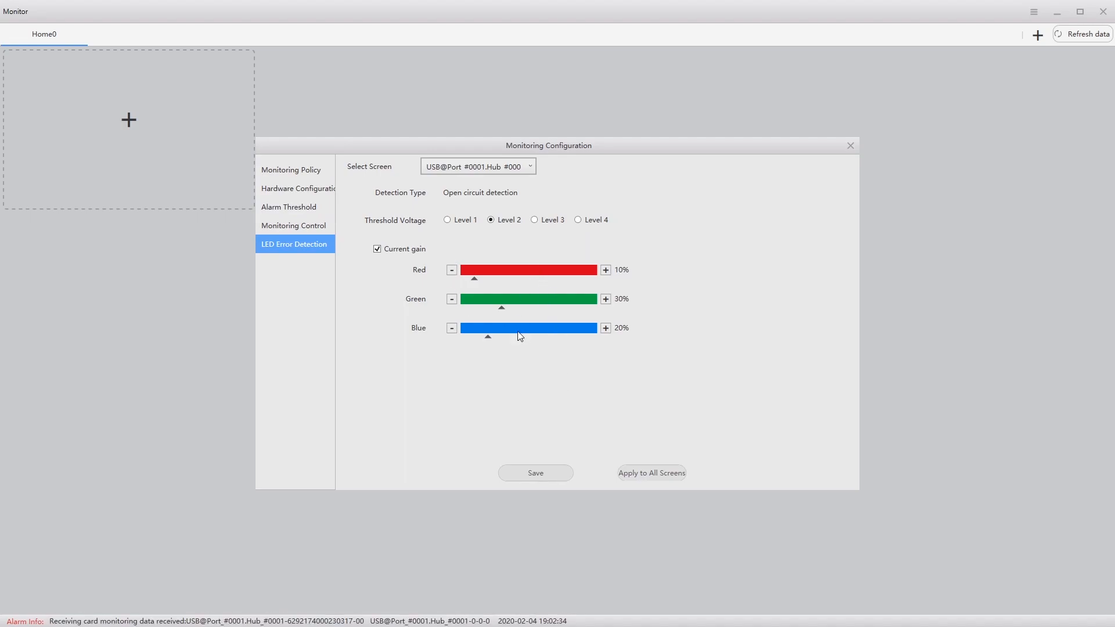
pyautogui.moveTo(555, 442)
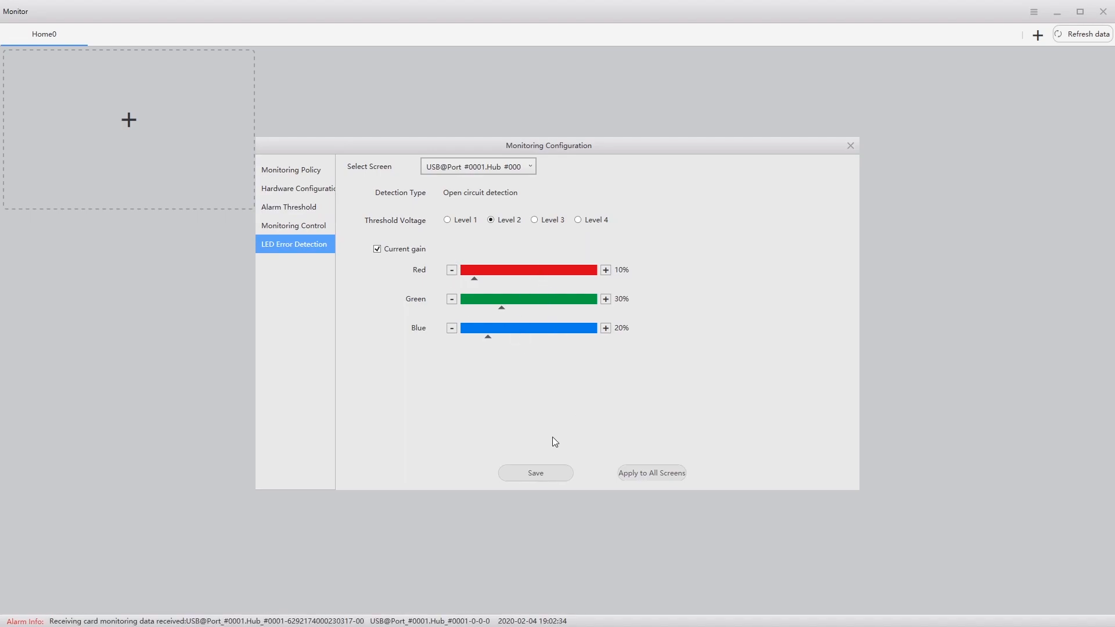
pyautogui.click(651, 474)
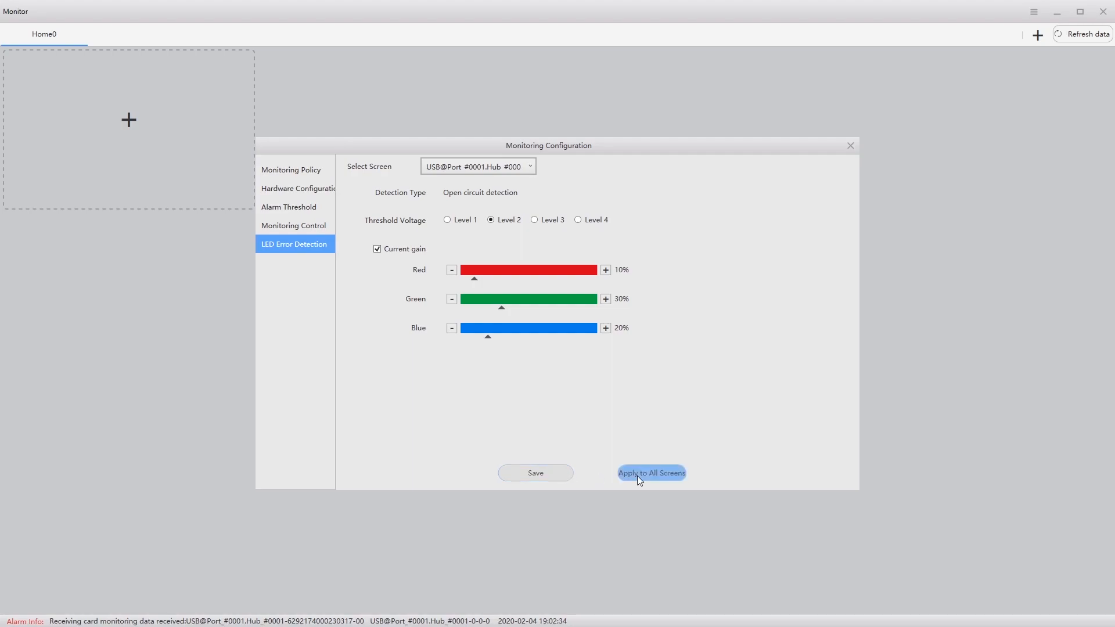
pyautogui.click(651, 472)
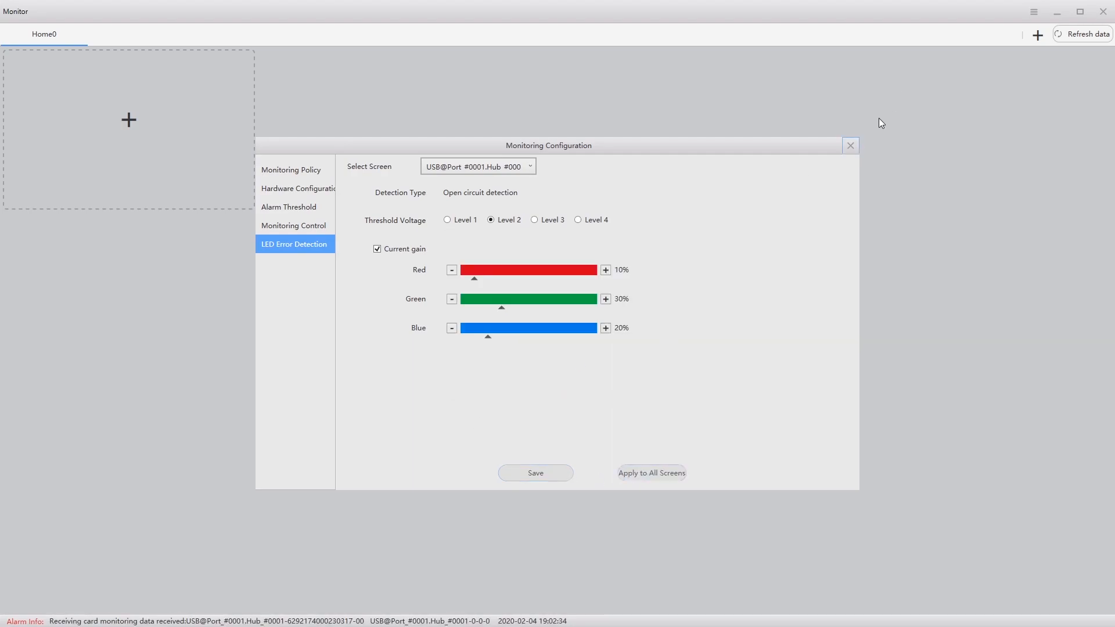
# - Add a monitoring item 'Test' for the Primary RV Card on USB@Port#0001
pyautogui.click(850, 145)
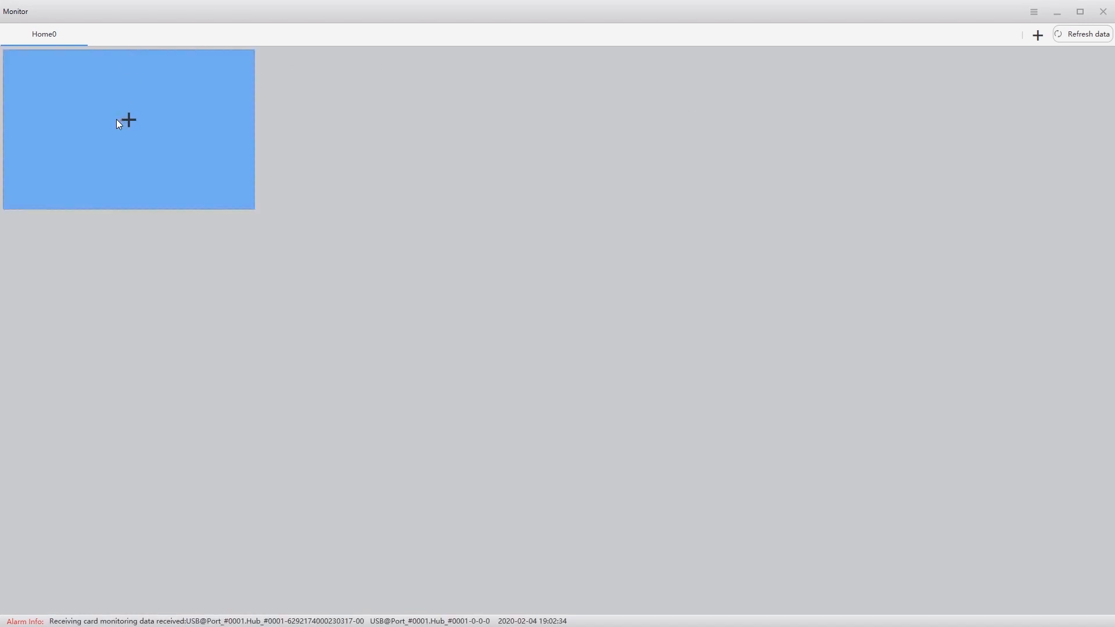
pyautogui.click(128, 120)
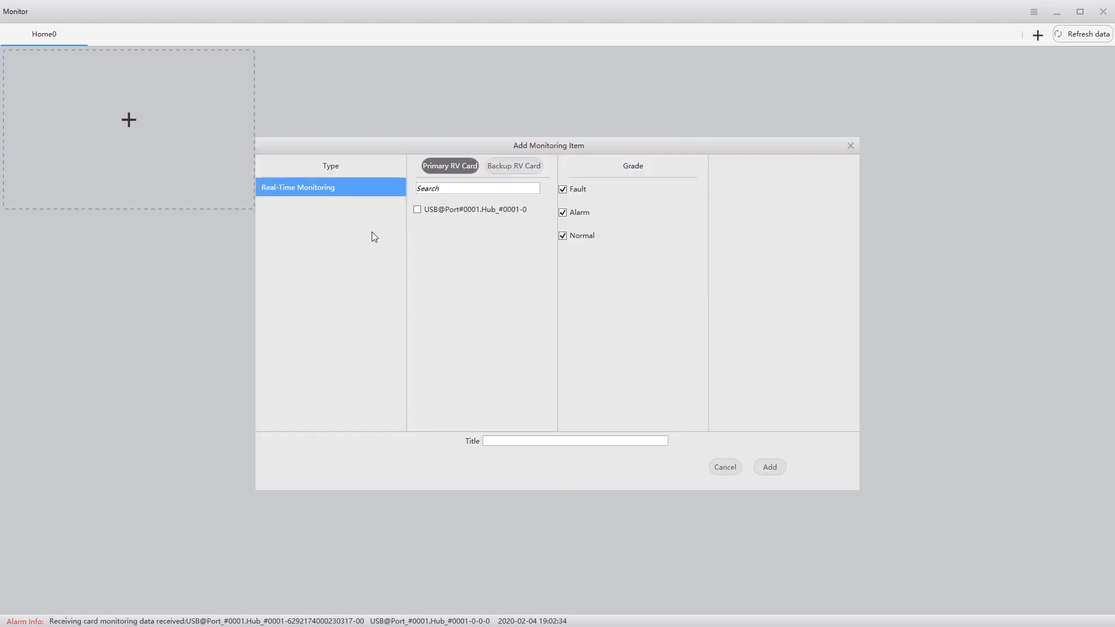
pyautogui.moveTo(496, 176)
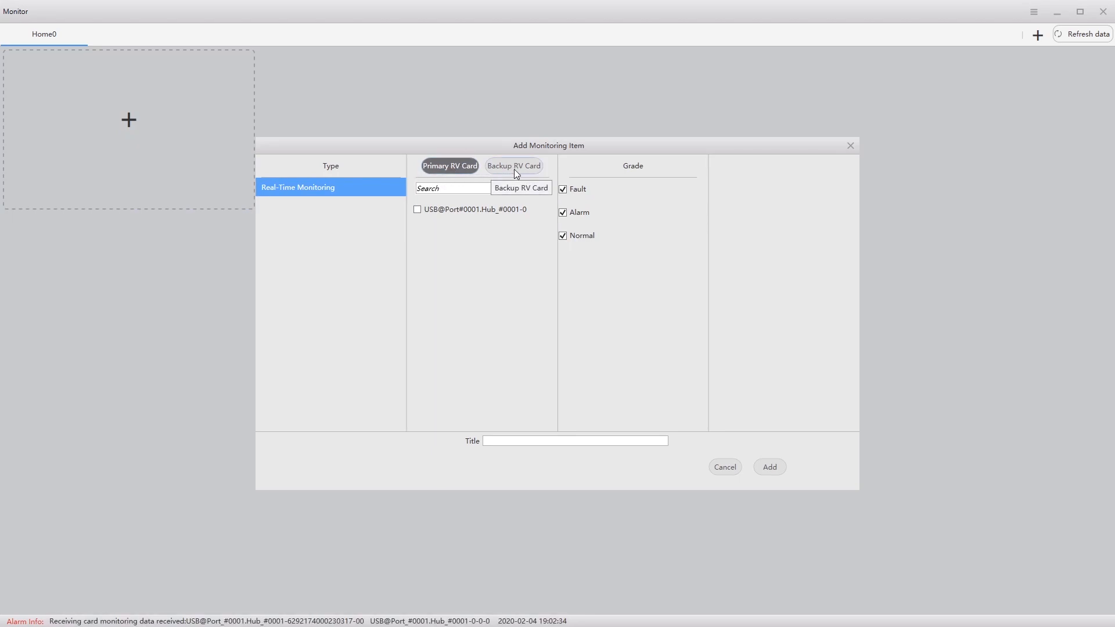
pyautogui.click(513, 166)
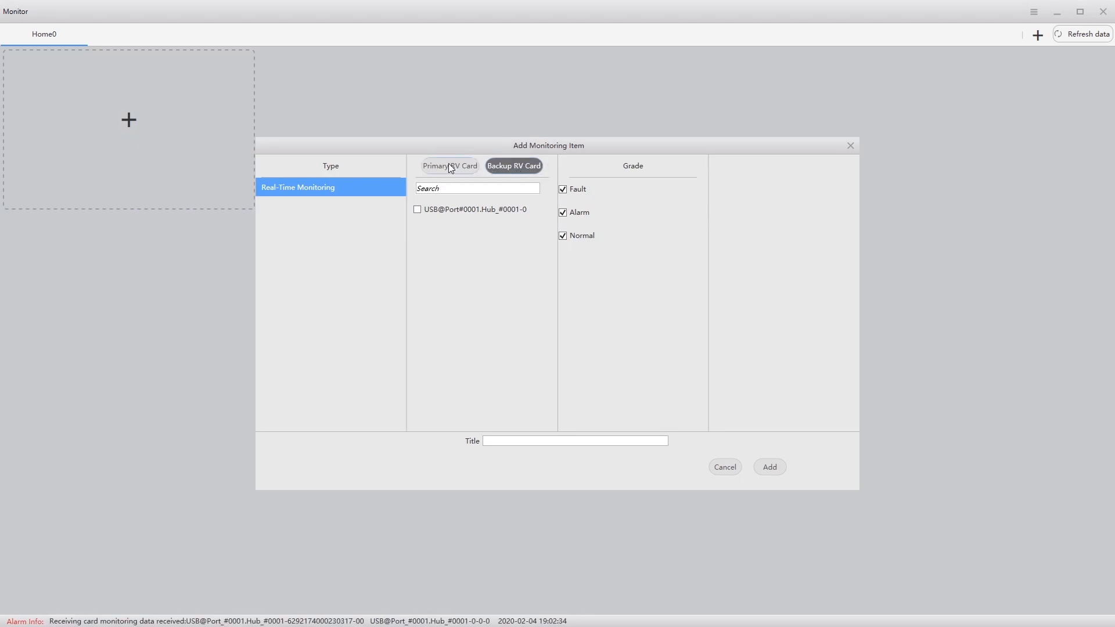
pyautogui.click(449, 166)
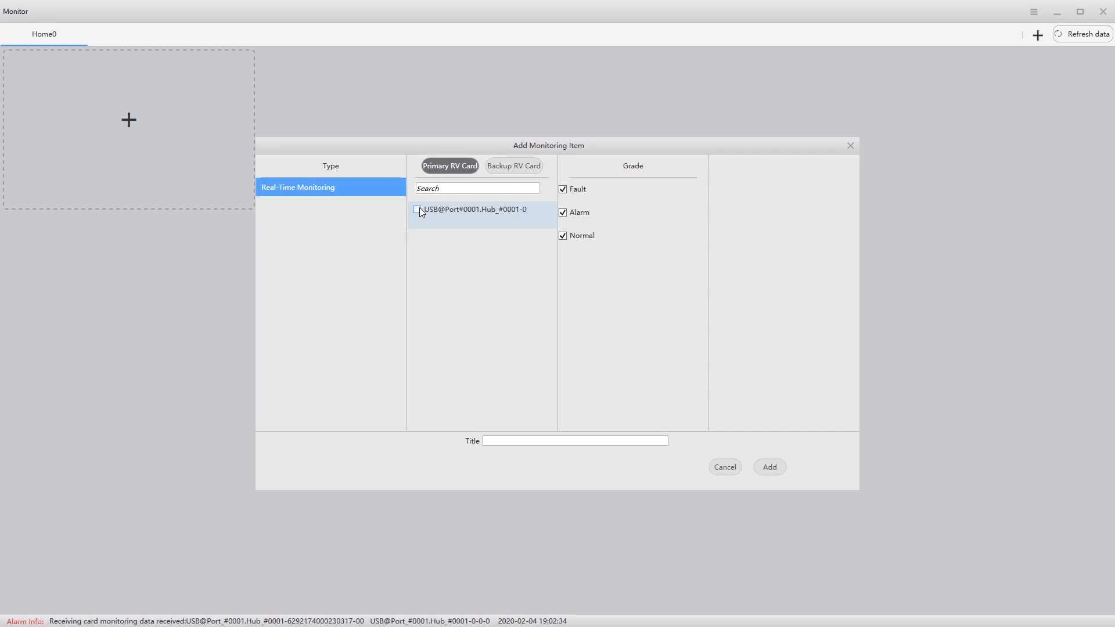
pyautogui.click(417, 209)
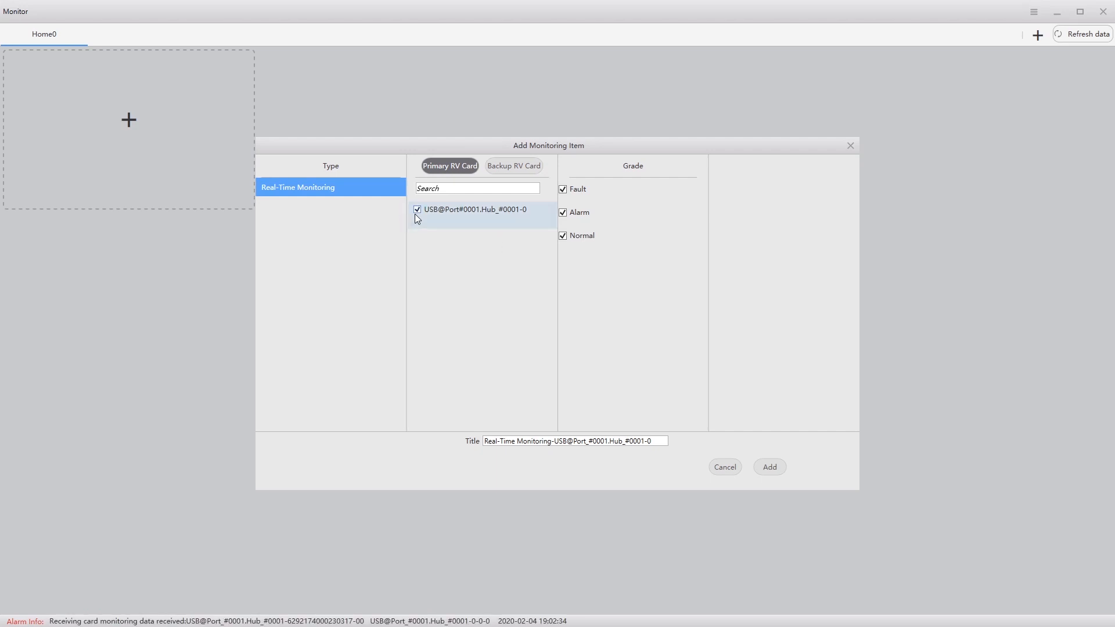
pyautogui.moveTo(454, 311)
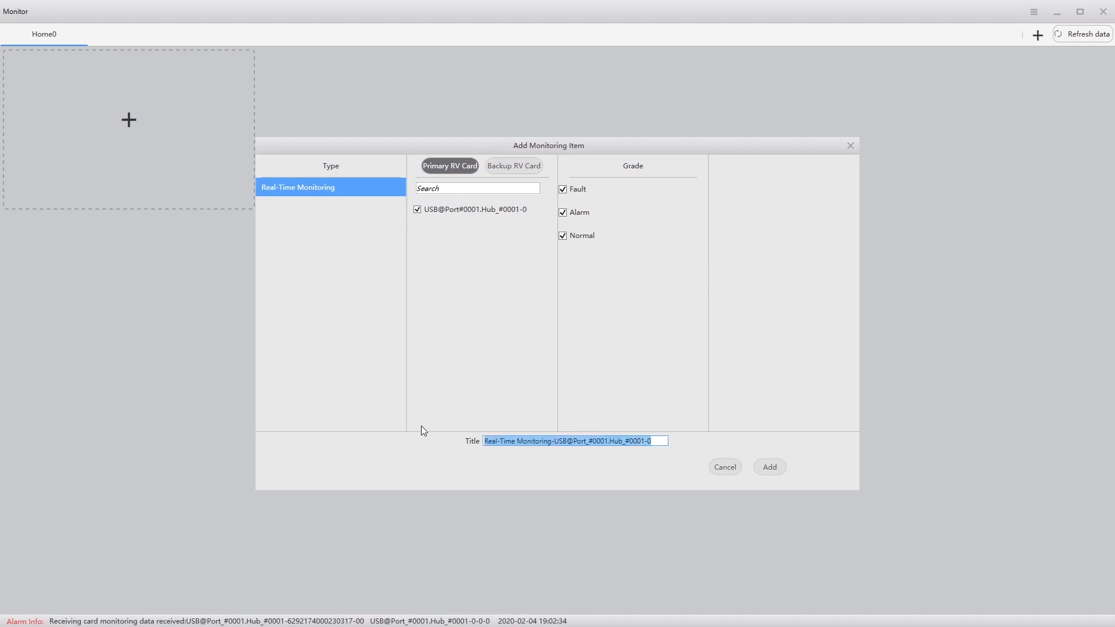
pyautogui.write('Test')
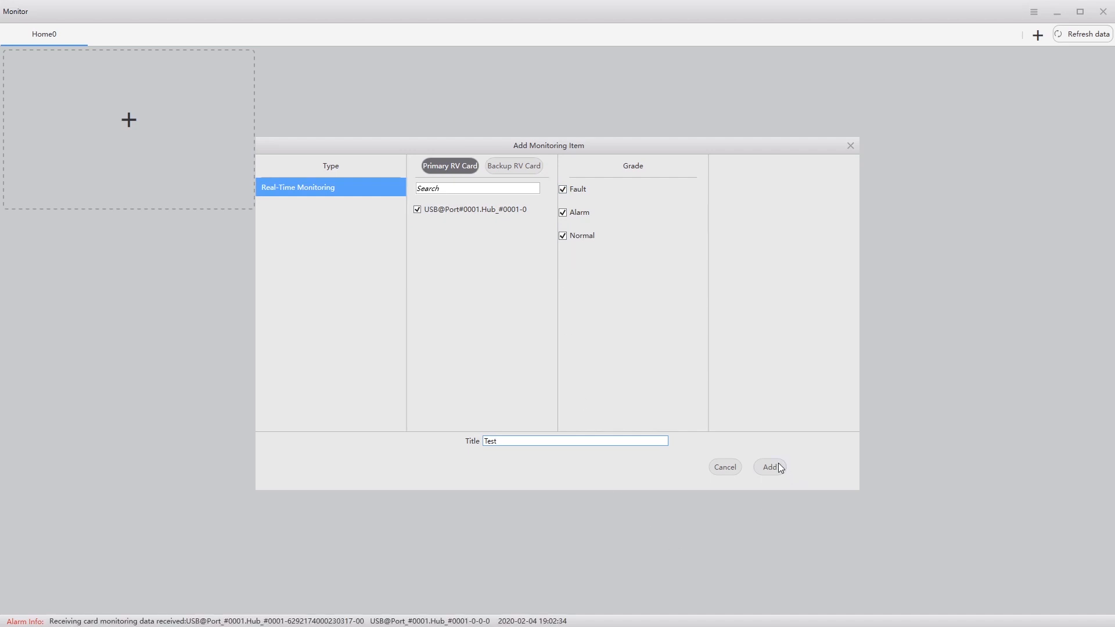
pyautogui.click(770, 467)
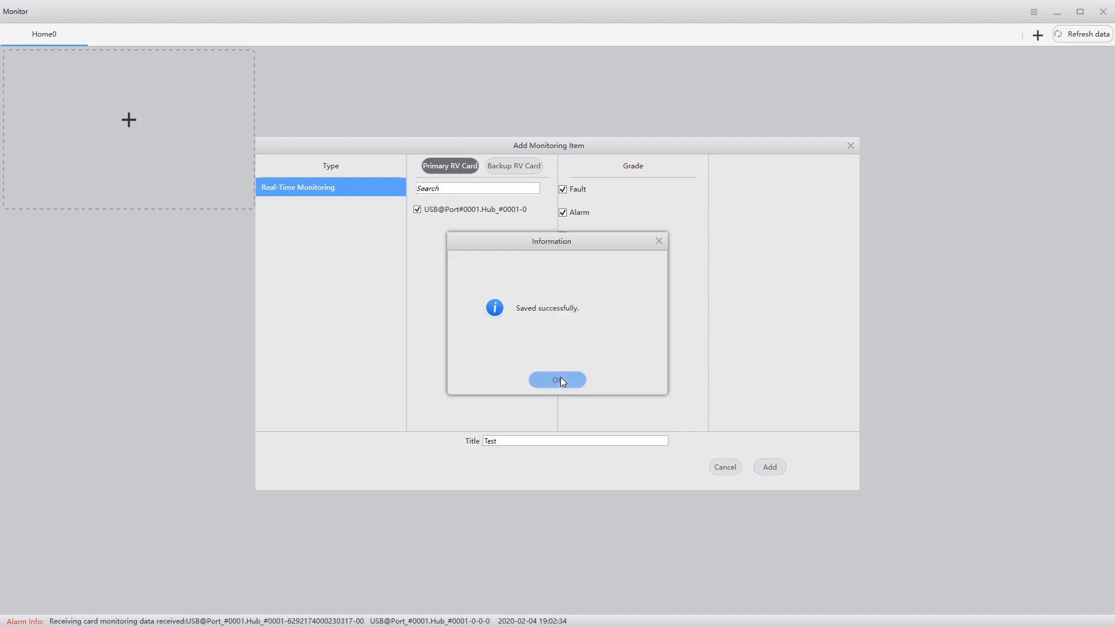
# - Acknowledge the saved-successfully message to reveal the Test panel on Home0
pyautogui.click(558, 380)
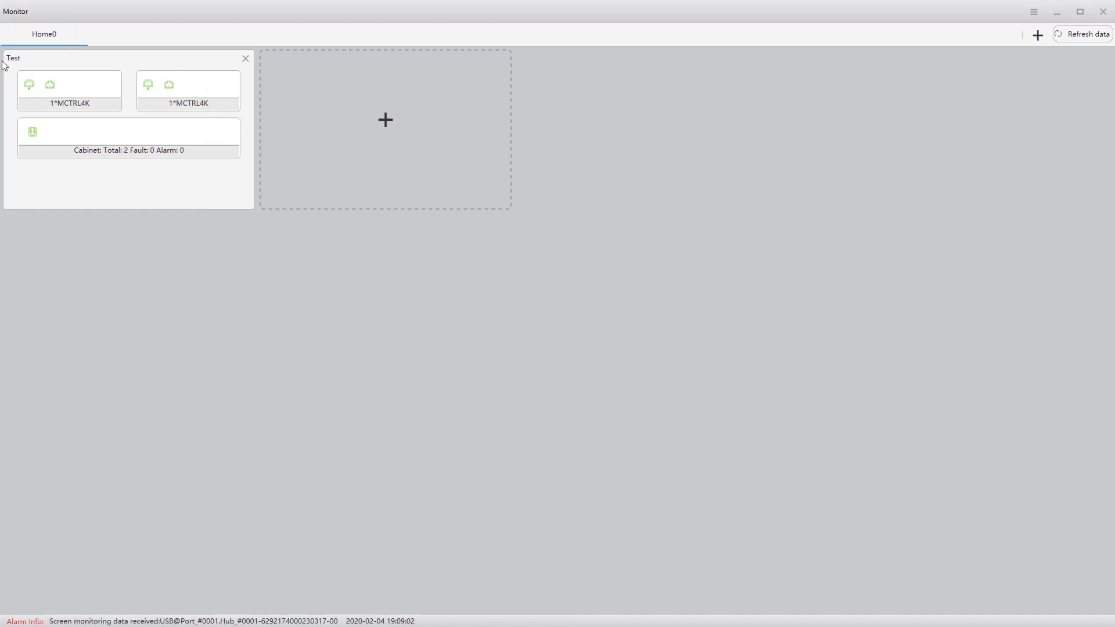
pyautogui.moveTo(218, 103)
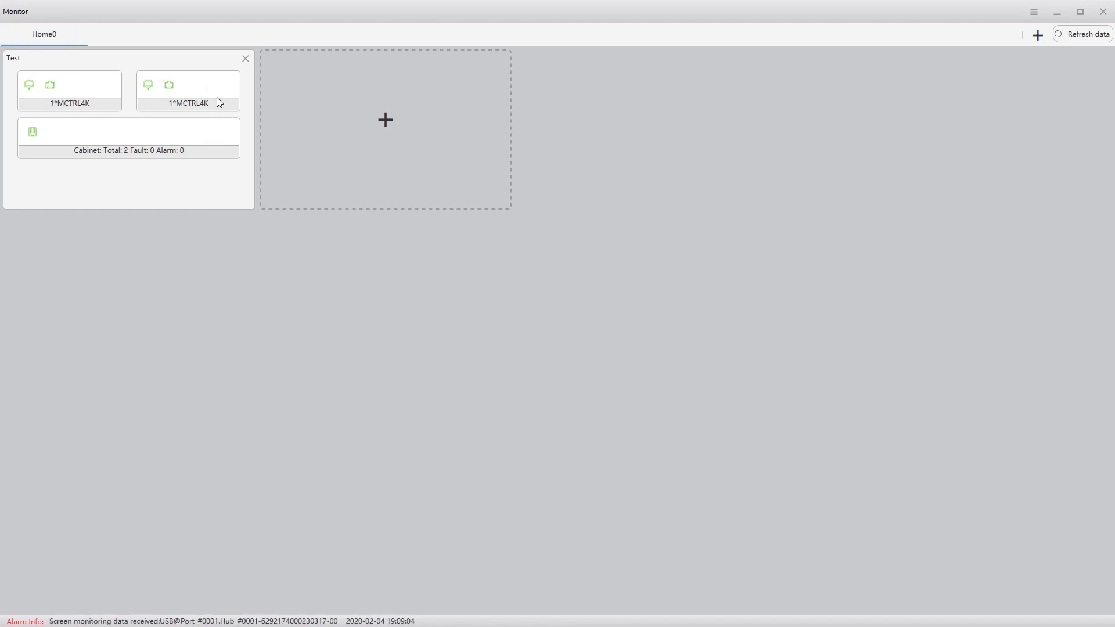
pyautogui.moveTo(204, 110)
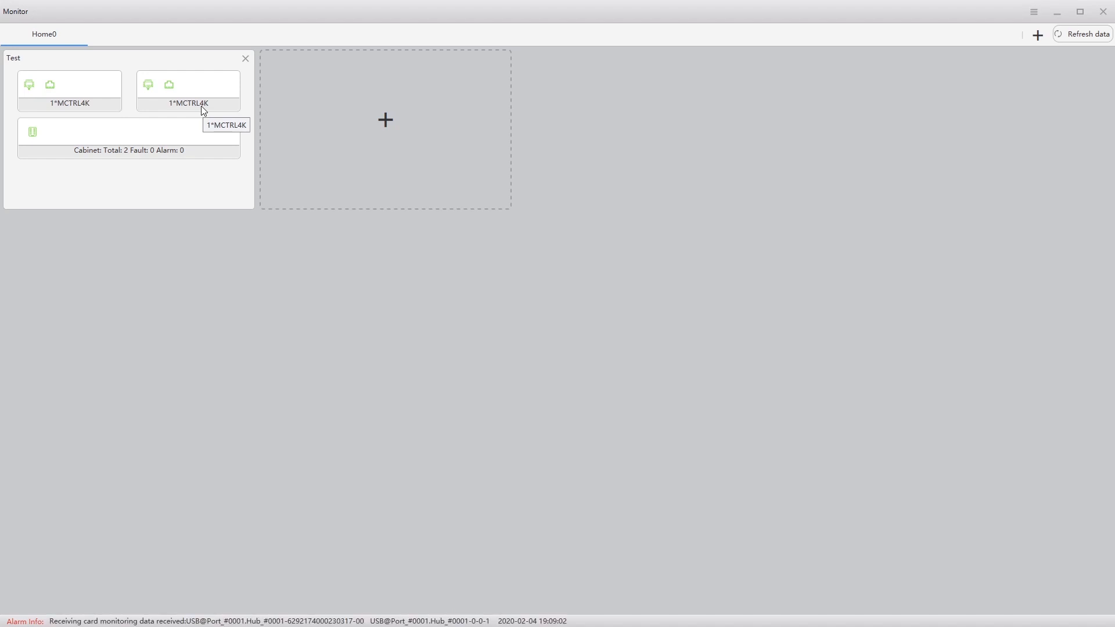
pyautogui.moveTo(178, 105)
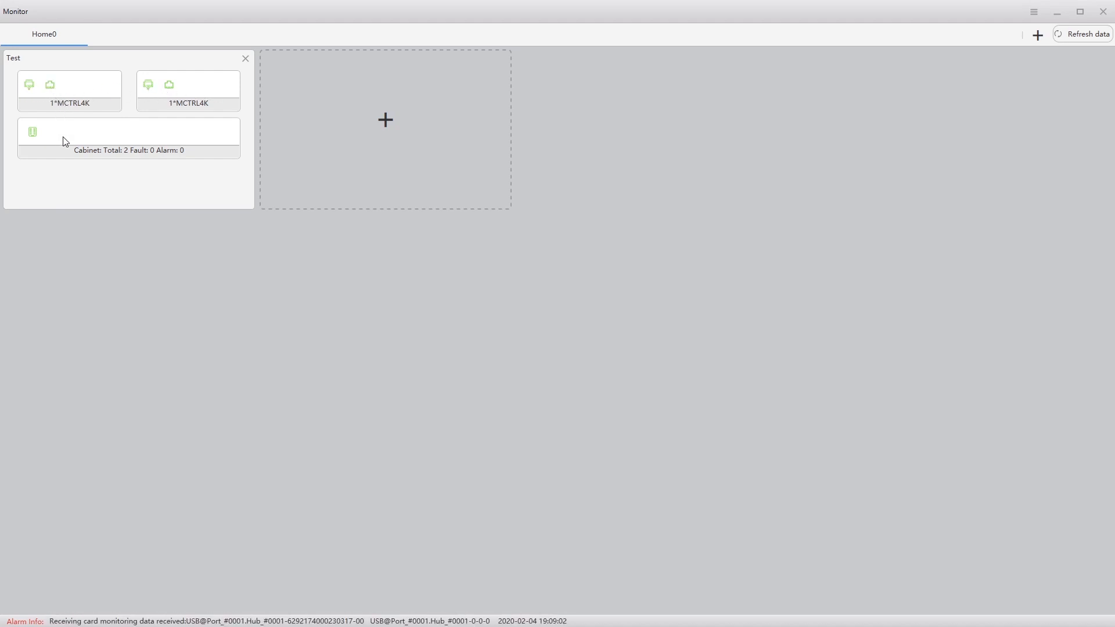
pyautogui.moveTo(118, 158)
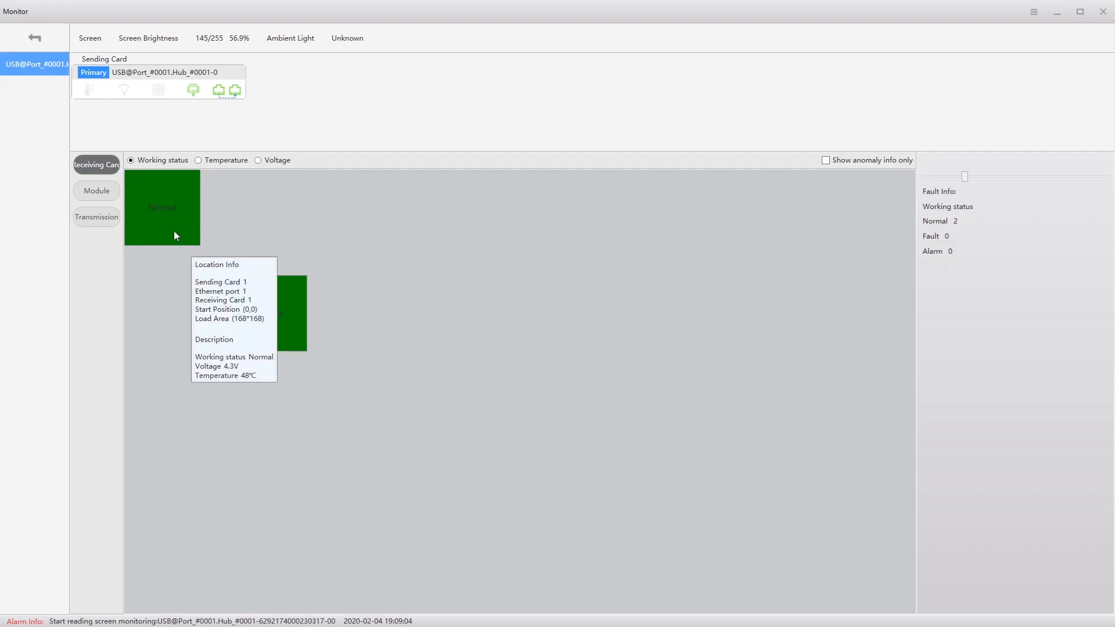
pyautogui.moveTo(313, 244)
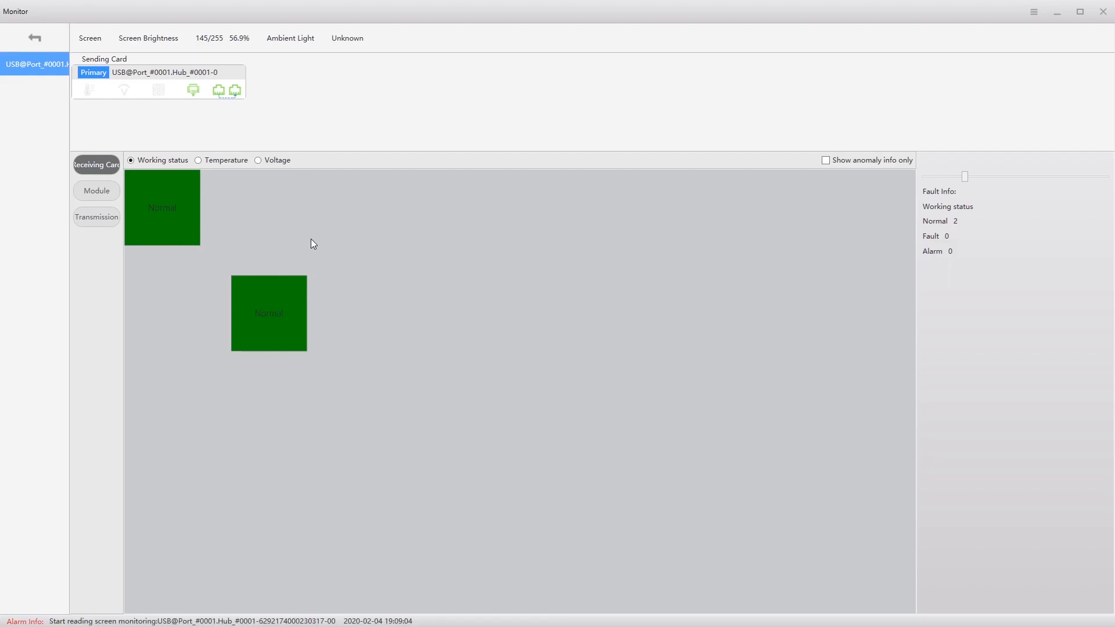
pyautogui.moveTo(171, 209)
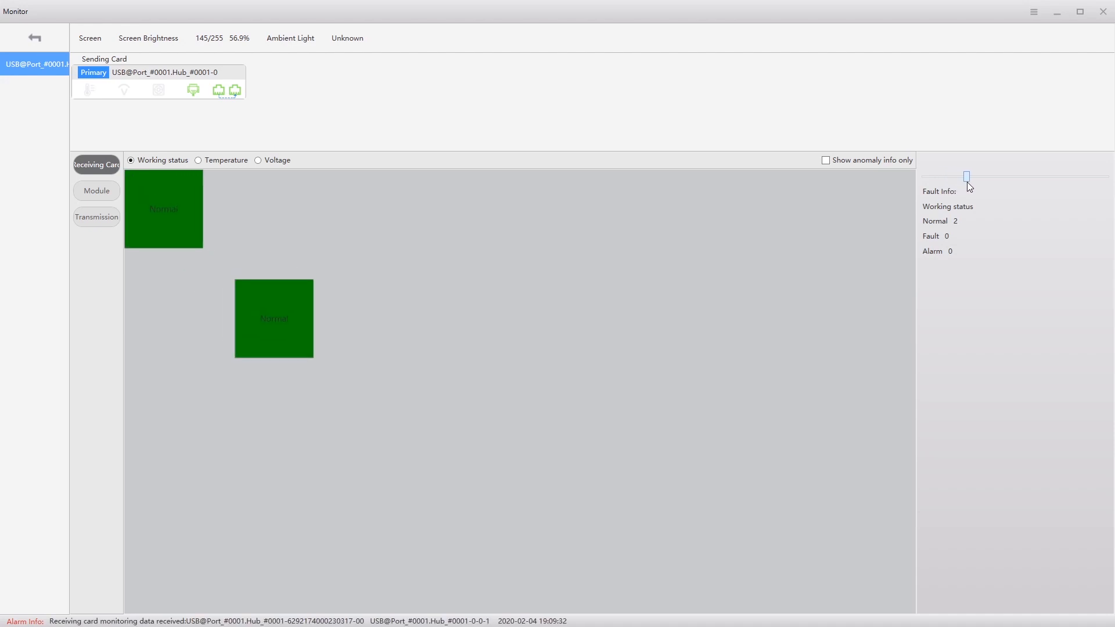
pyautogui.moveTo(183, 218)
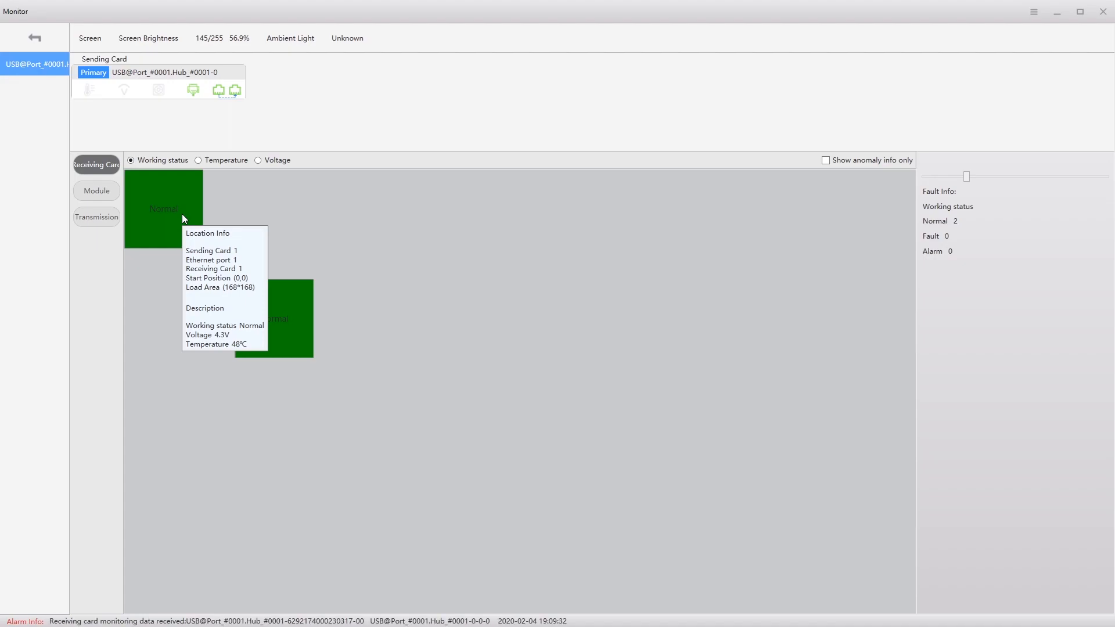
pyautogui.moveTo(179, 222)
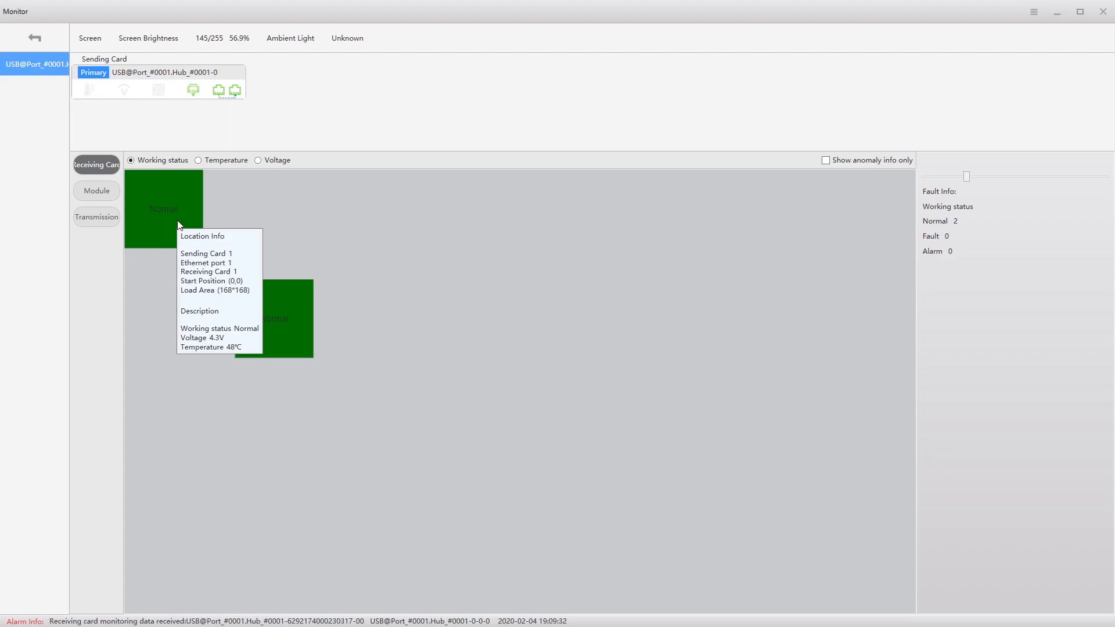
pyautogui.moveTo(178, 208)
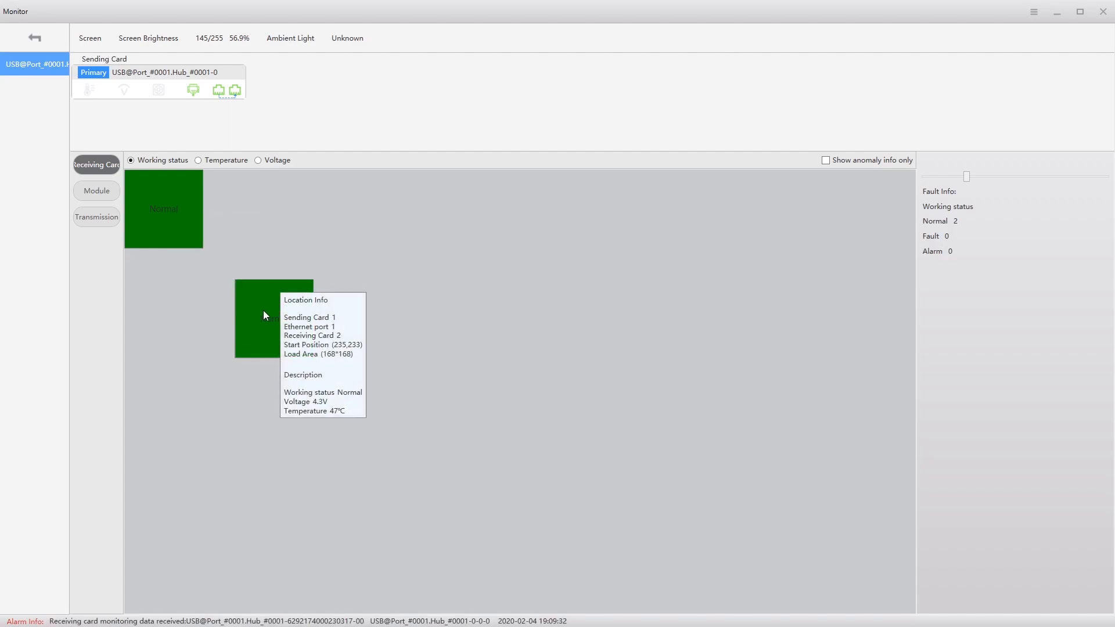
pyautogui.moveTo(228, 167)
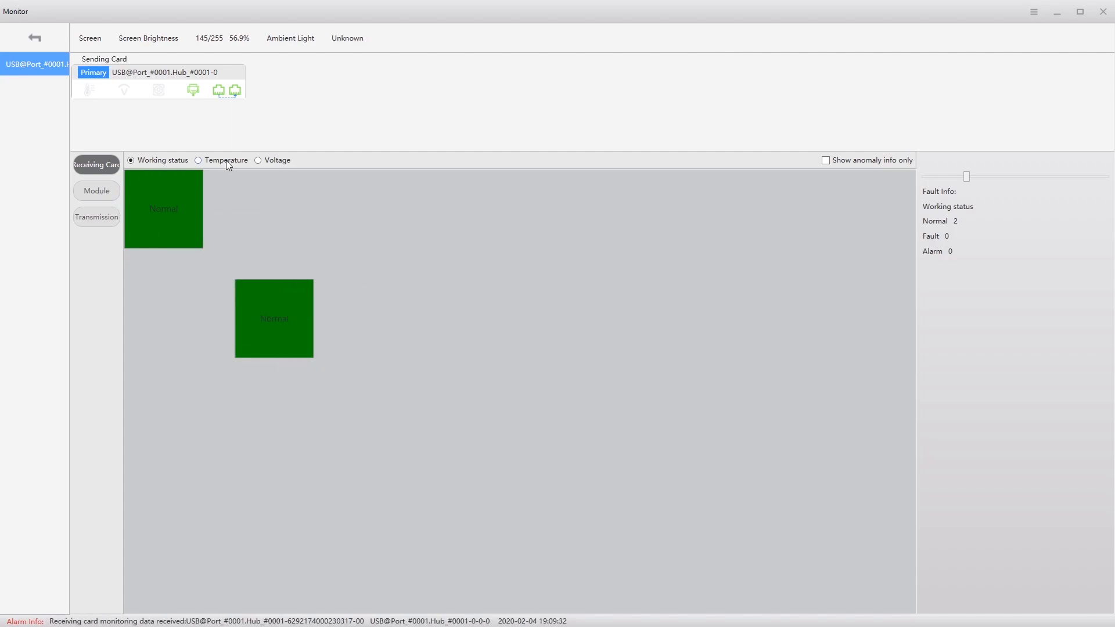
pyautogui.click(197, 161)
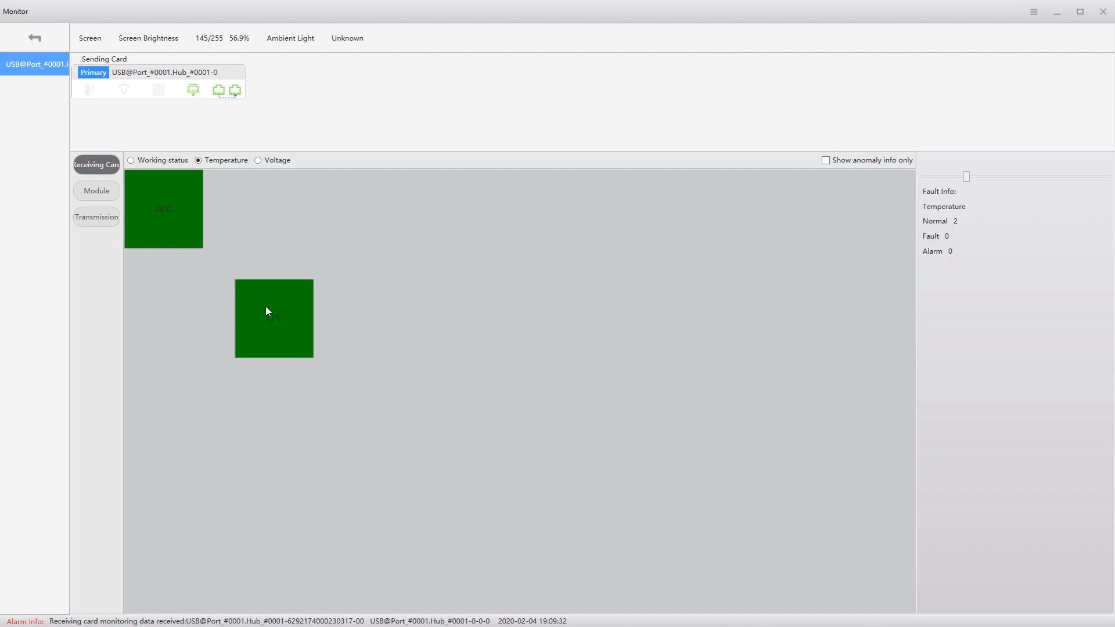
pyautogui.click(258, 160)
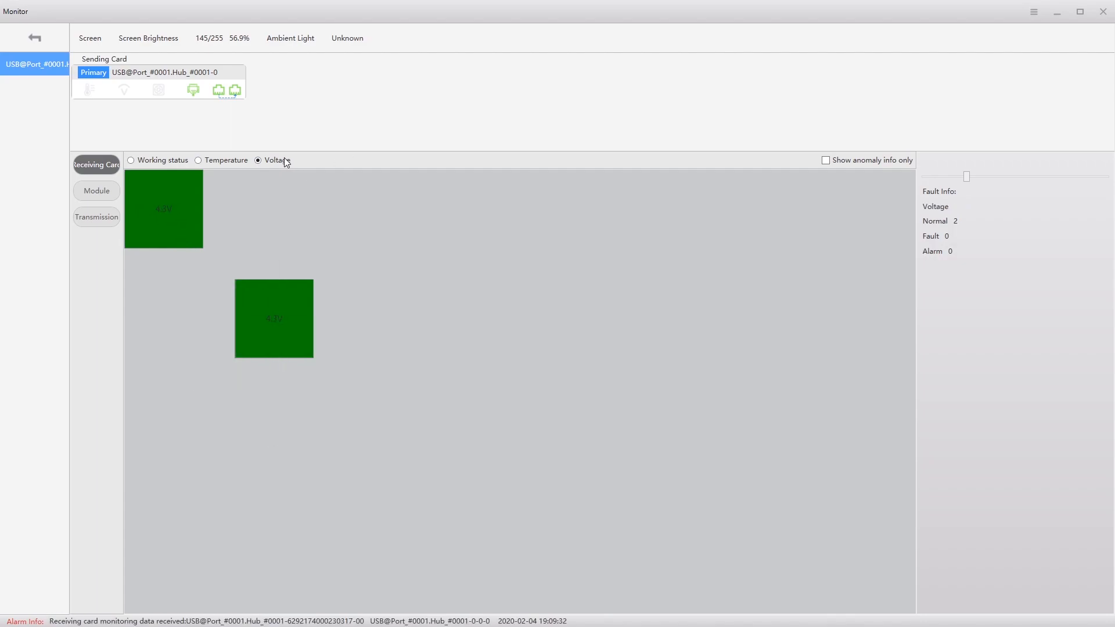
pyautogui.moveTo(267, 313)
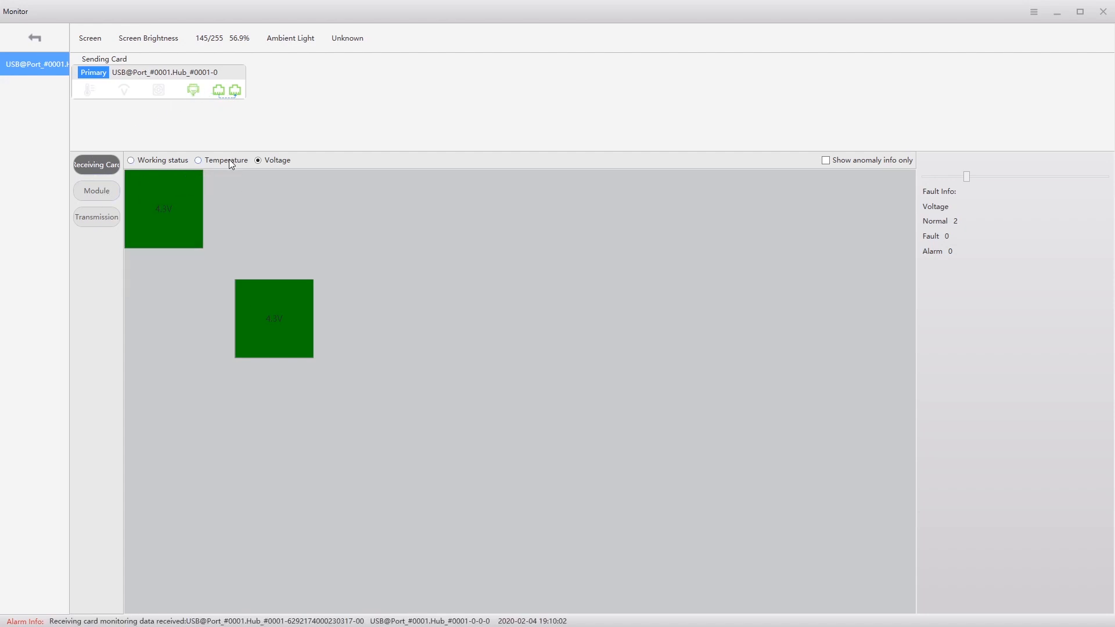
pyautogui.click(131, 161)
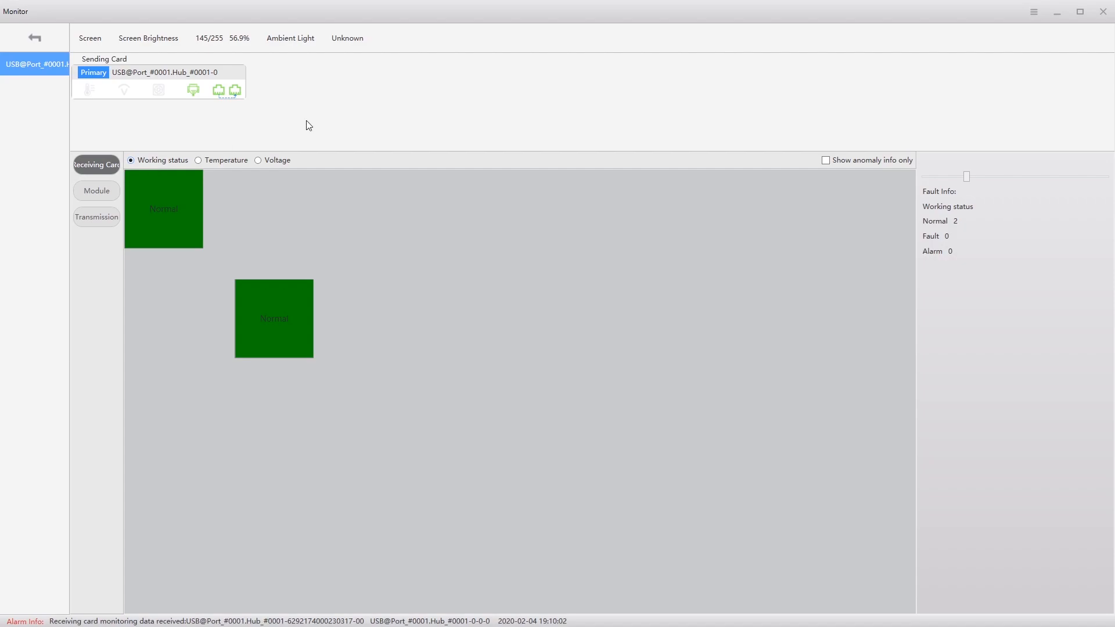
pyautogui.moveTo(319, 113)
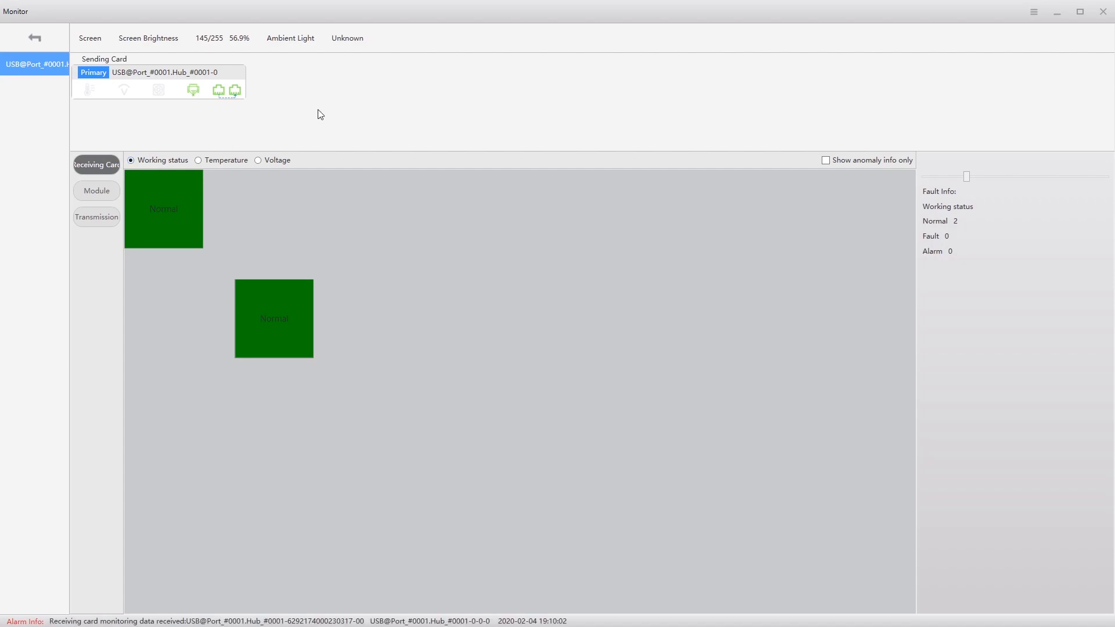
pyautogui.moveTo(382, 203)
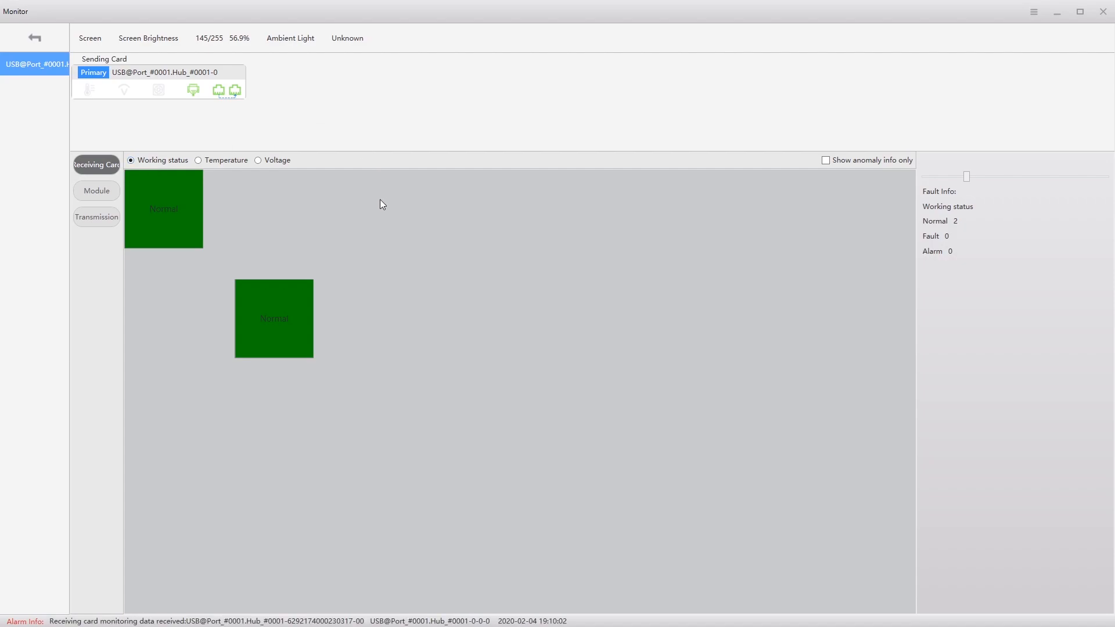
pyautogui.moveTo(168, 196)
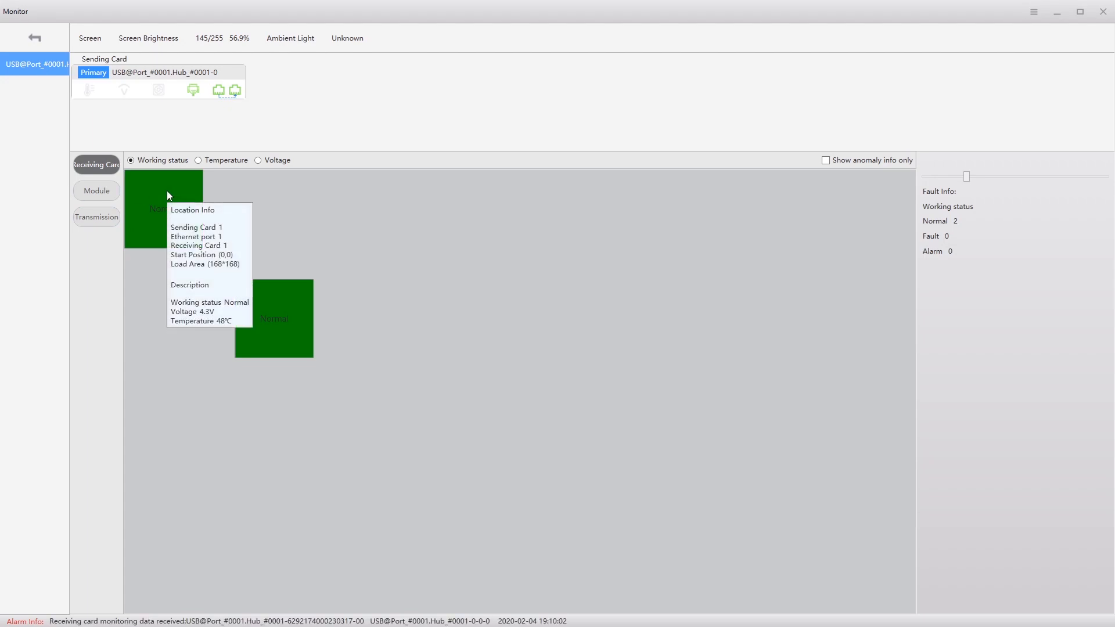
pyautogui.moveTo(303, 340)
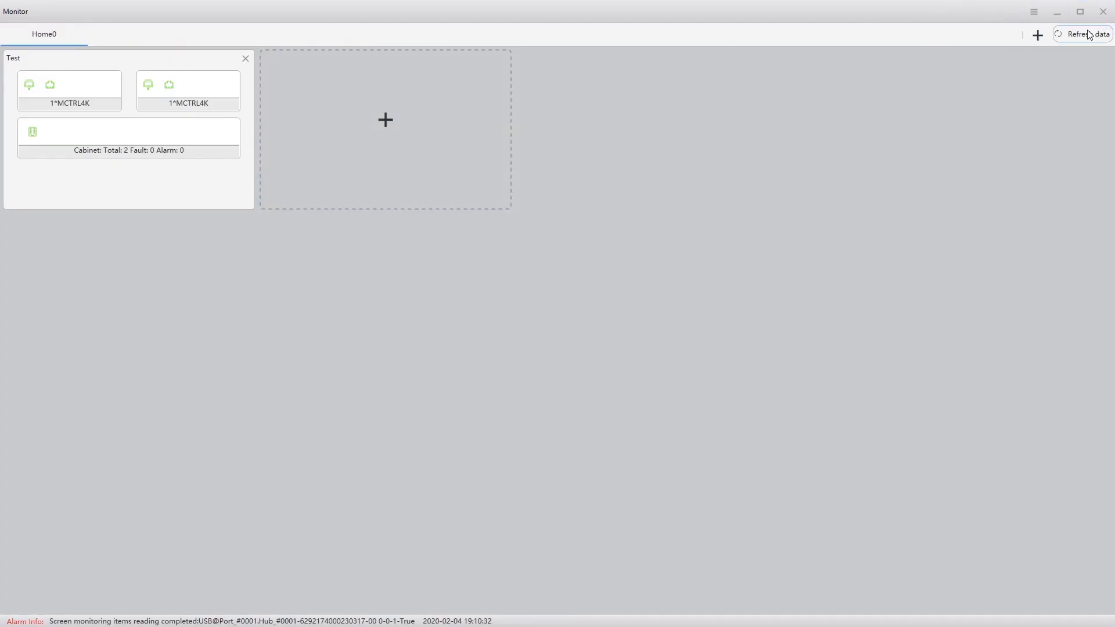
# - Show the screen's detailed monitoring with the receiving card status map: one normal, one abnormal
pyautogui.click(1082, 34)
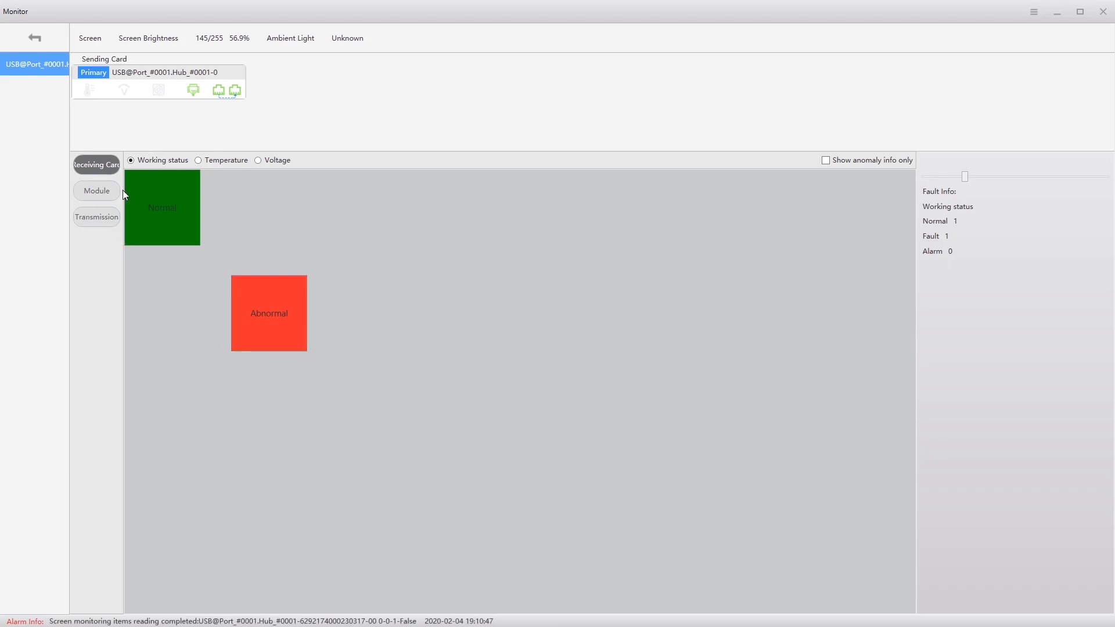
pyautogui.click(97, 217)
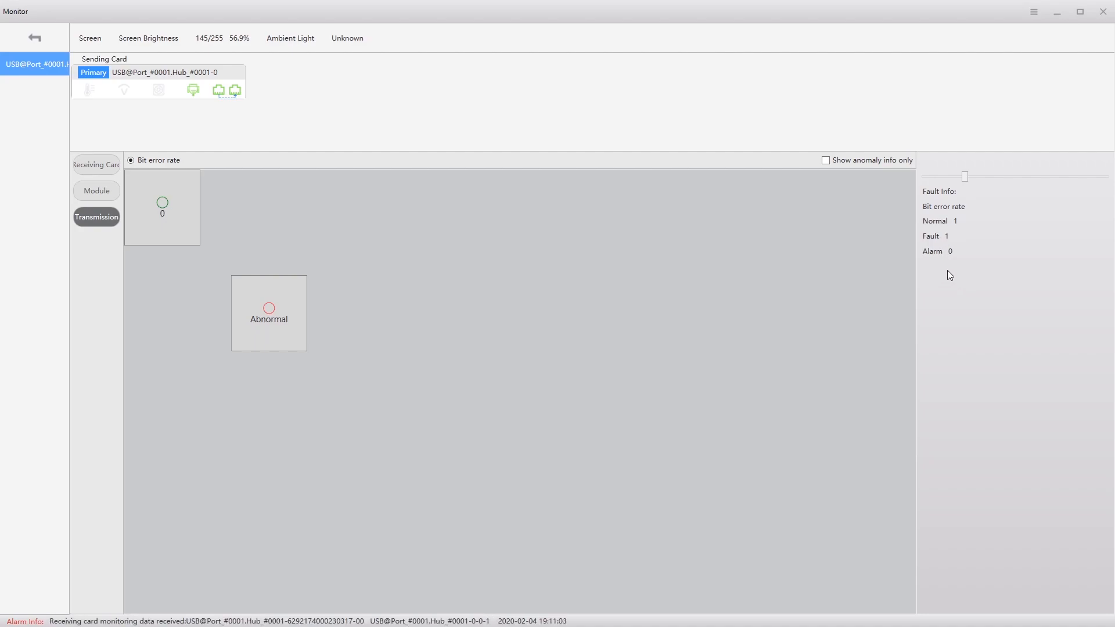
pyautogui.moveTo(2, 213)
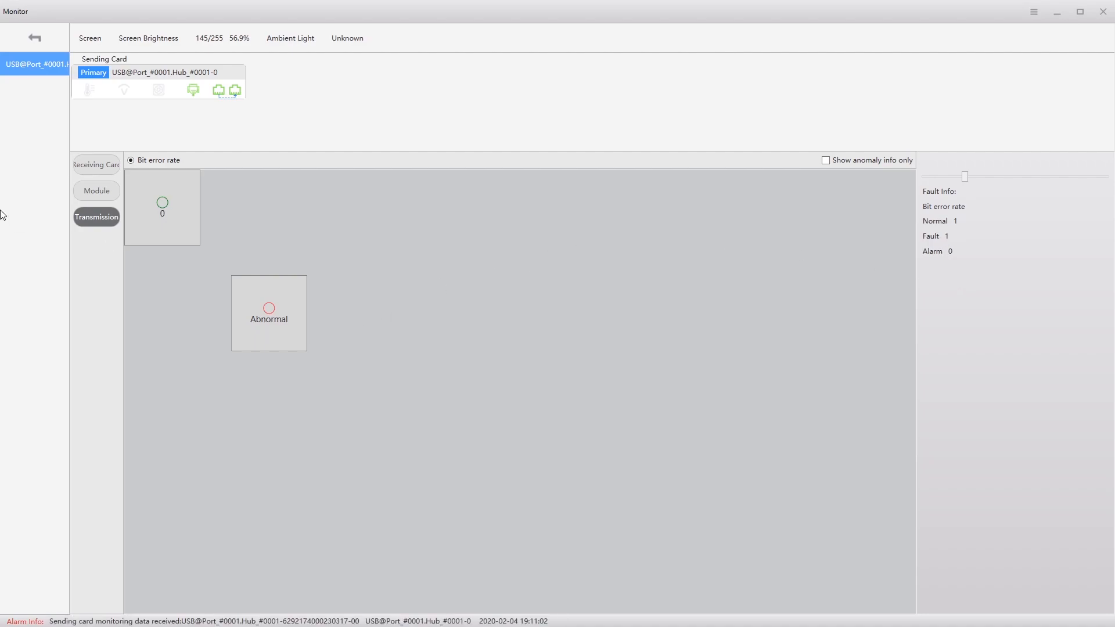
pyautogui.moveTo(86, 169)
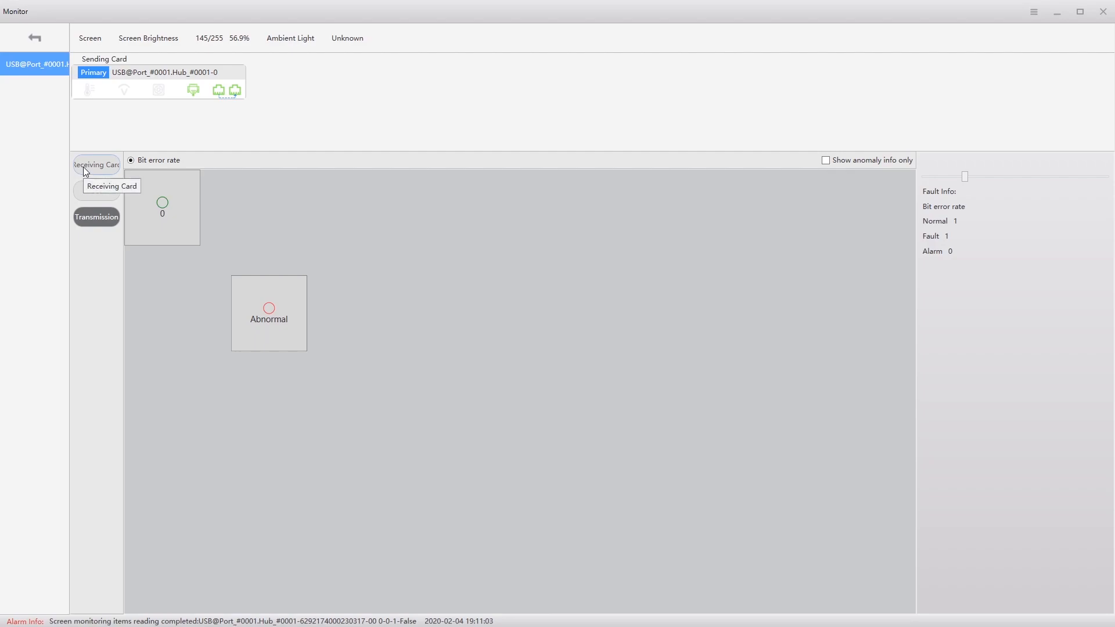
pyautogui.click(97, 165)
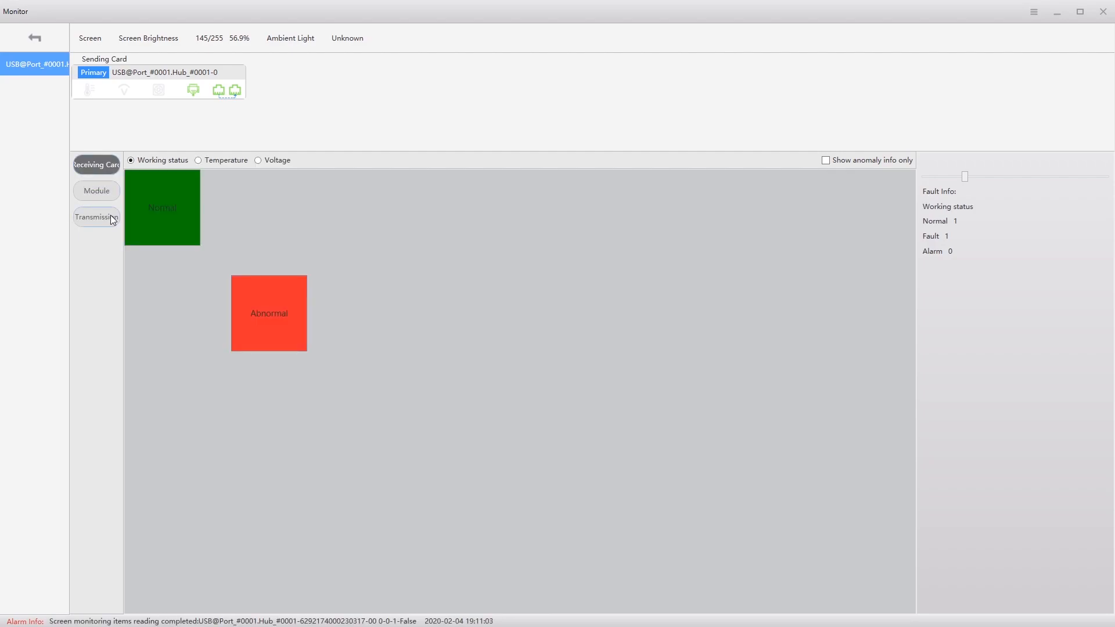
pyautogui.moveTo(112, 218)
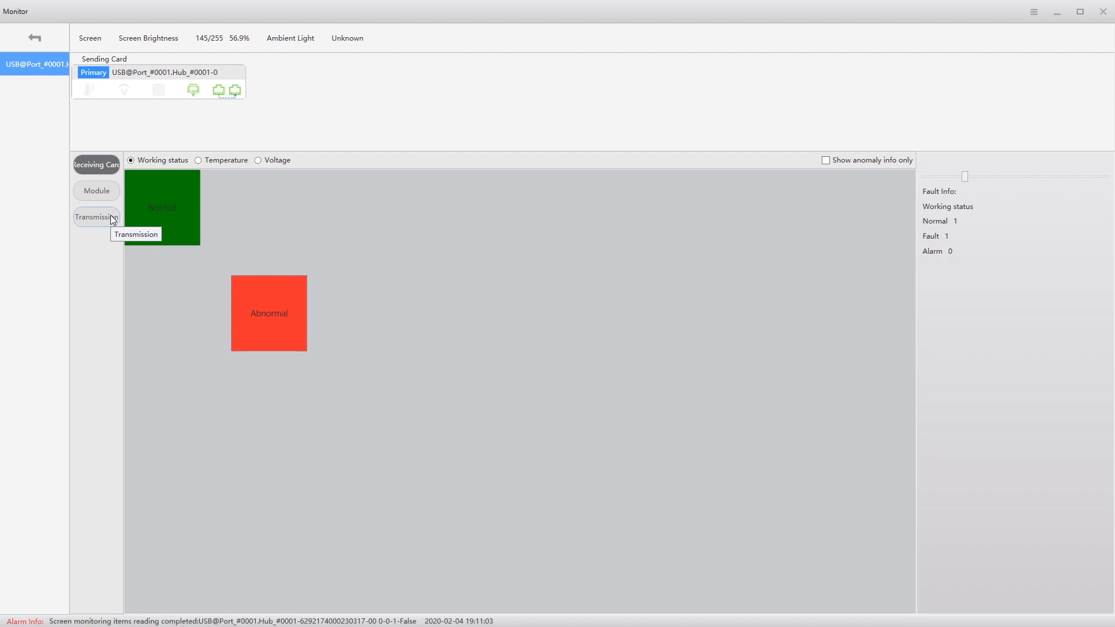
pyautogui.moveTo(112, 218)
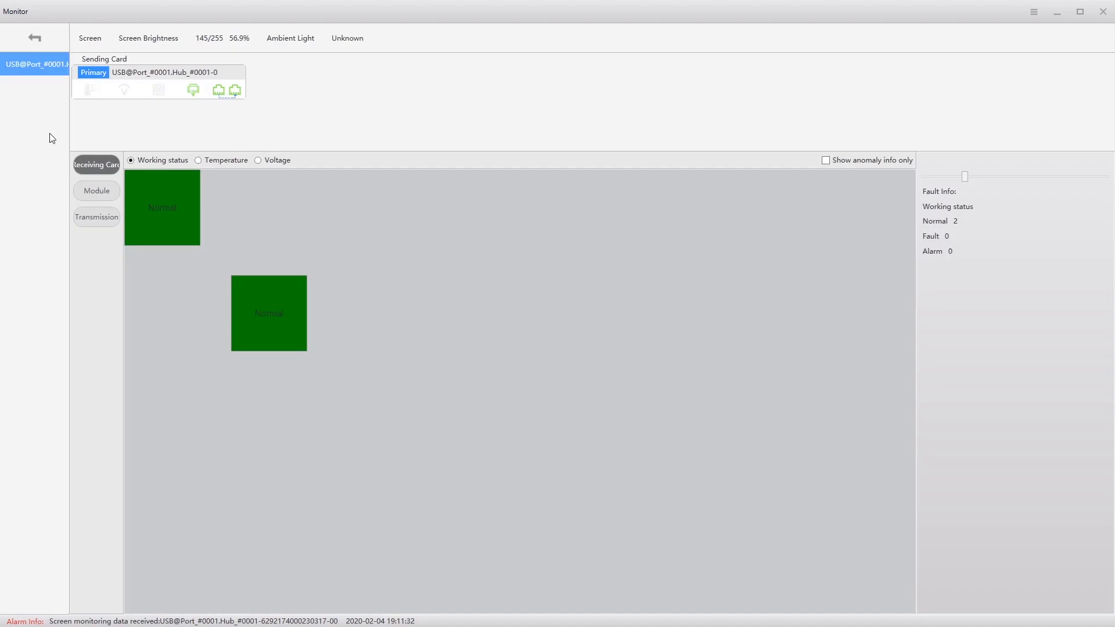
pyautogui.moveTo(42, 44)
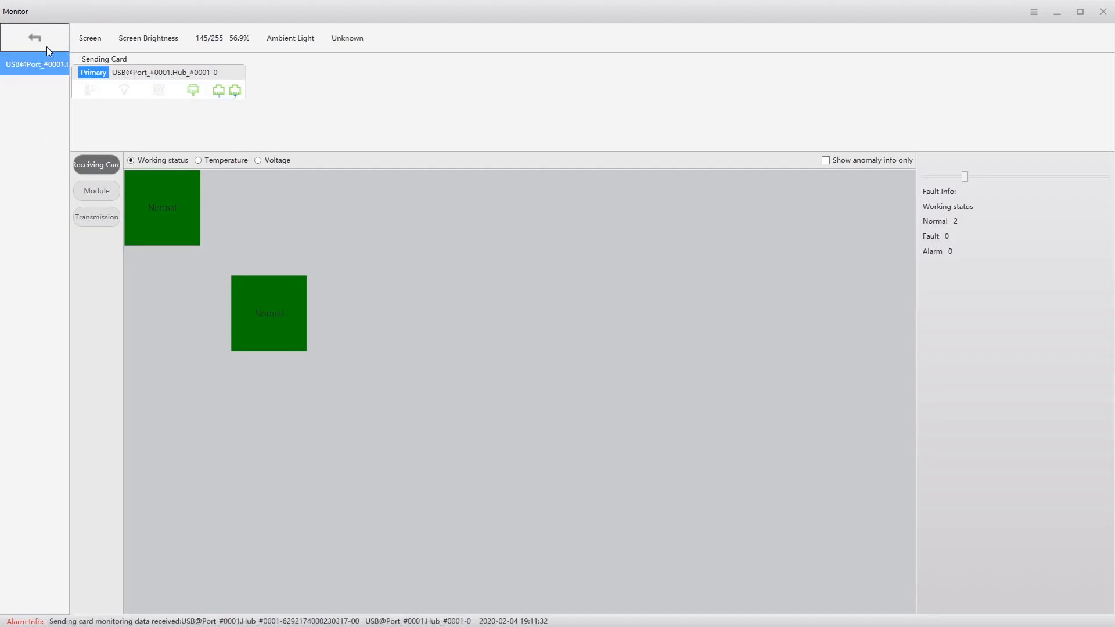
# - Enable 'Connected with smart module' and monitoring of flat cable, module voltage and temperature
pyautogui.click(32, 37)
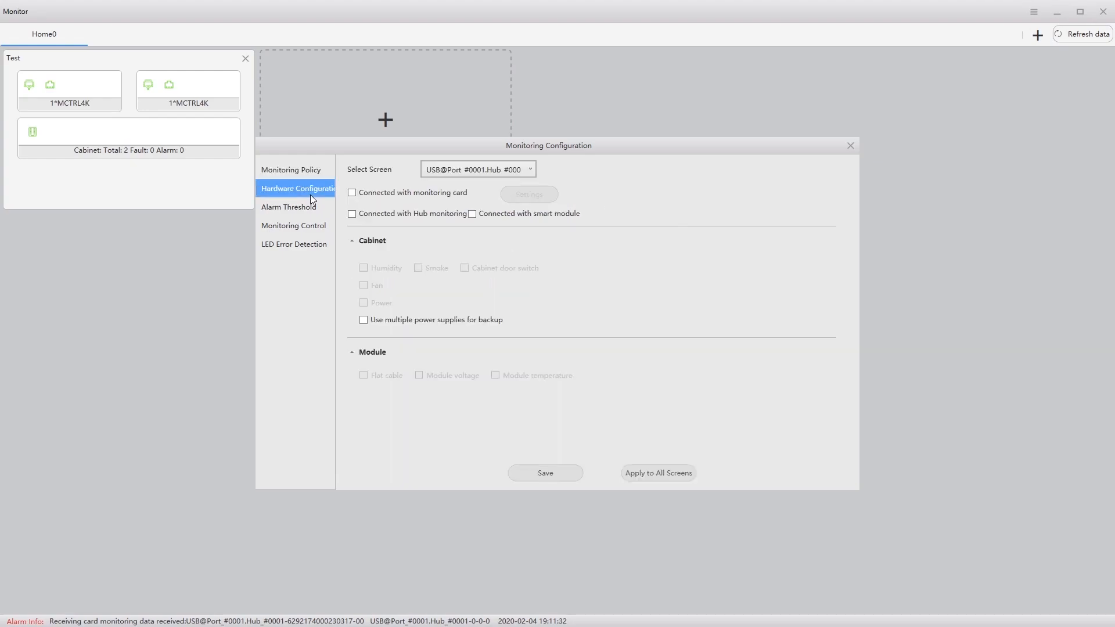
pyautogui.click(471, 214)
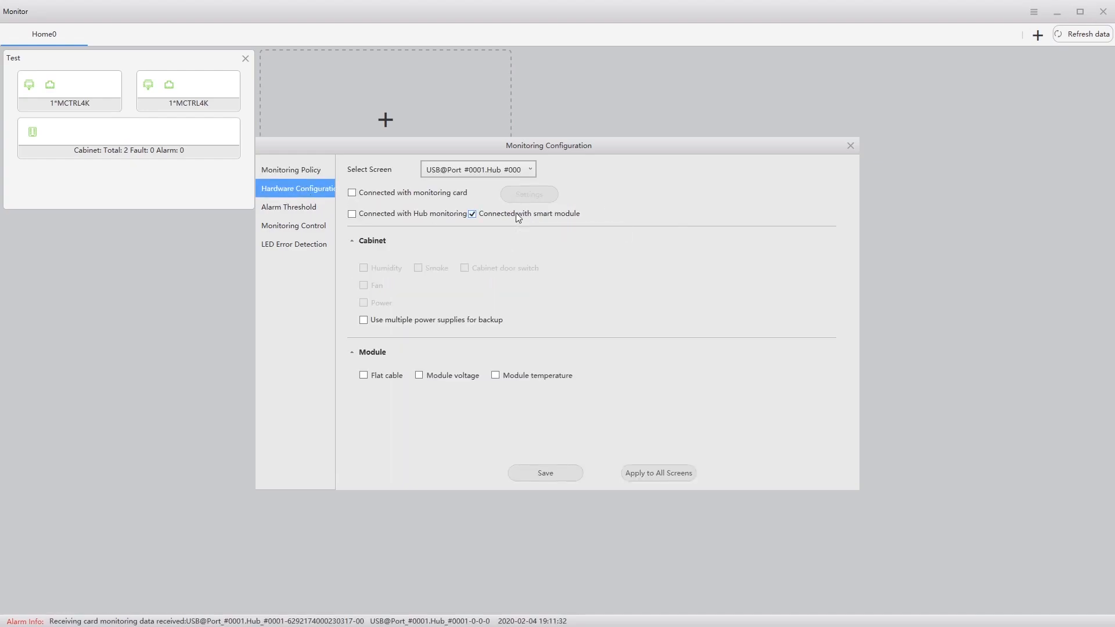
pyautogui.moveTo(362, 375)
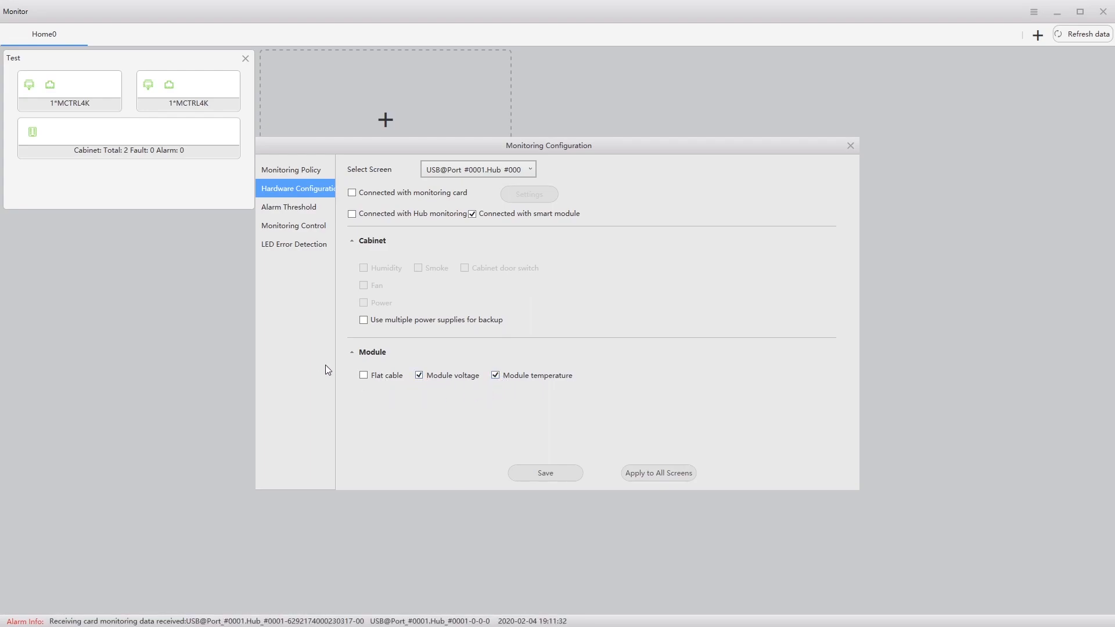
pyautogui.click(362, 376)
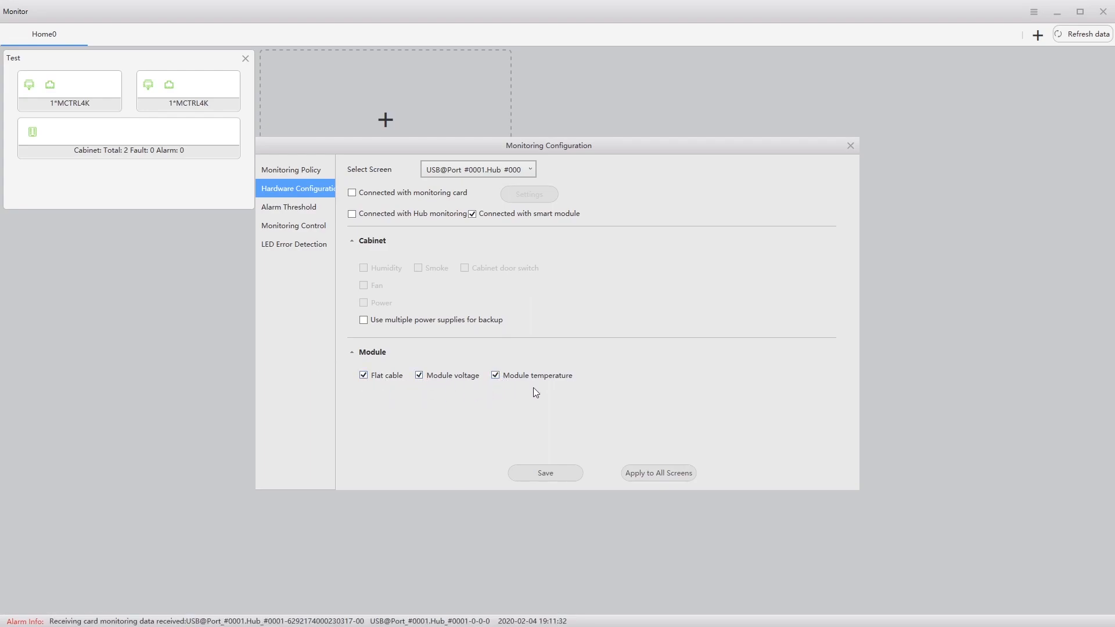
# - Save the hardware configuration and apply it to all screens
pyautogui.click(546, 472)
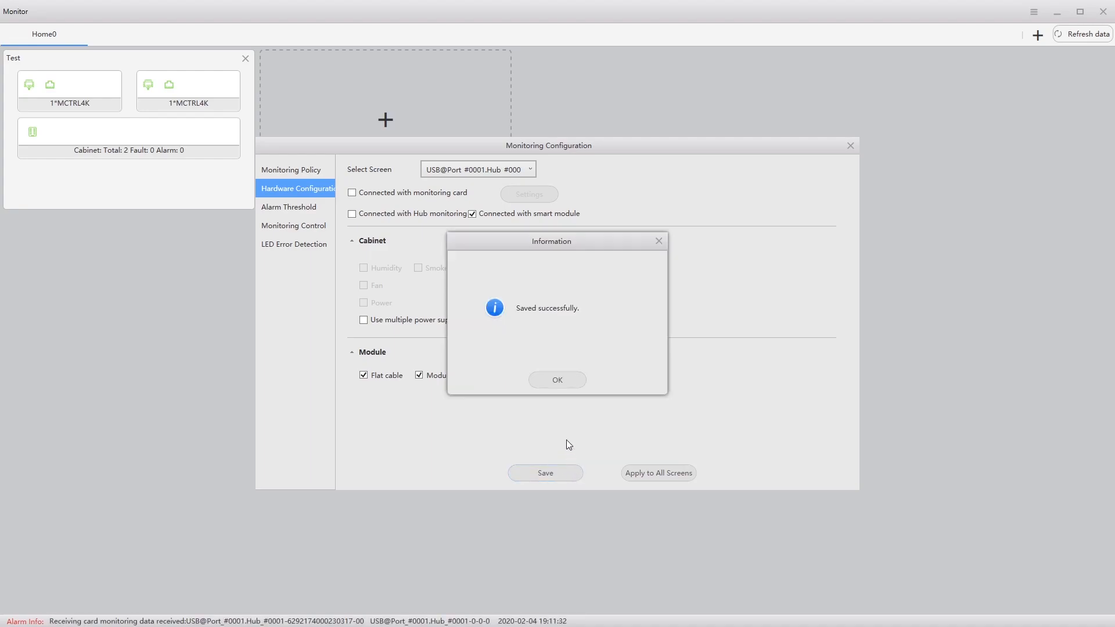
pyautogui.click(557, 380)
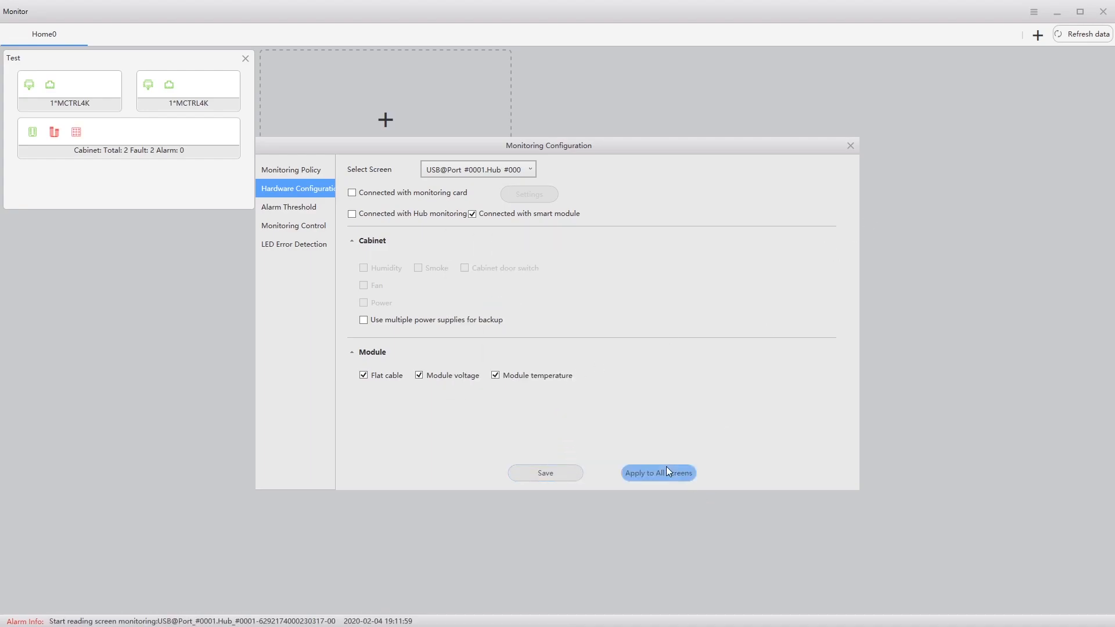
pyautogui.click(658, 473)
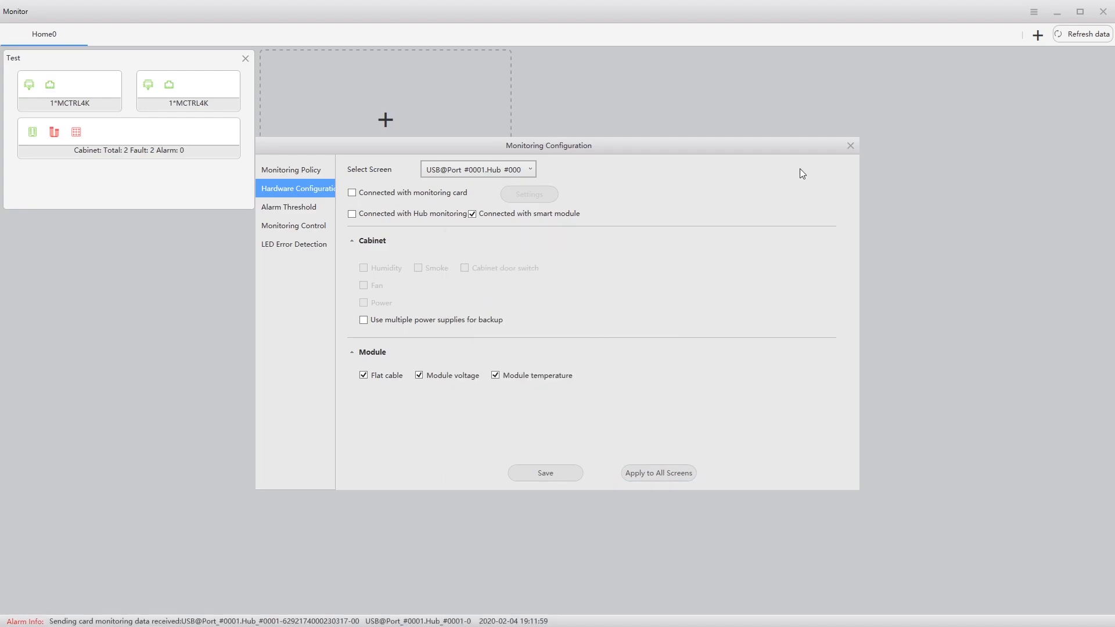
pyautogui.click(850, 145)
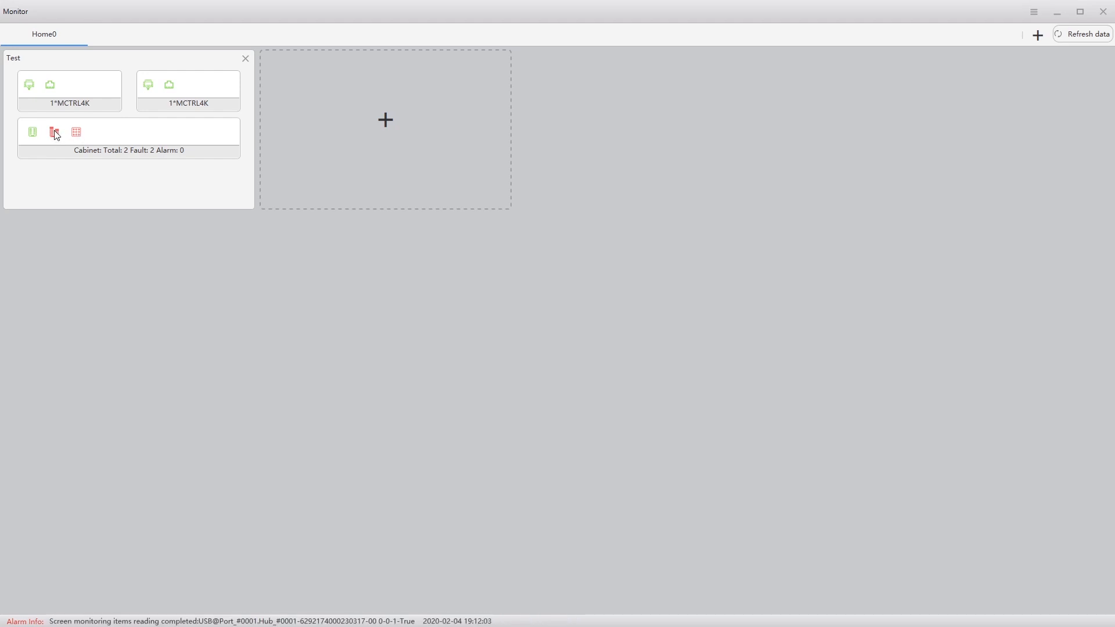
# - Show the screen's module monitoring results and locate the abnormal module
pyautogui.click(53, 131)
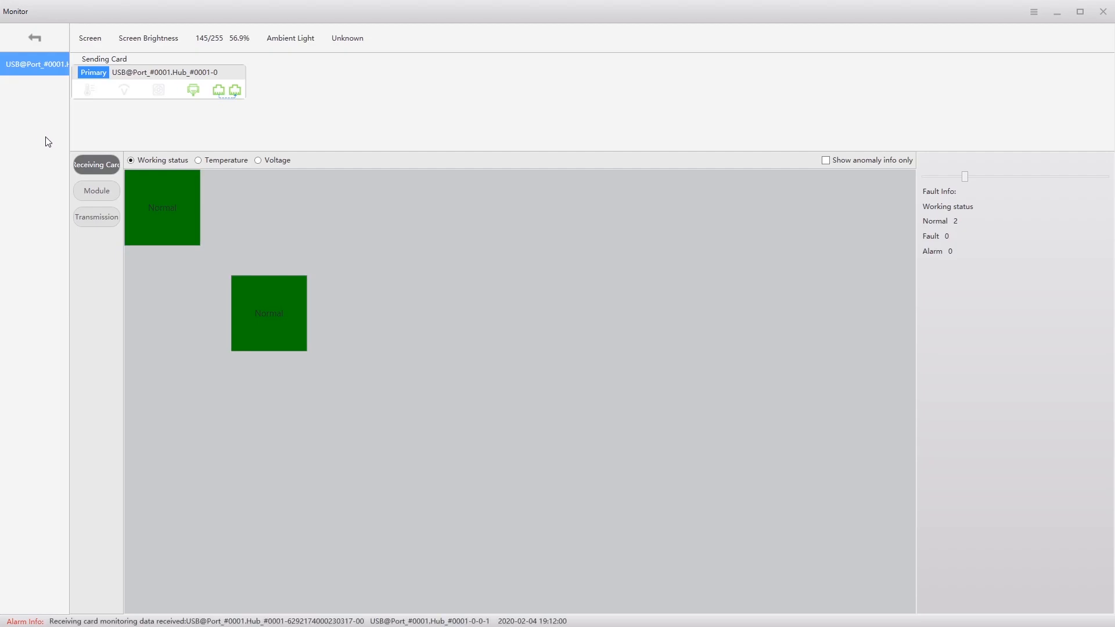
pyautogui.click(96, 191)
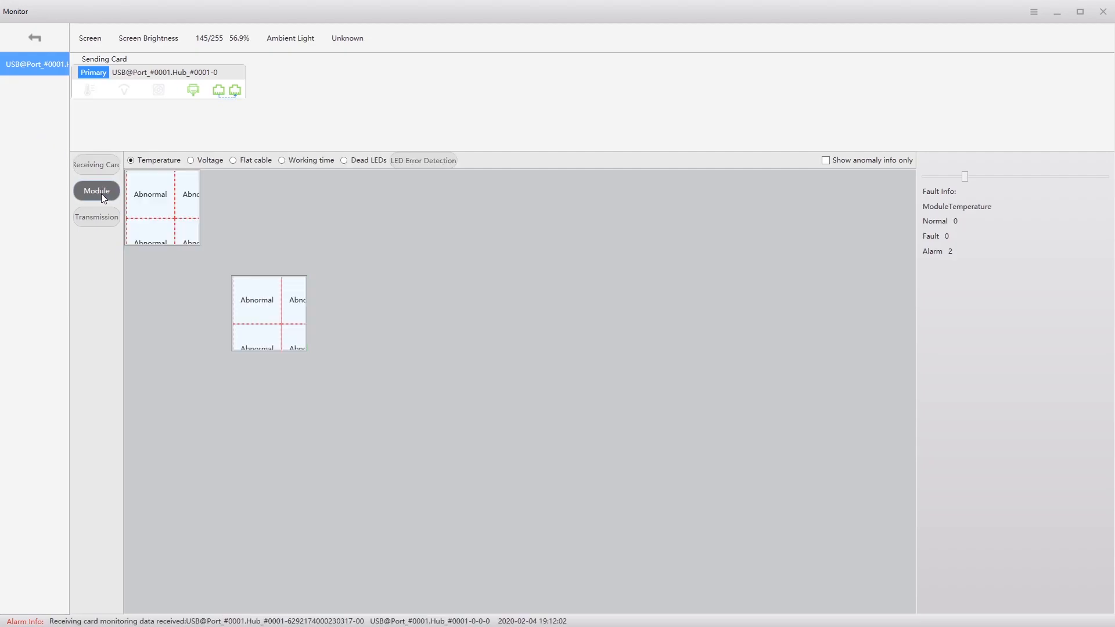
pyautogui.moveTo(276, 307)
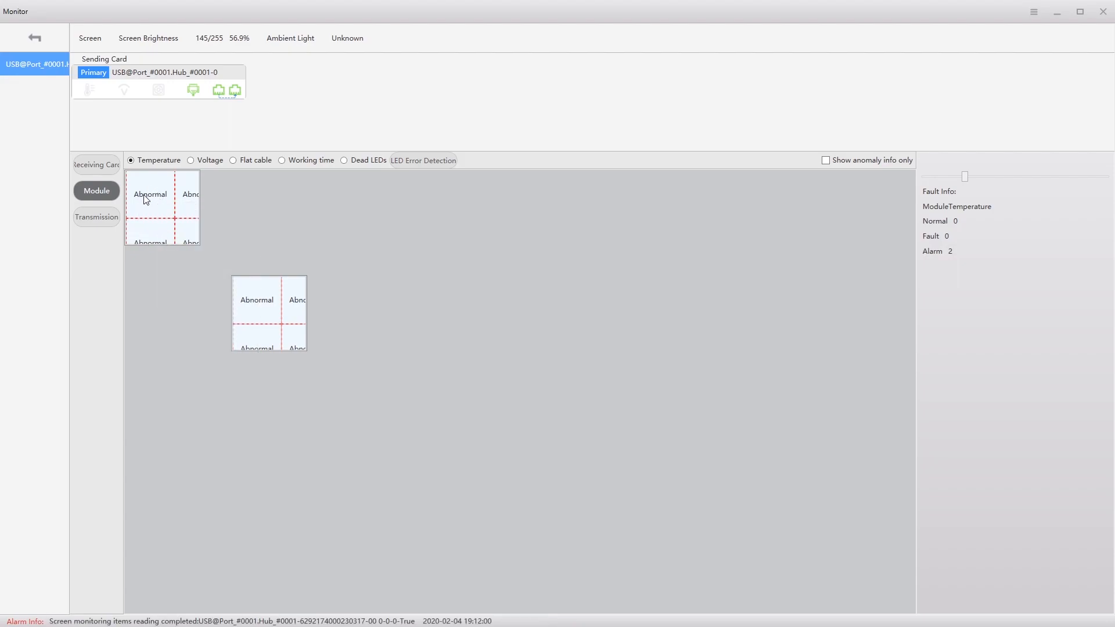
pyautogui.rightClick(146, 199)
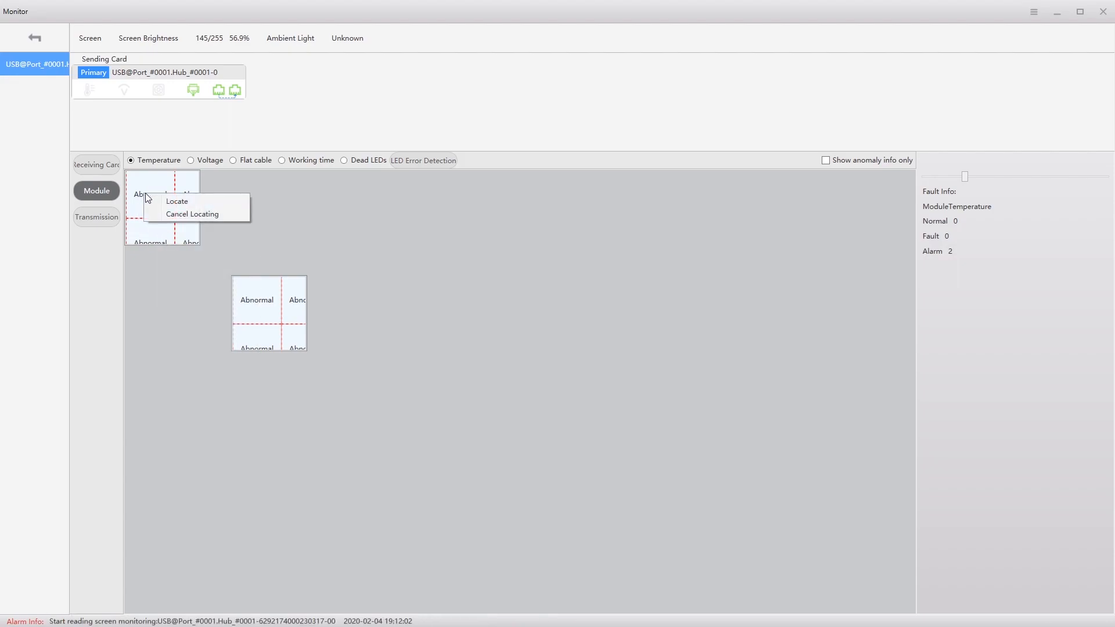
pyautogui.click(170, 201)
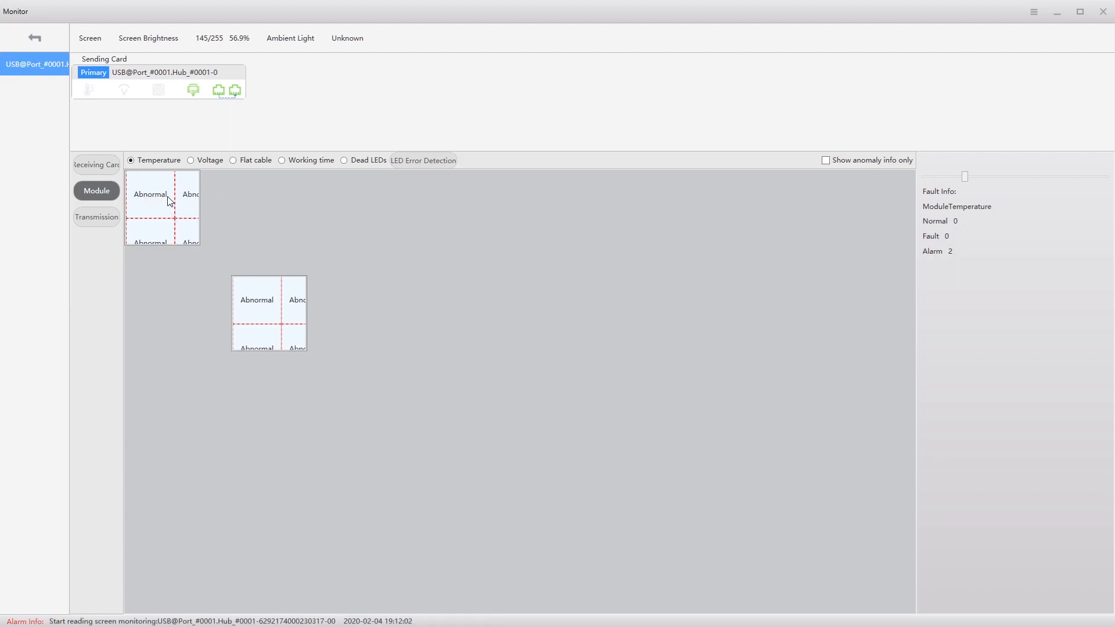
# - Review module voltage, flat cable, working time and dead LED status, returning to temperature
pyautogui.click(191, 160)
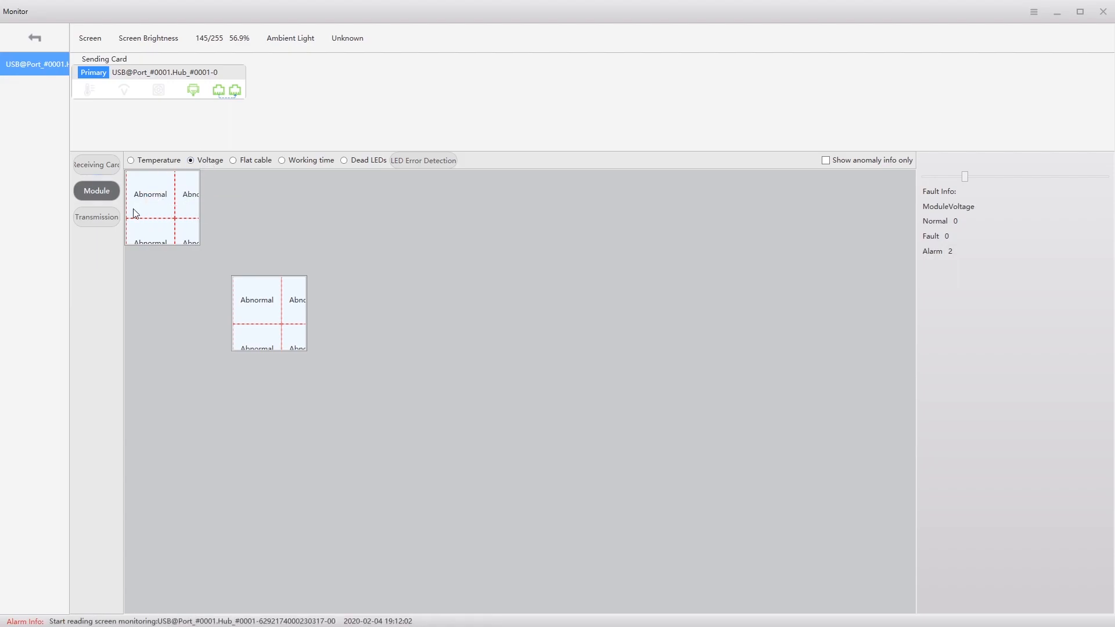
pyautogui.click(237, 161)
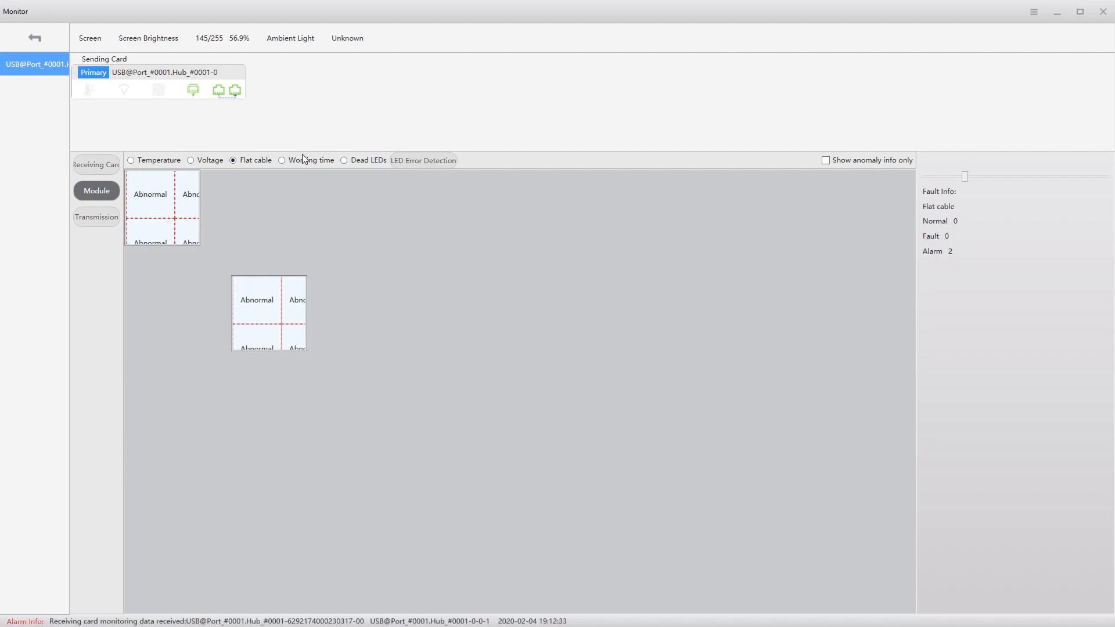
pyautogui.click(281, 161)
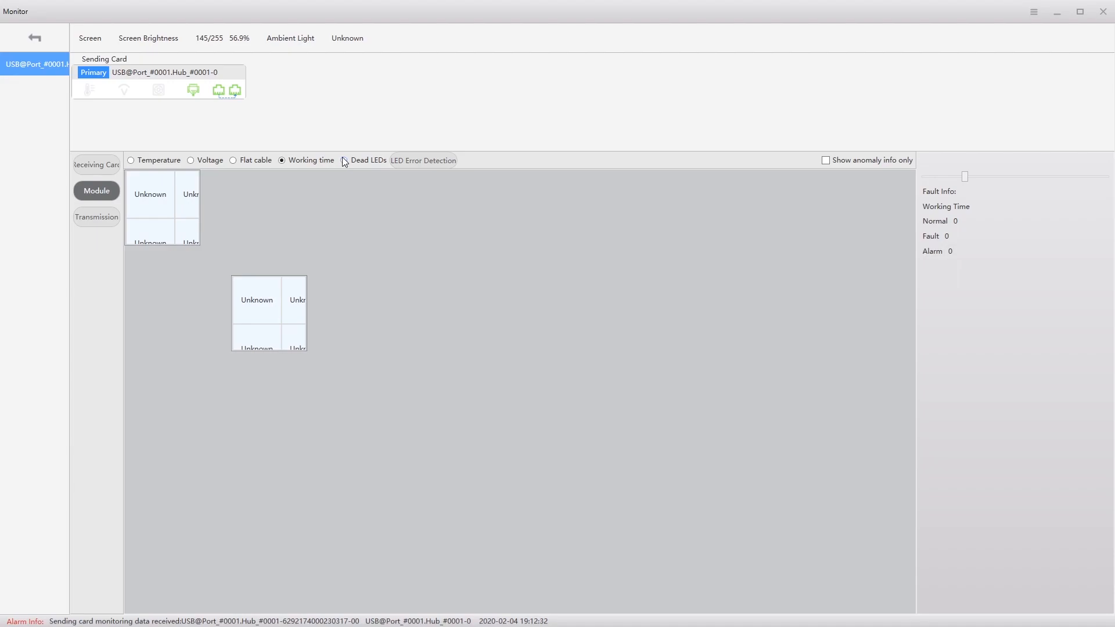
pyautogui.click(348, 160)
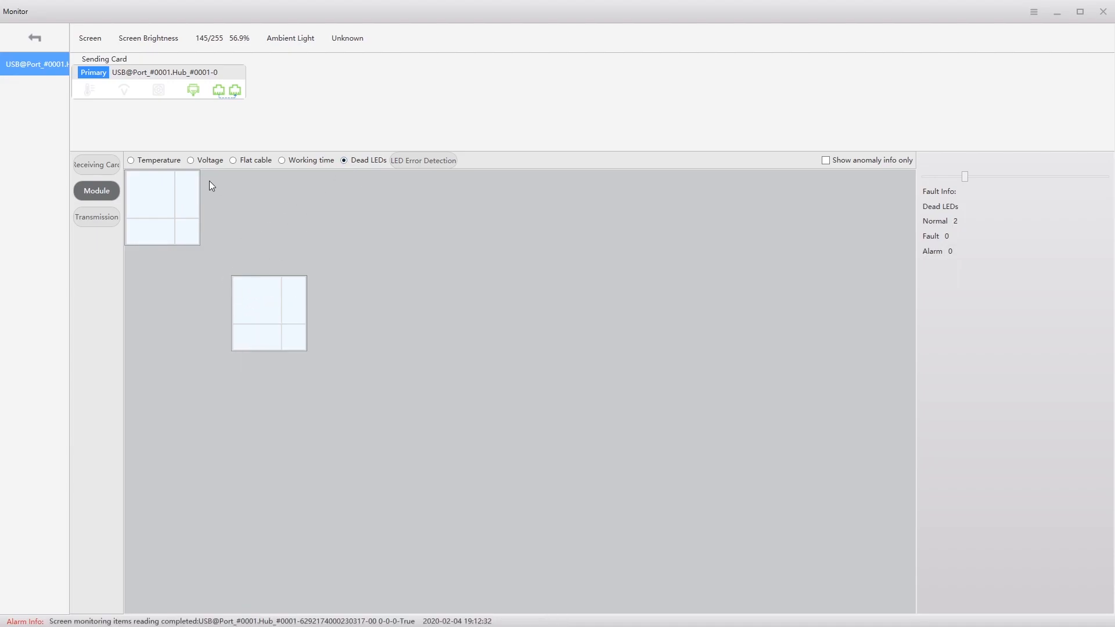
pyautogui.click(130, 161)
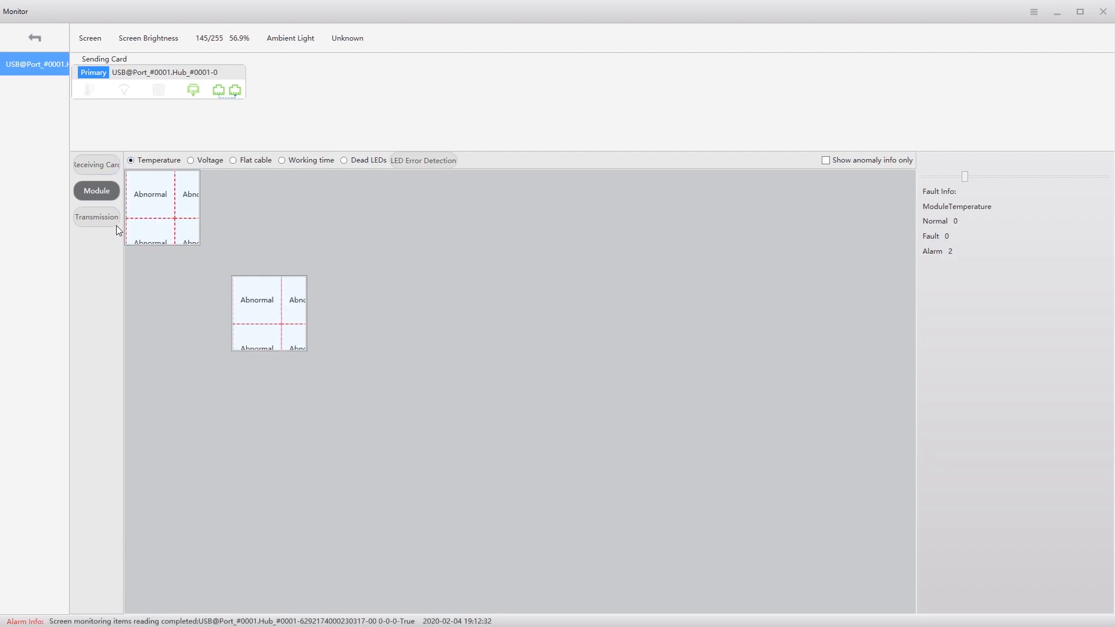
# - Check transmission bit error rates, then show receiving card working status with both cards Normal
pyautogui.click(96, 217)
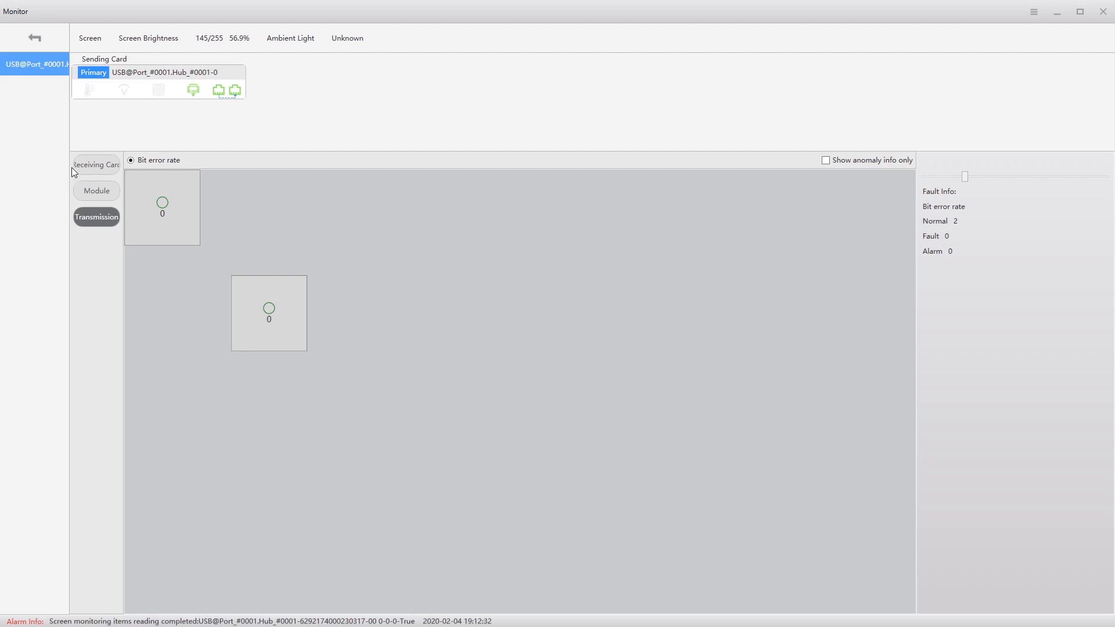
pyautogui.click(95, 165)
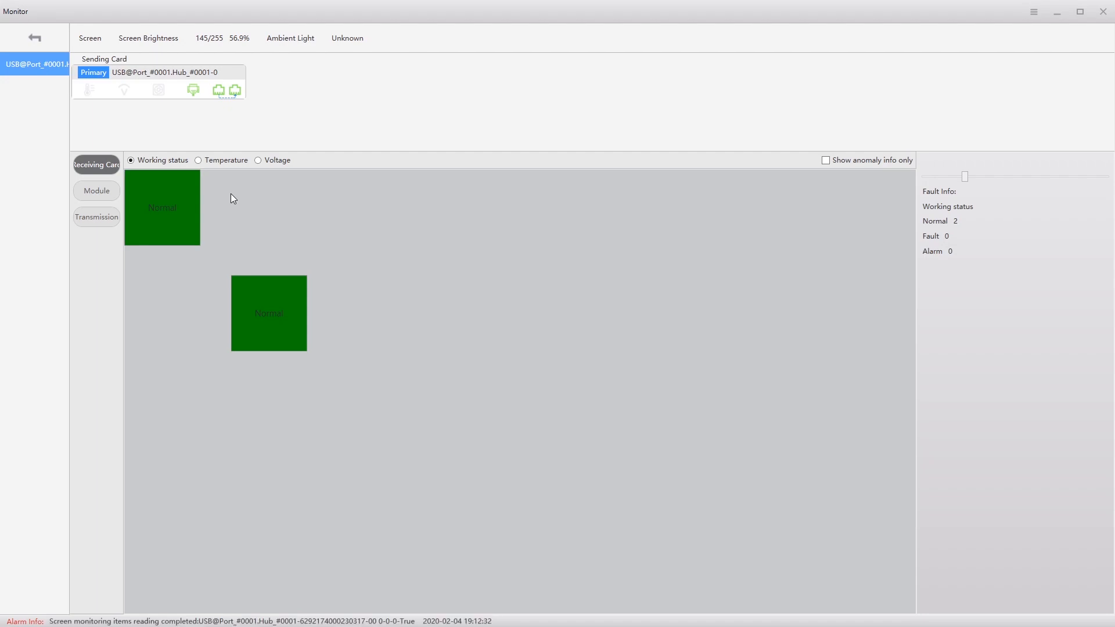
pyautogui.moveTo(283, 126)
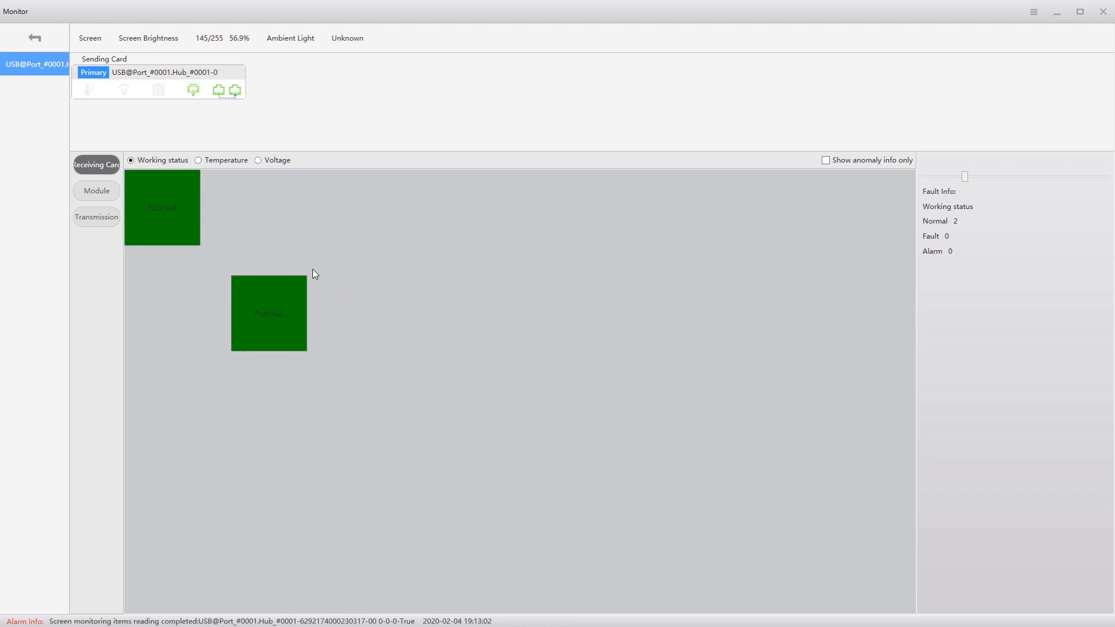
pyautogui.moveTo(142, 207)
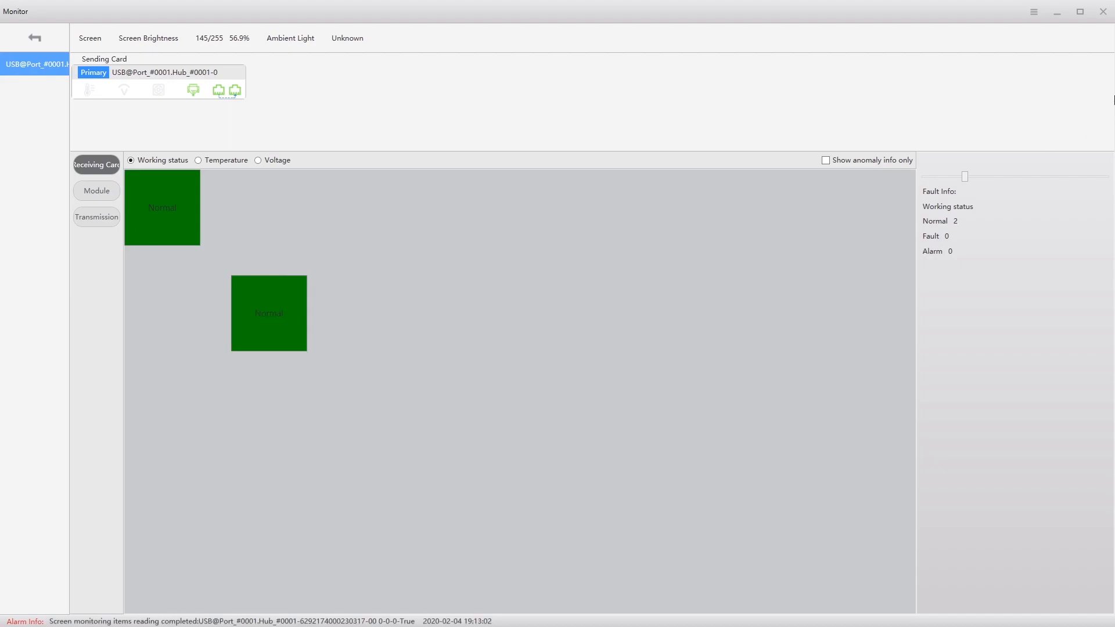
pyautogui.moveTo(1080, 12)
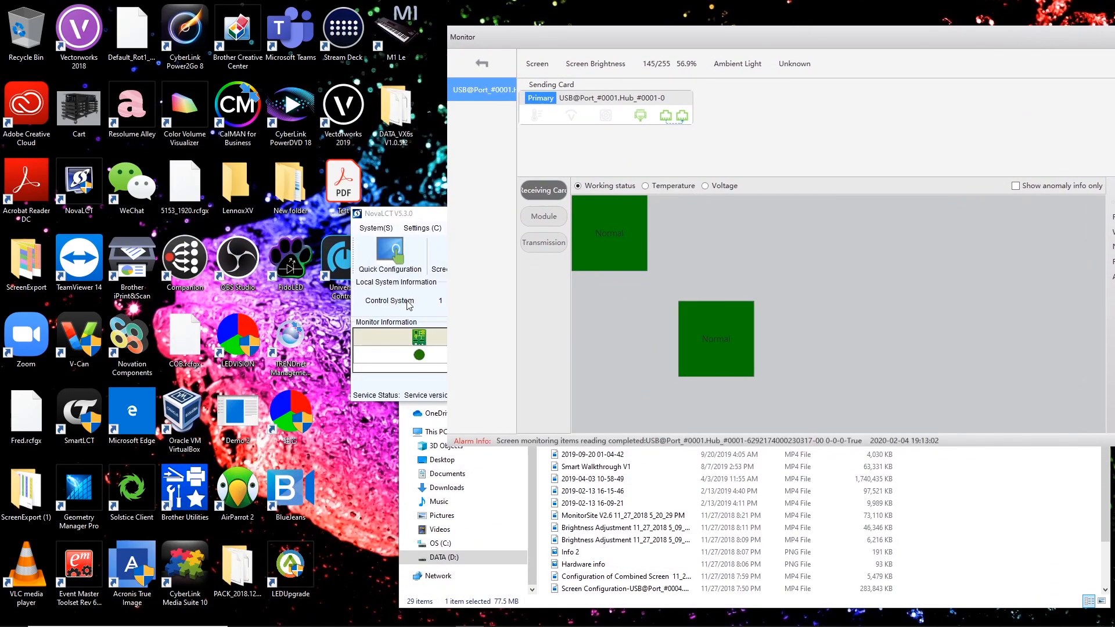
# - Read the help topic 7.2.2 Monitoring (Trial) applications and operating procedure
pyautogui.click(635, 228)
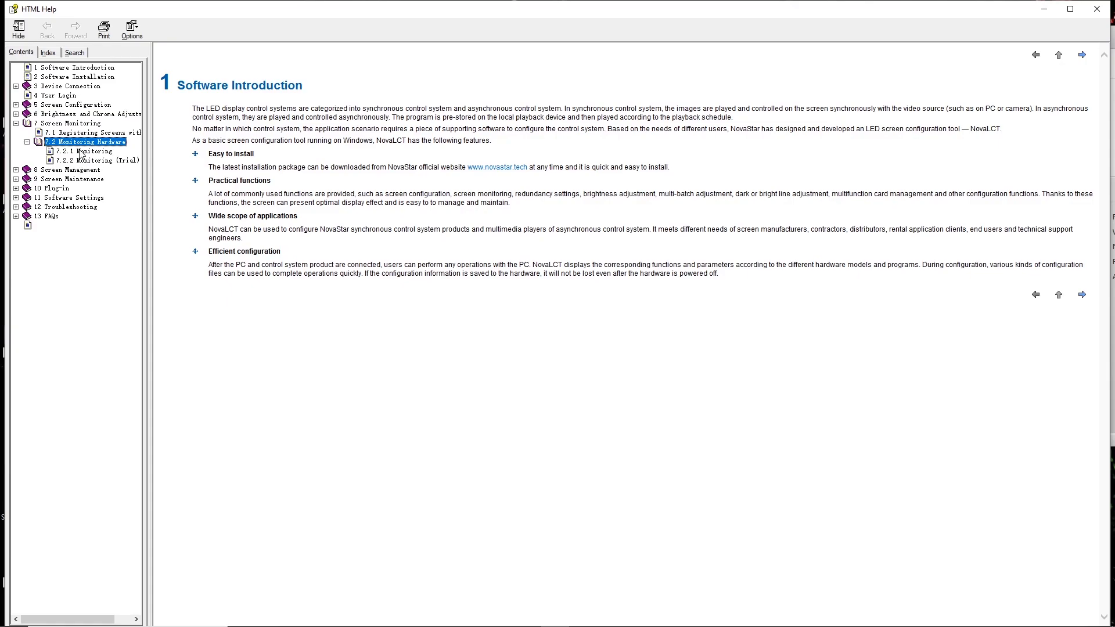
pyautogui.click(89, 160)
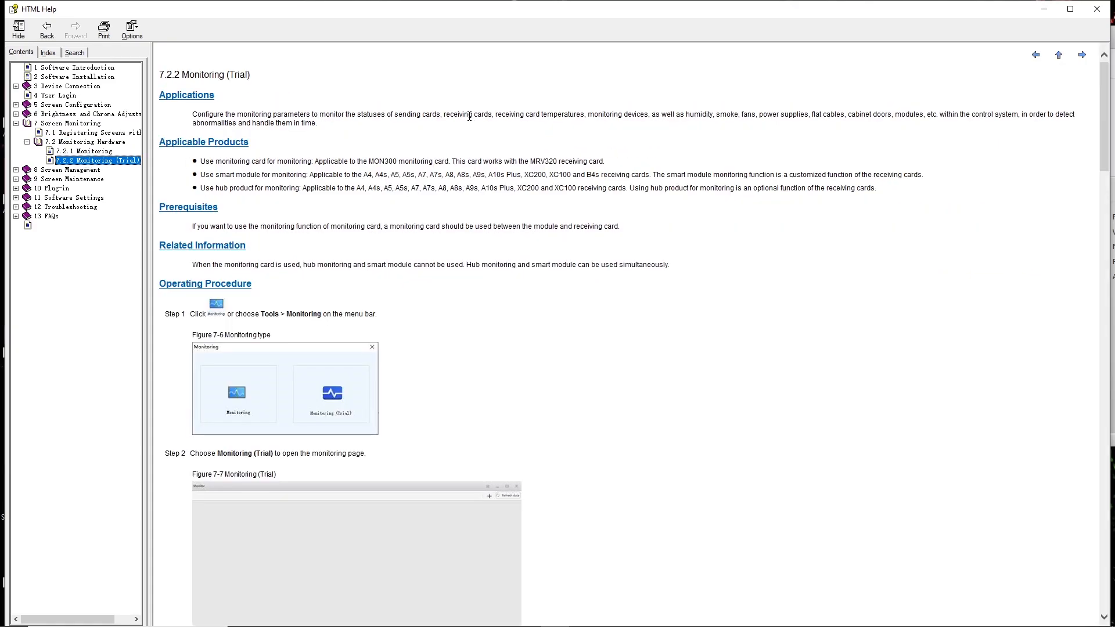
pyautogui.scroll(-3)
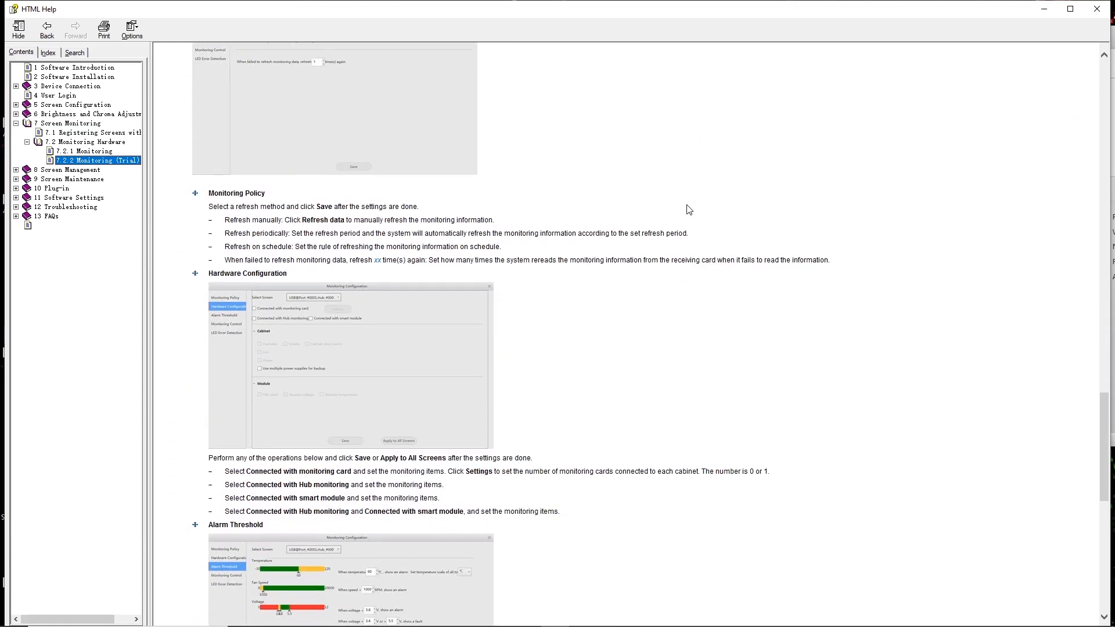
pyautogui.scroll(-3)
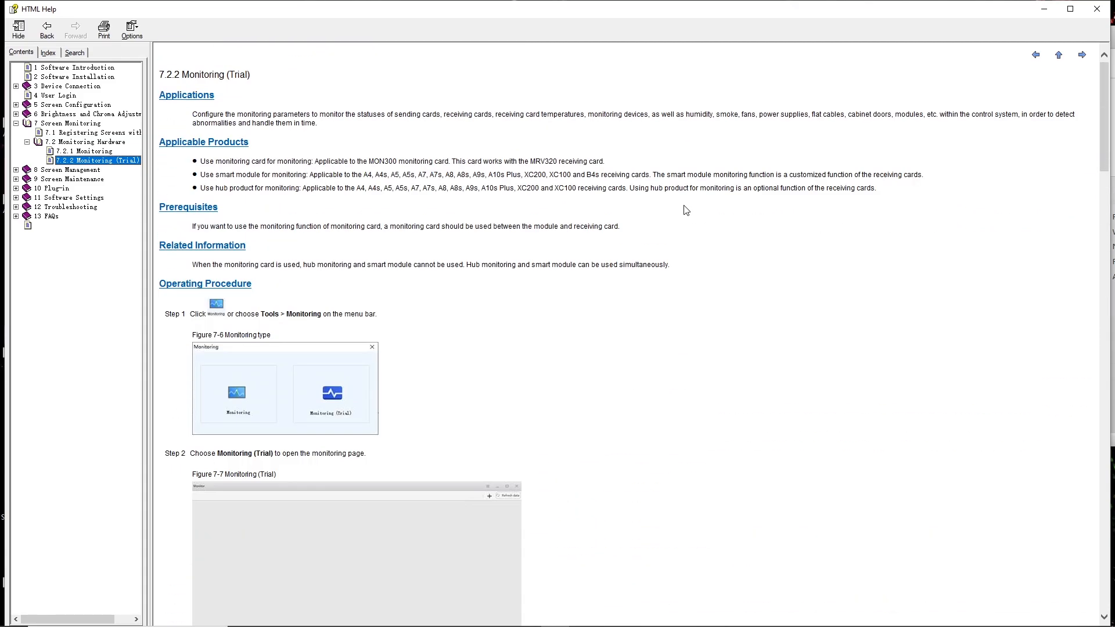
pyautogui.moveTo(1097, 10)
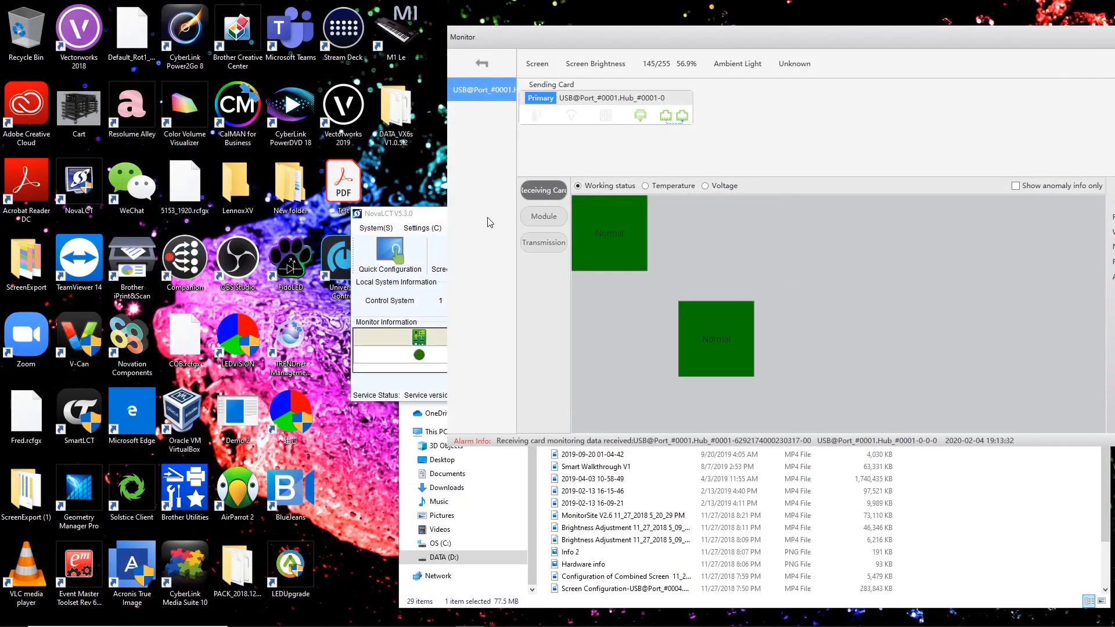
# - Locate the first (top-left) receiving card on the LED screen and check its Location Info, 49°C
pyautogui.rightClick(609, 231)
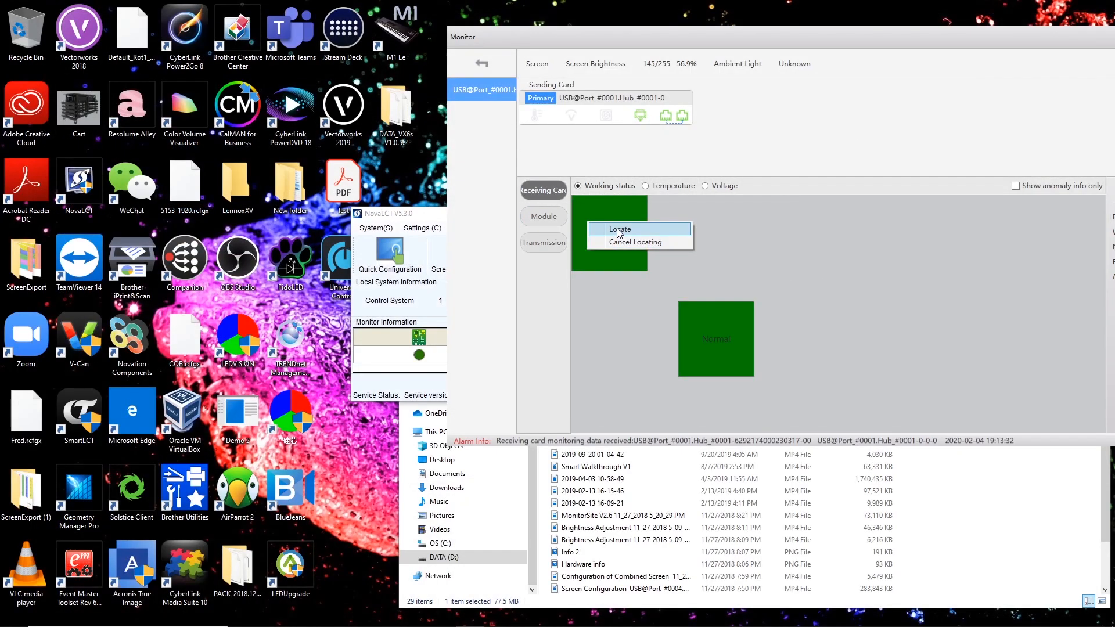
pyautogui.click(619, 229)
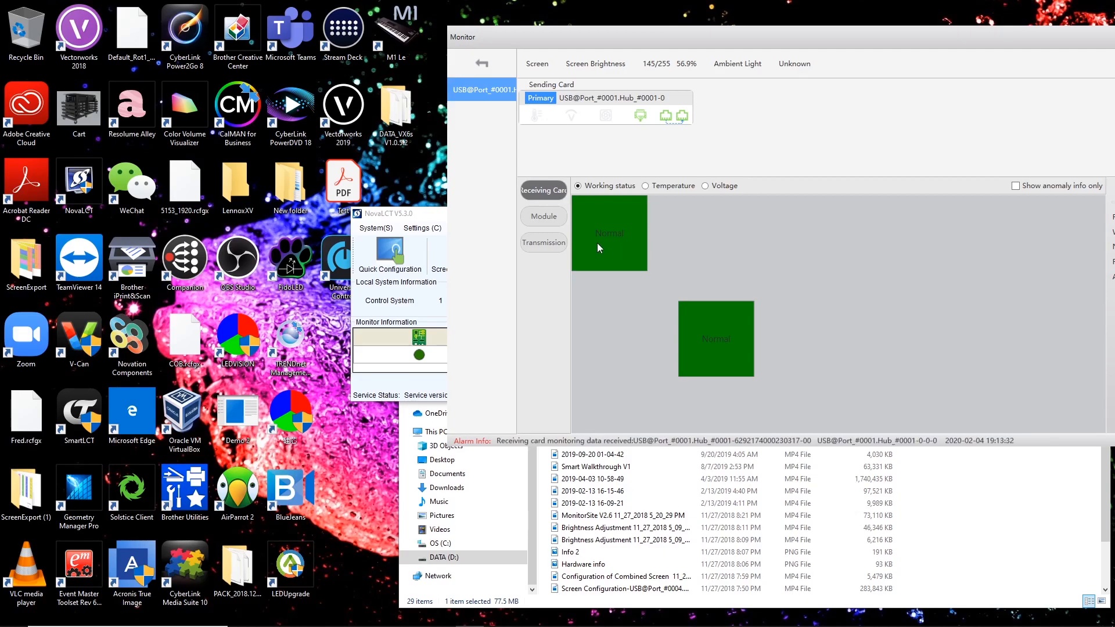
pyautogui.moveTo(599, 246)
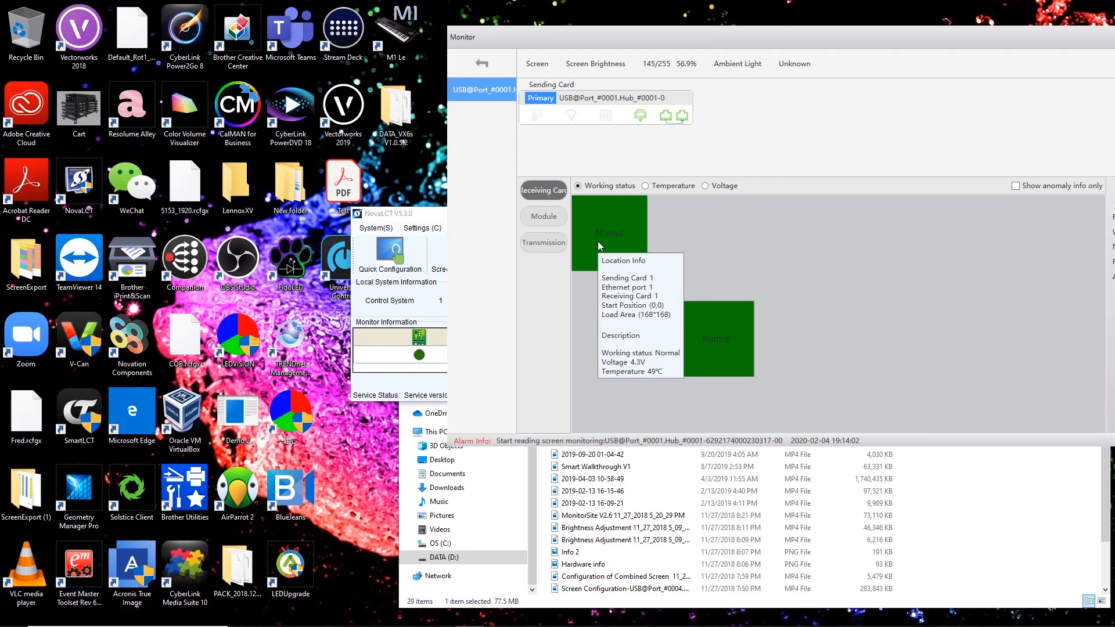
pyautogui.moveTo(646, 215)
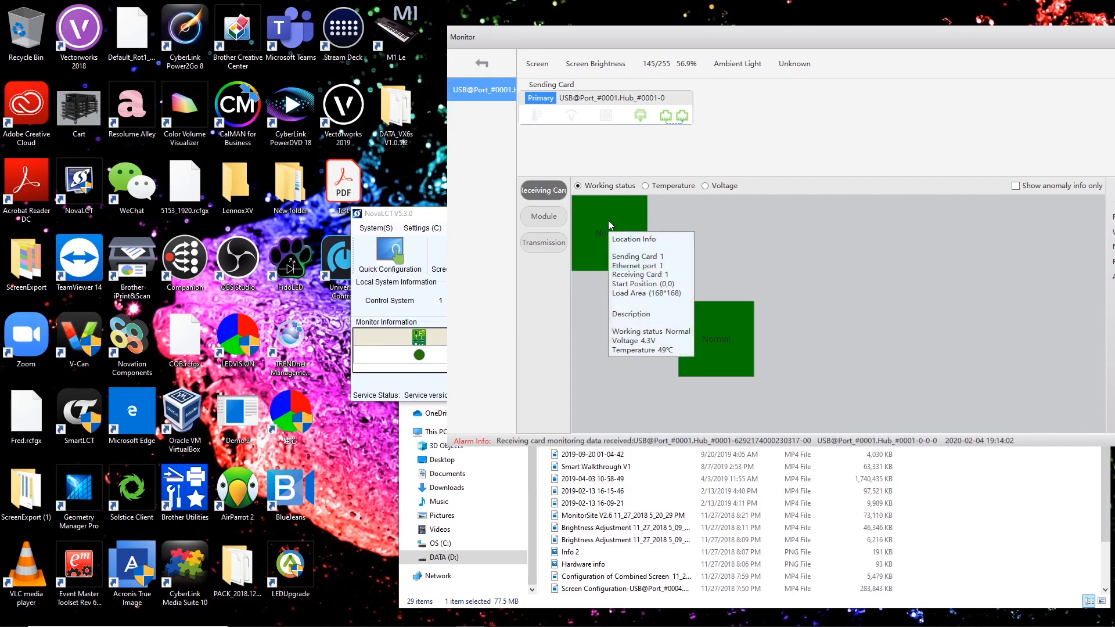
pyautogui.moveTo(919, 228)
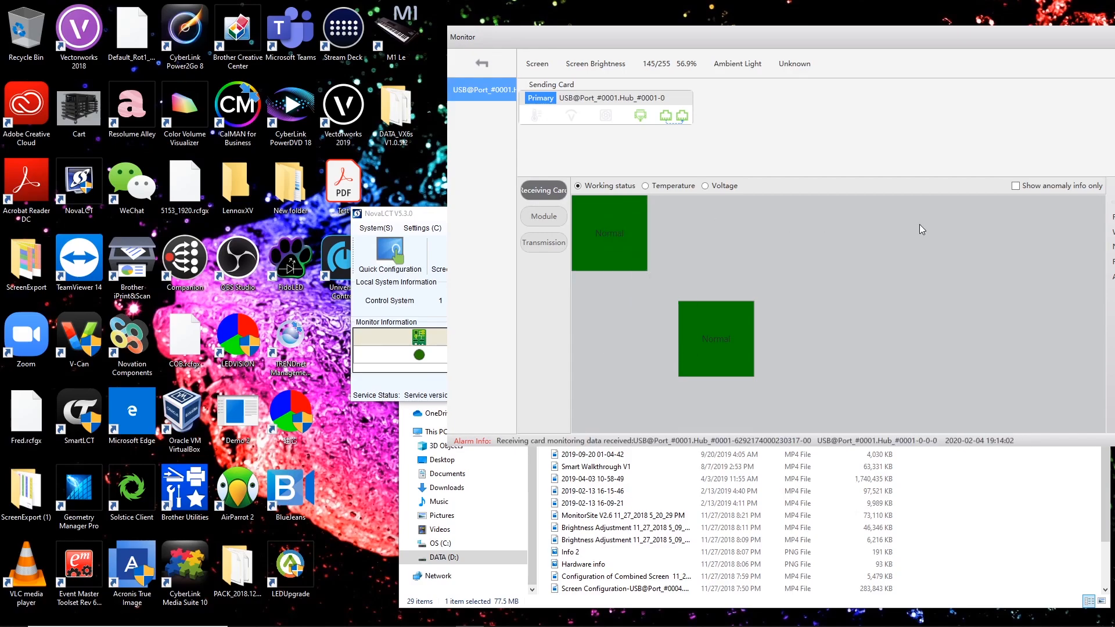
pyautogui.moveTo(576, 252)
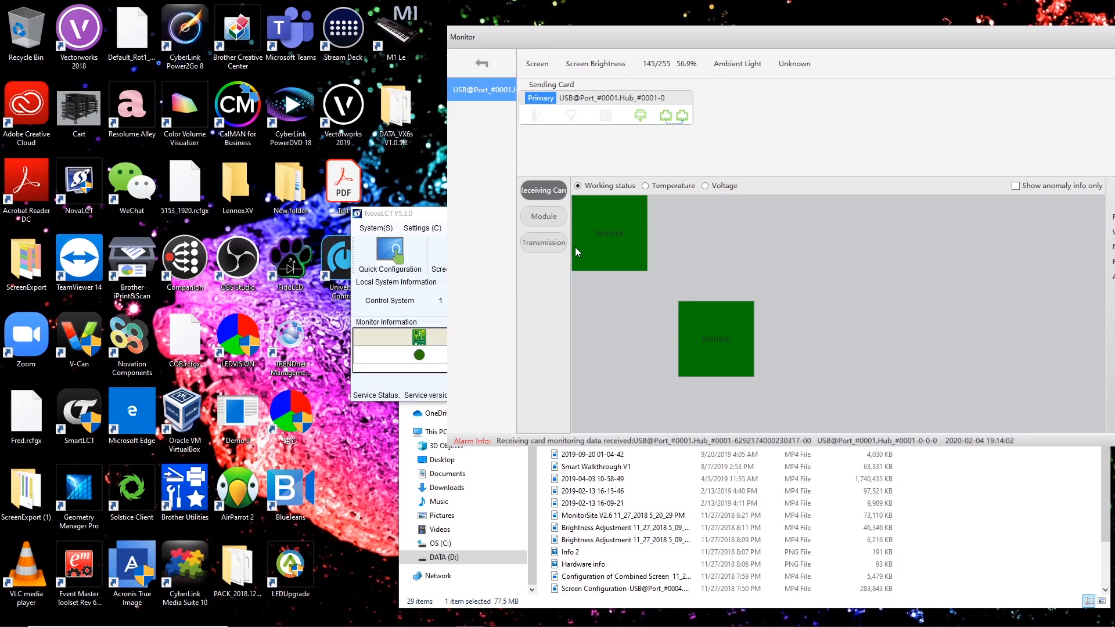
pyautogui.moveTo(711, 320)
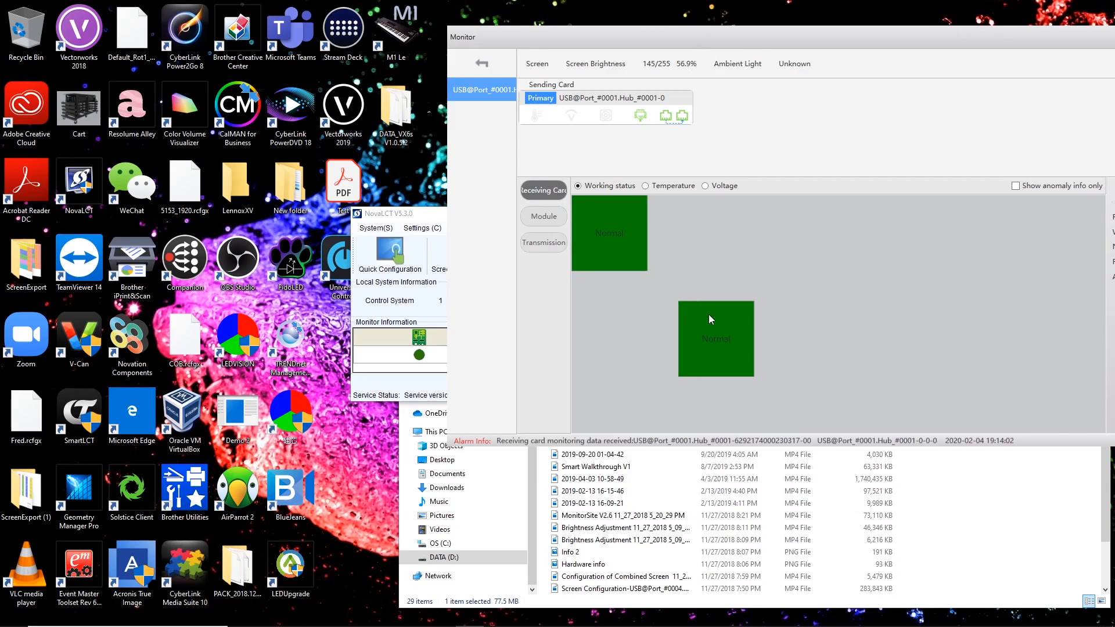
pyautogui.moveTo(719, 348)
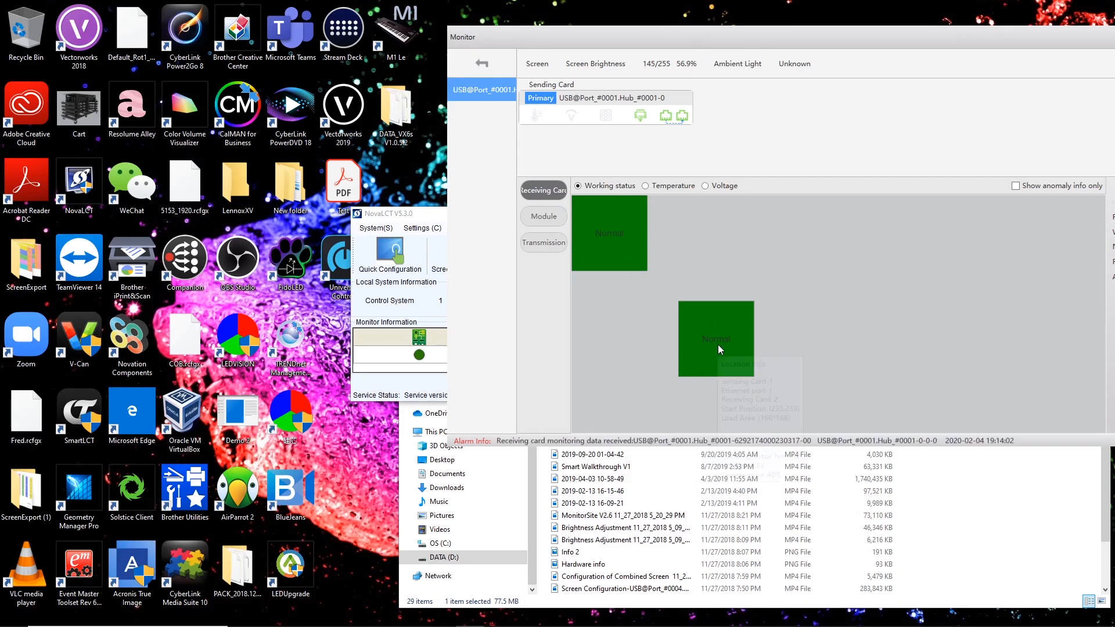
pyautogui.moveTo(807, 228)
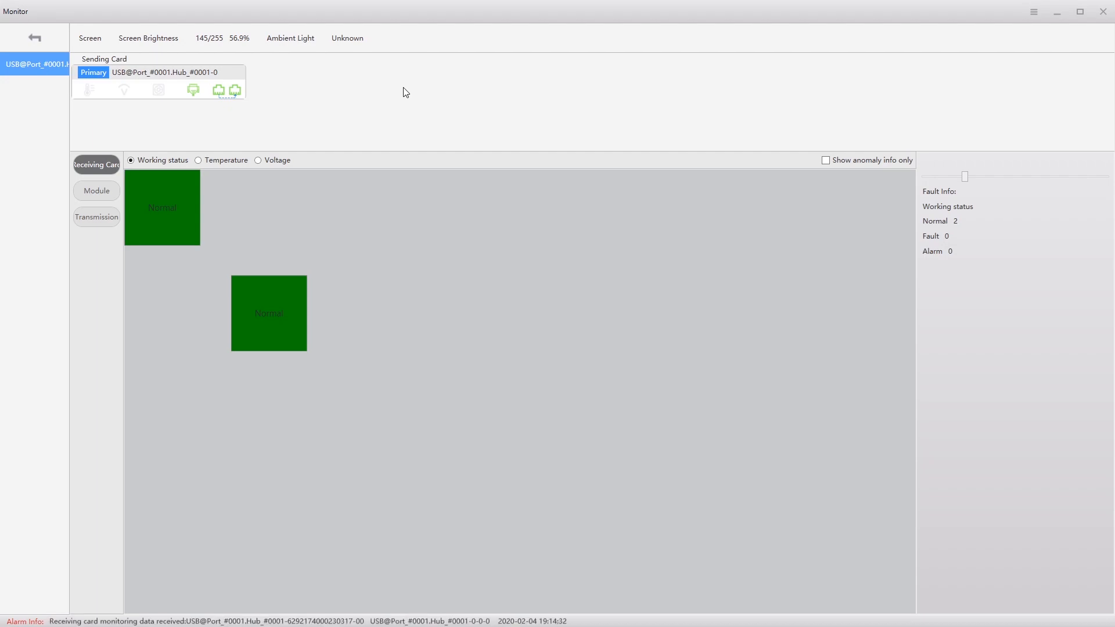
pyautogui.moveTo(489, 18)
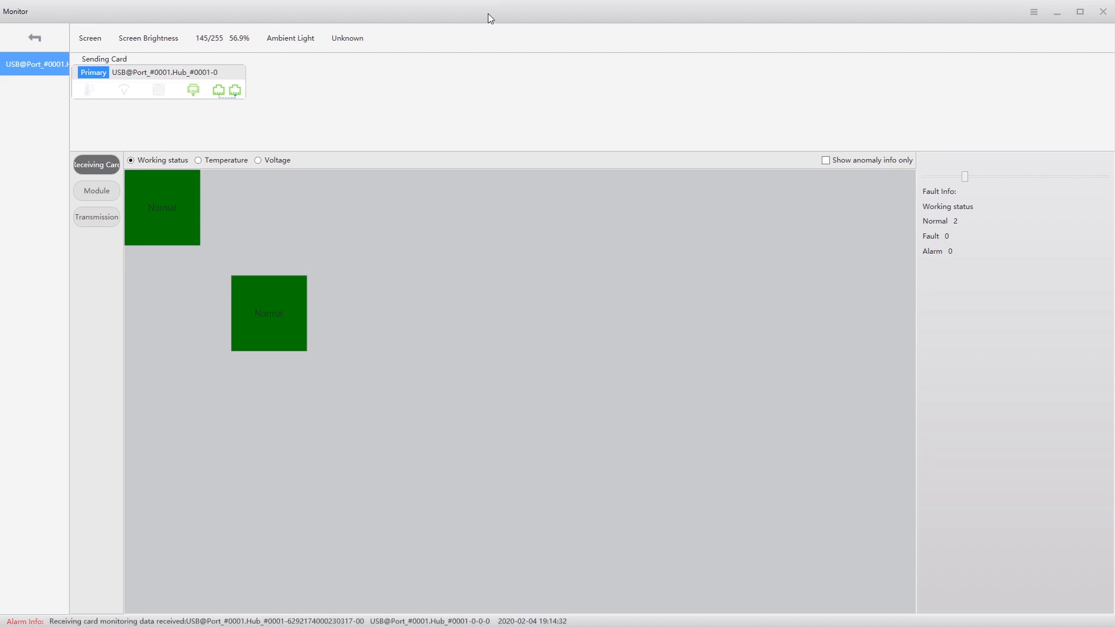
pyautogui.moveTo(407, 18)
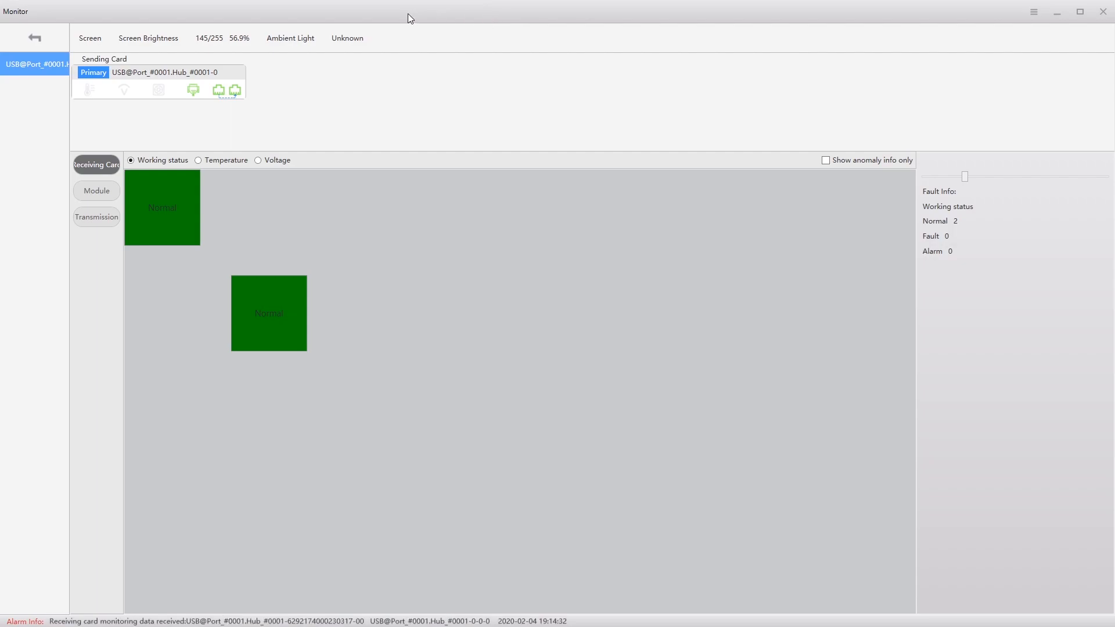
pyautogui.moveTo(436, 17)
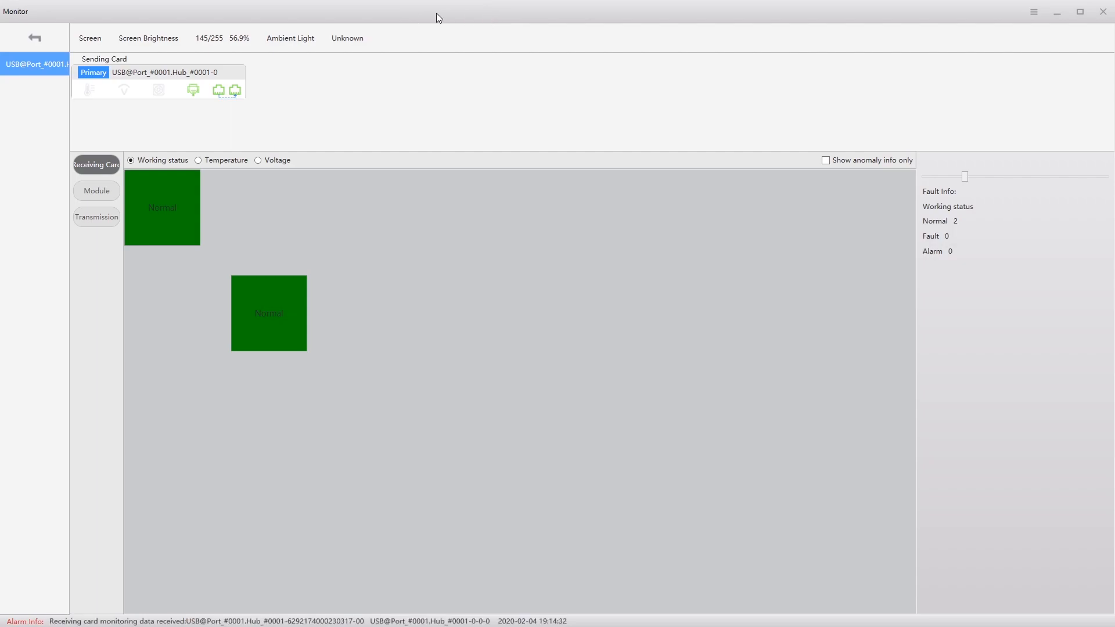
pyautogui.moveTo(433, 19)
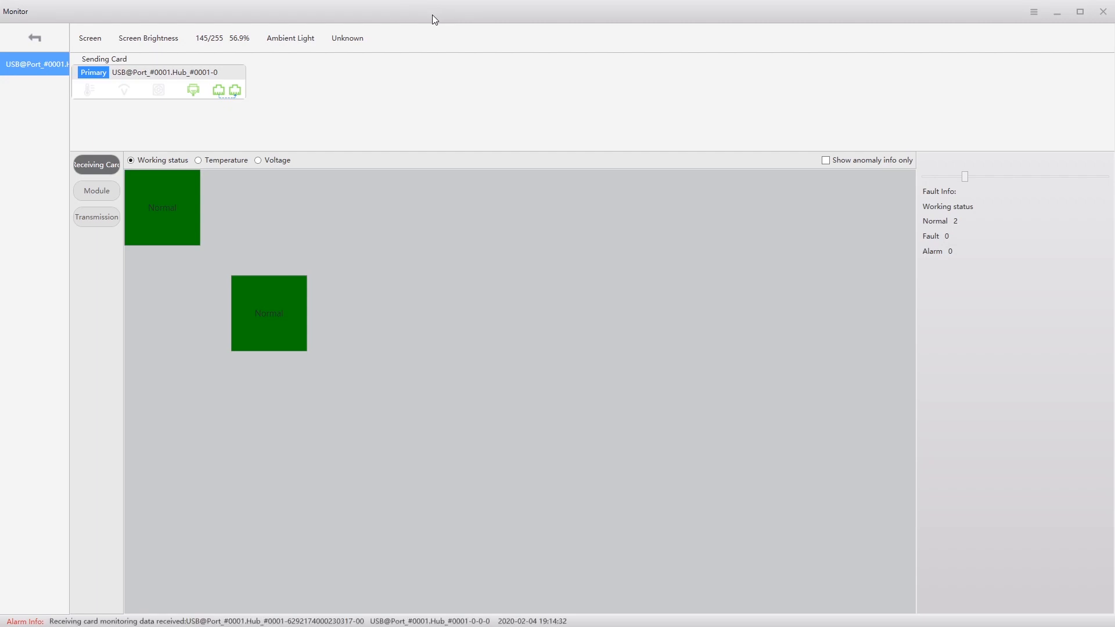